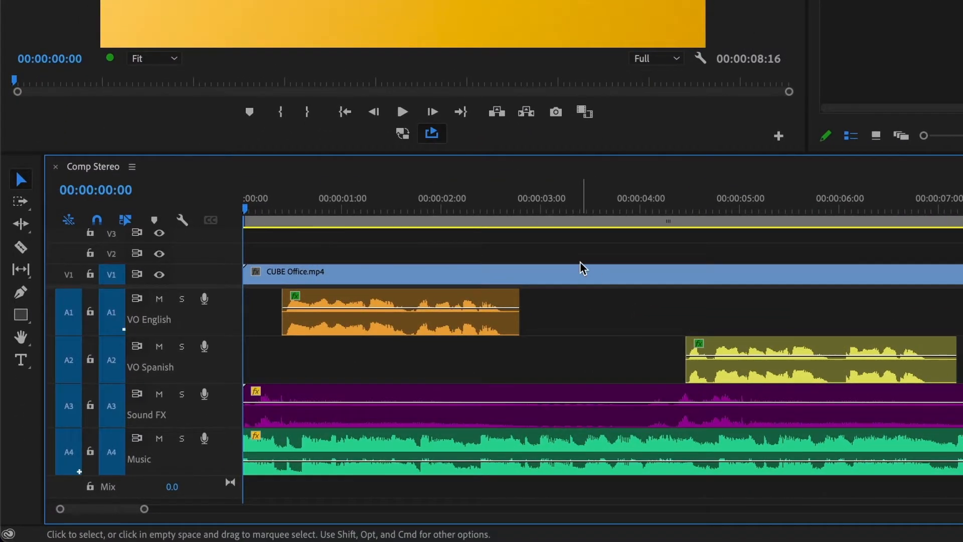
Start a new sequence from the File menu and show its Settings tab
double_click(150, 366)
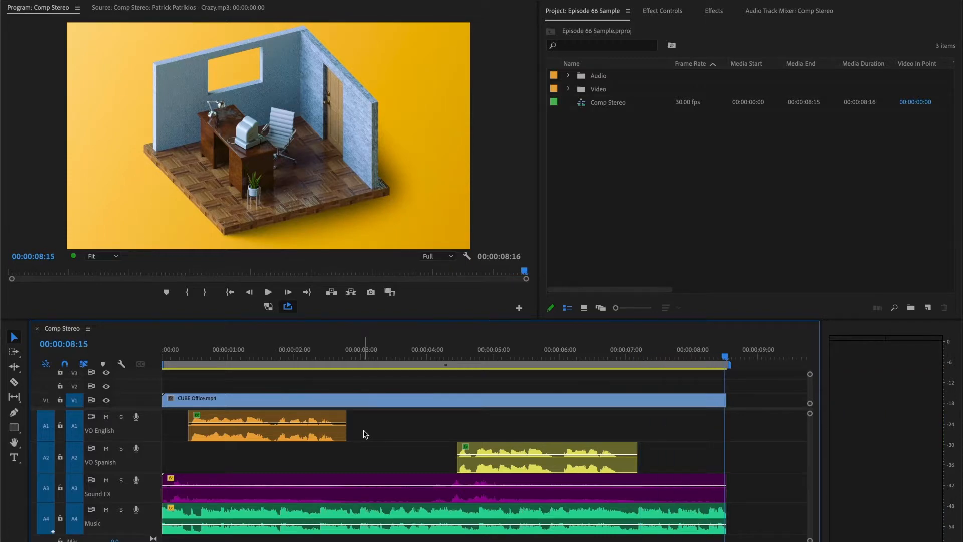
mouse_move(468, 427)
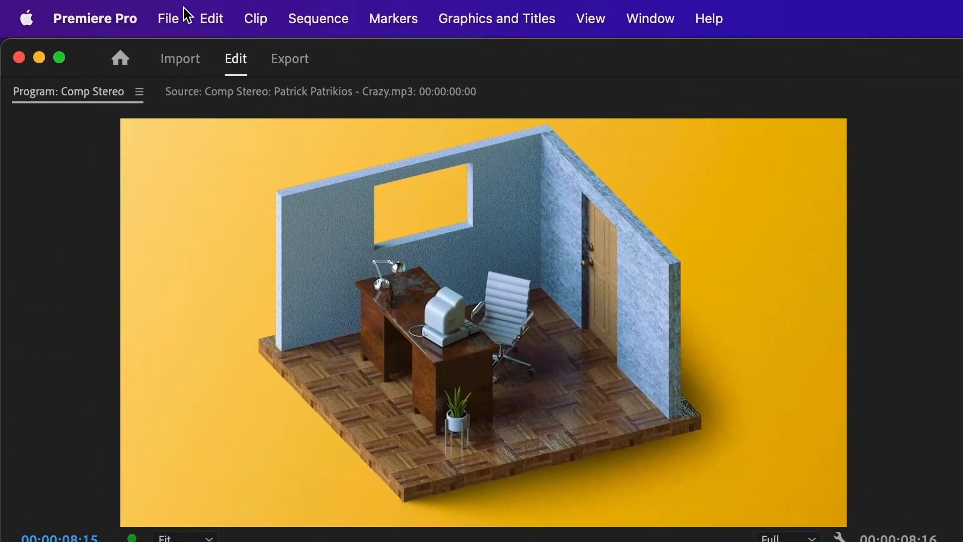
click(168, 19)
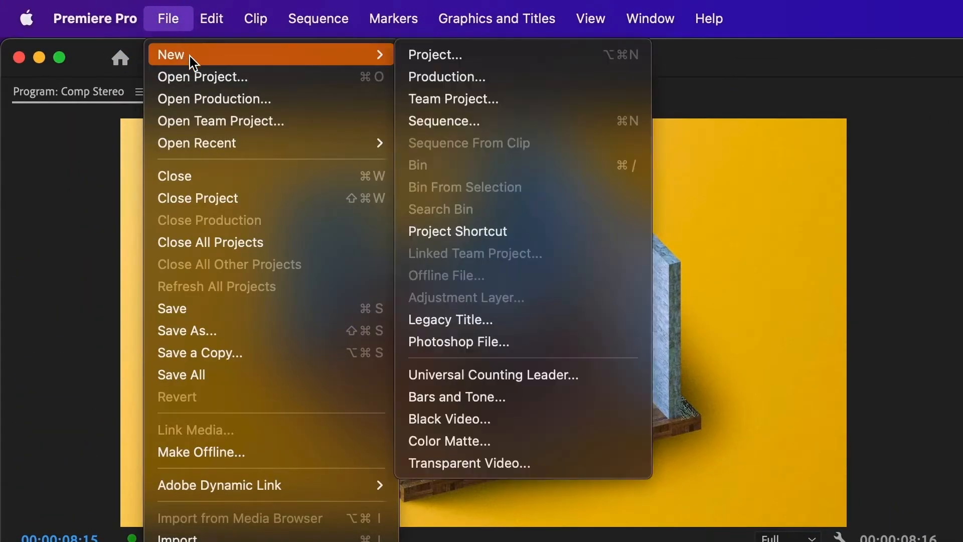
mouse_move(430, 121)
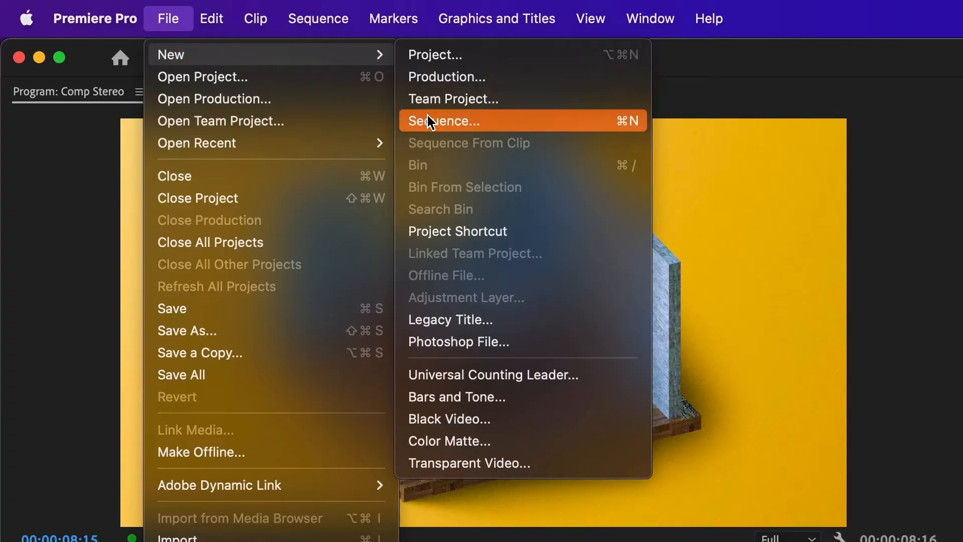
click(449, 120)
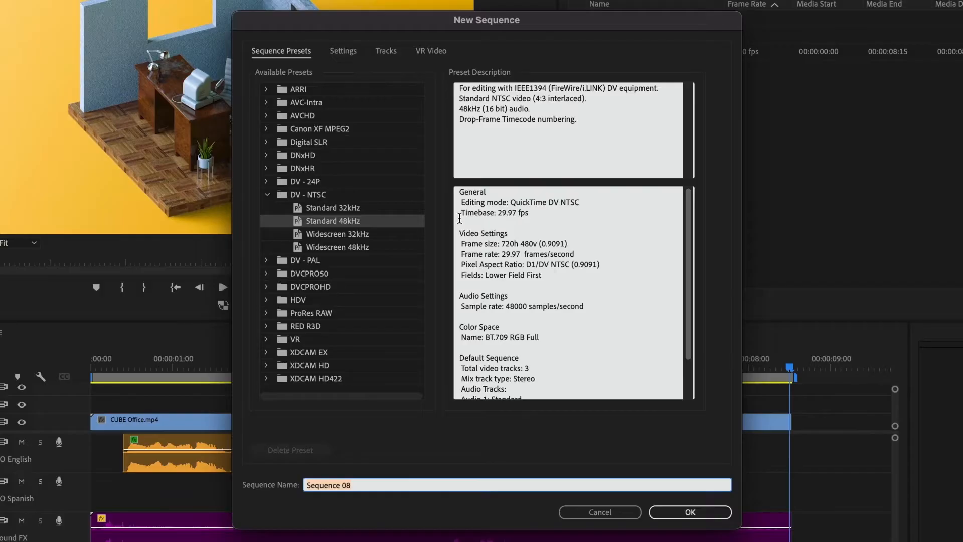
mouse_move(458, 194)
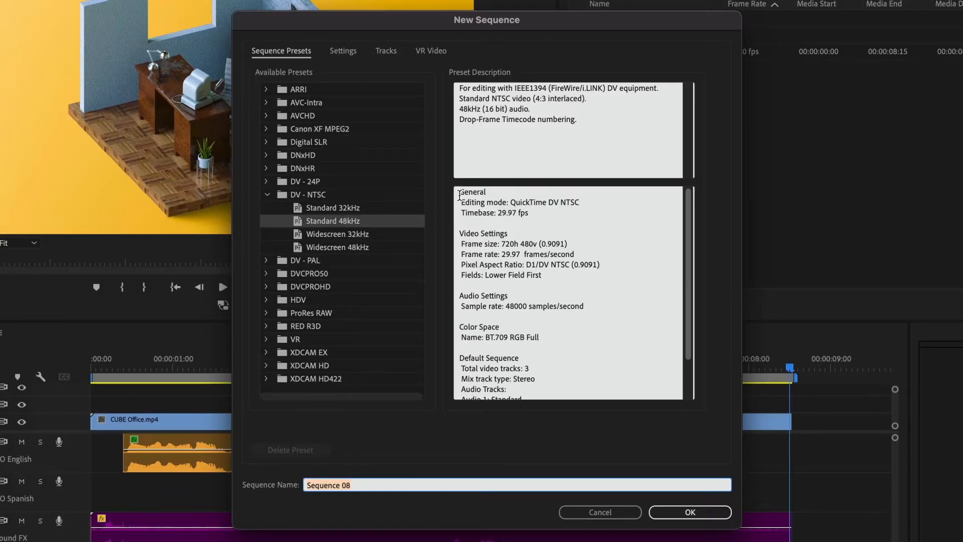
click(342, 50)
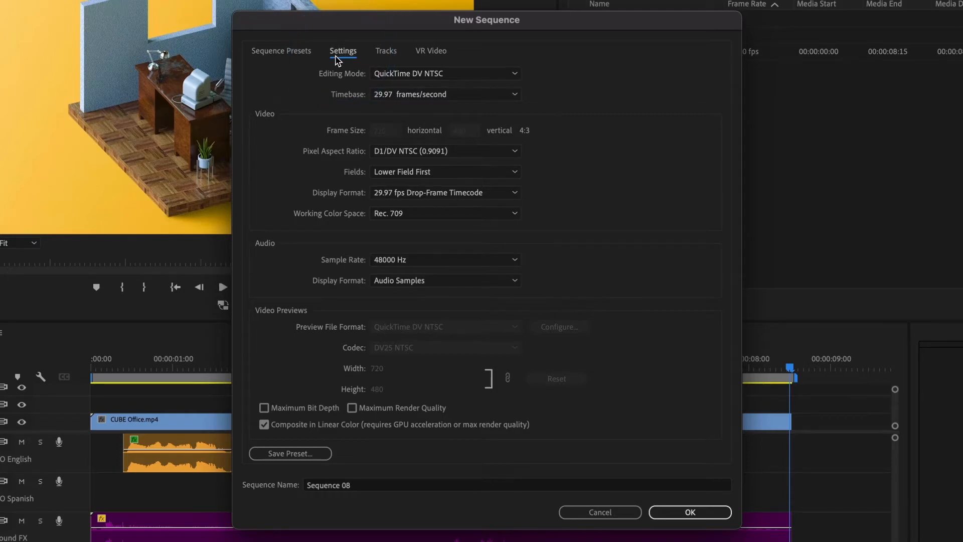
Set Custom editing mode, 30 fps, 1920×1080 frame, square pixels and No Fields
click(445, 73)
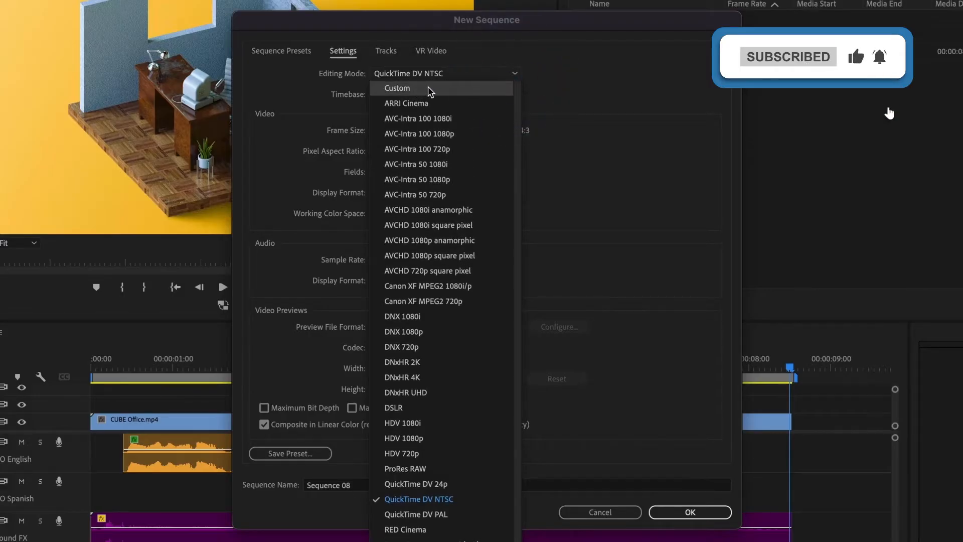
click(397, 87)
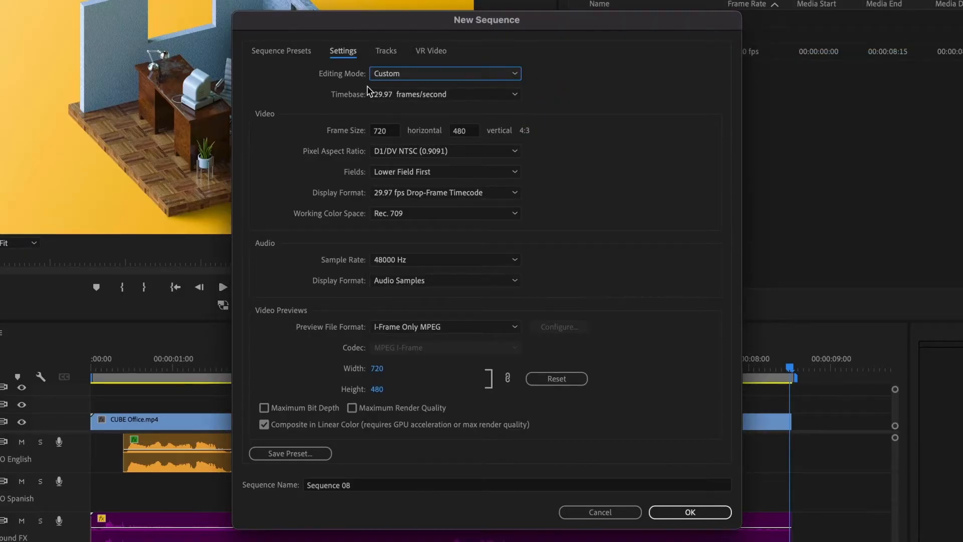
click(444, 94)
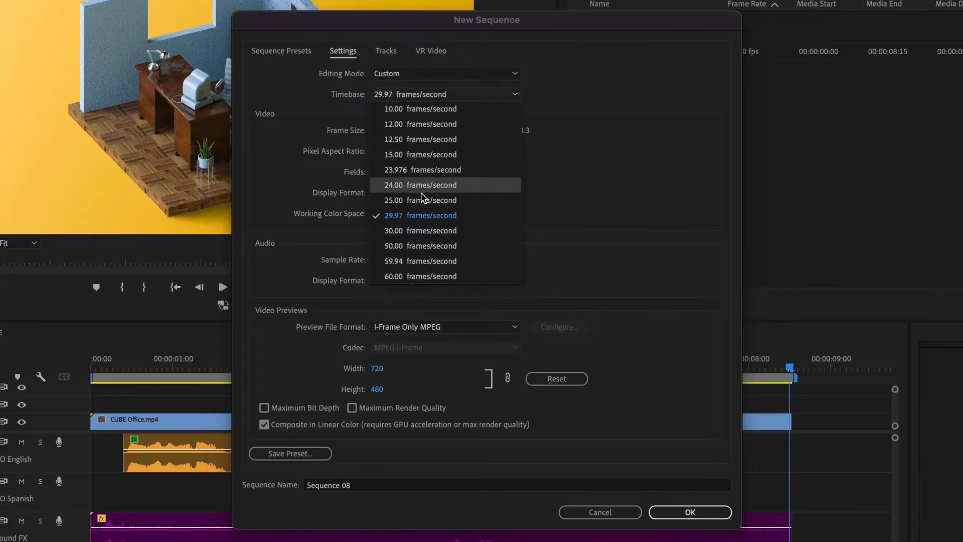
click(421, 230)
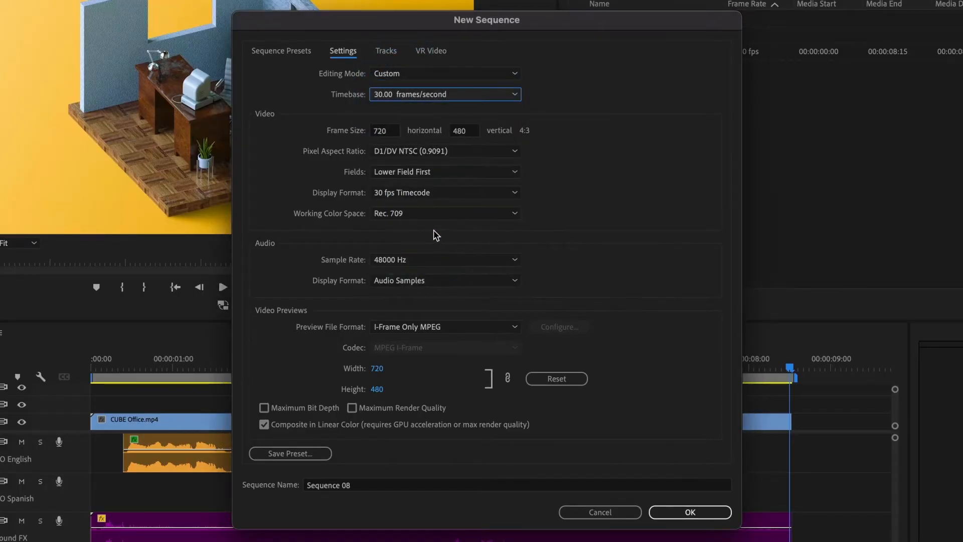
click(383, 130)
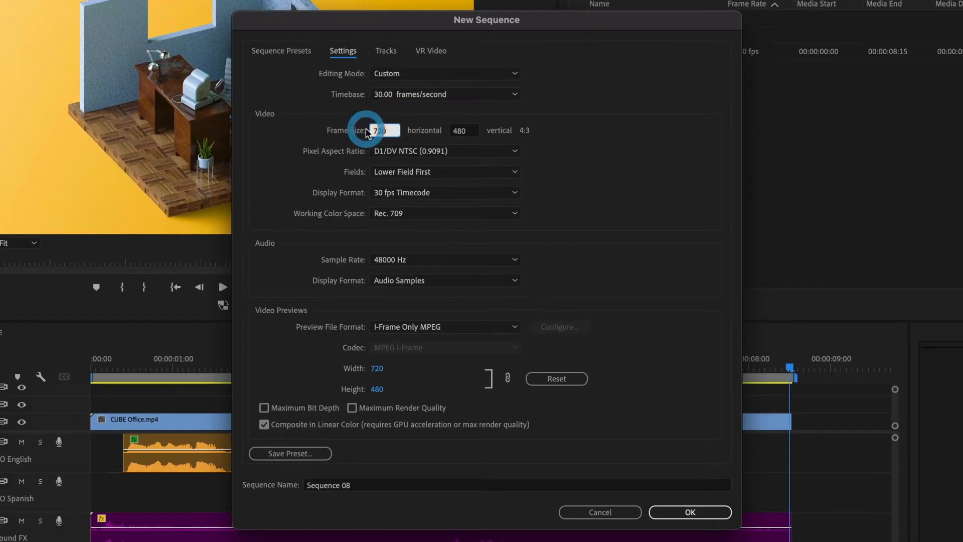
text(1920)
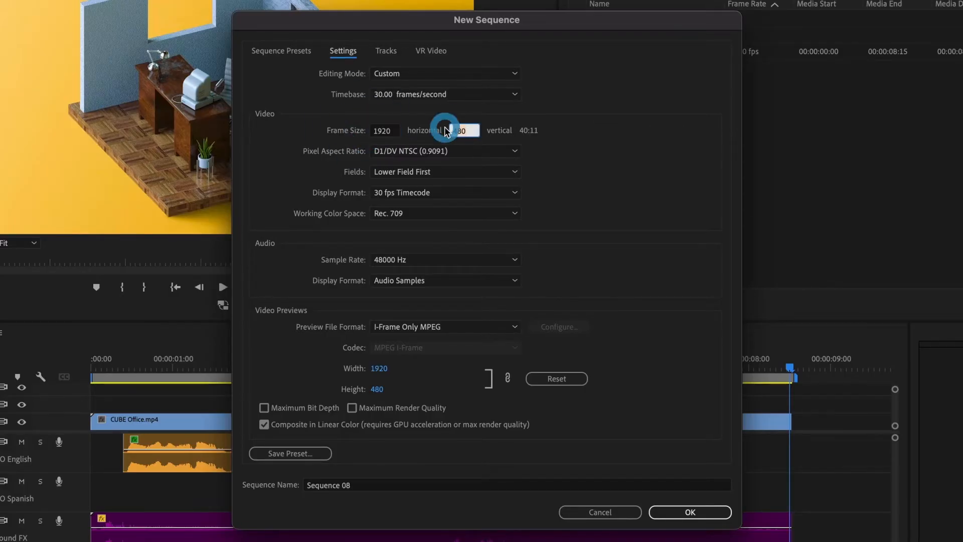
text(1080)
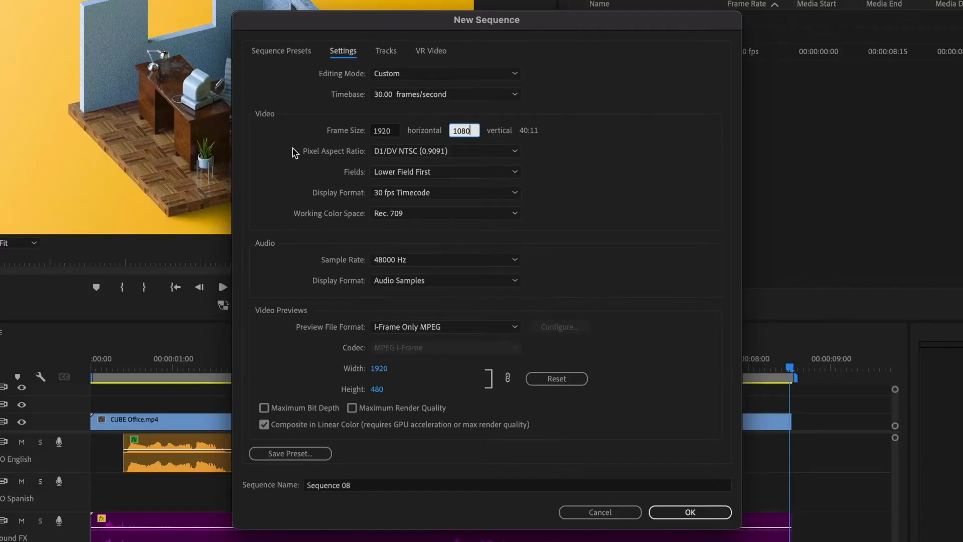
click(446, 150)
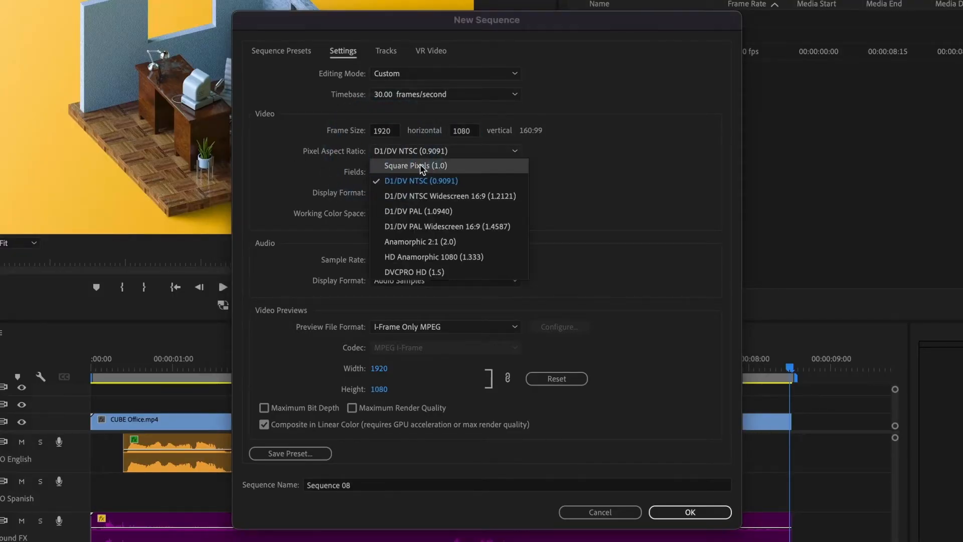
click(417, 165)
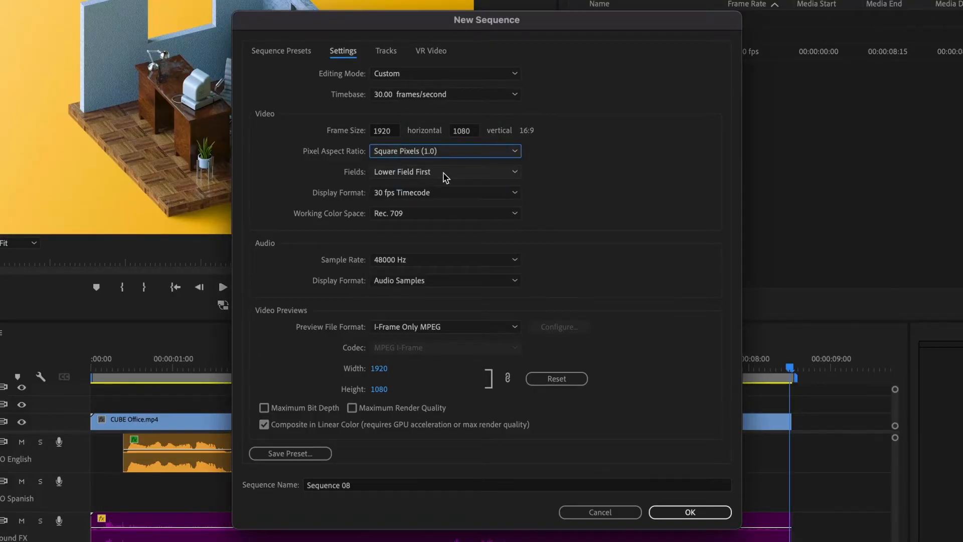
click(444, 171)
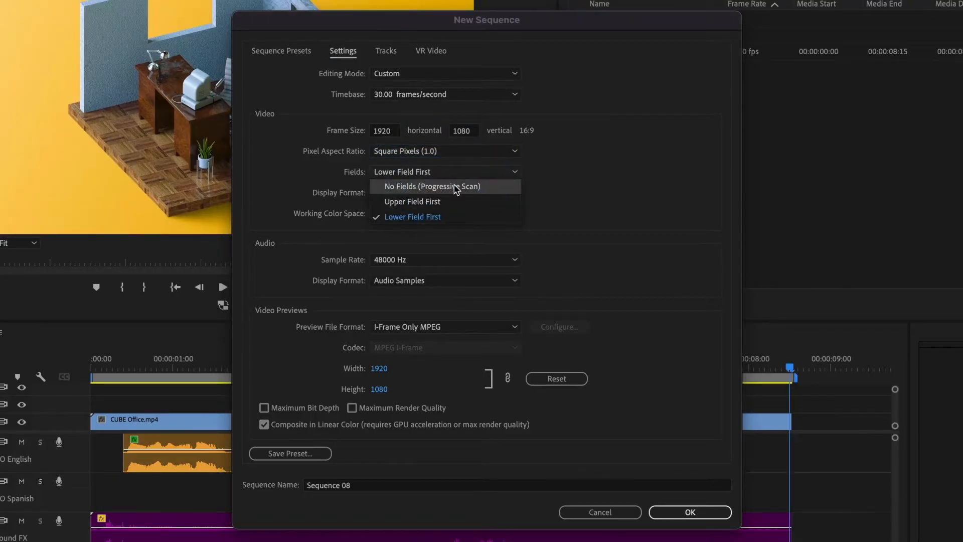
click(432, 187)
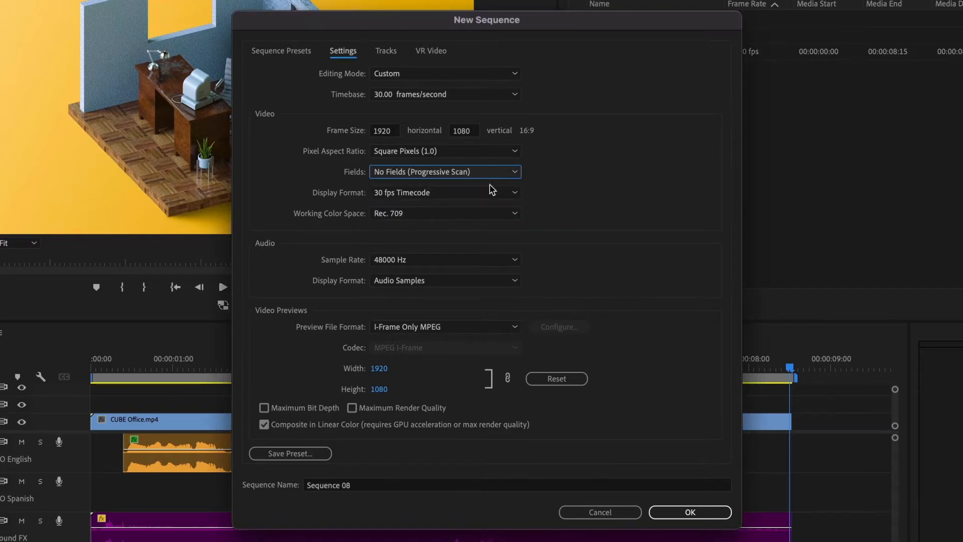
mouse_move(422, 199)
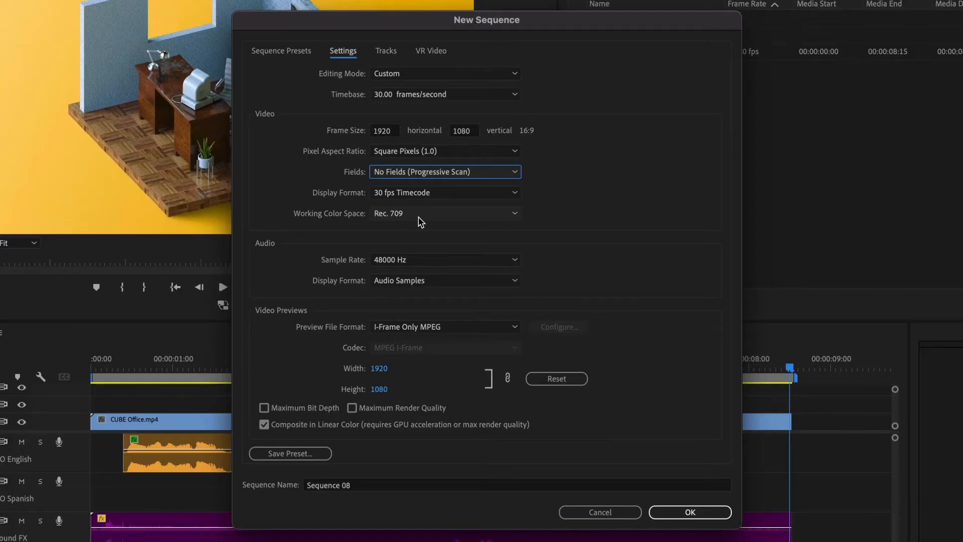
mouse_move(431, 238)
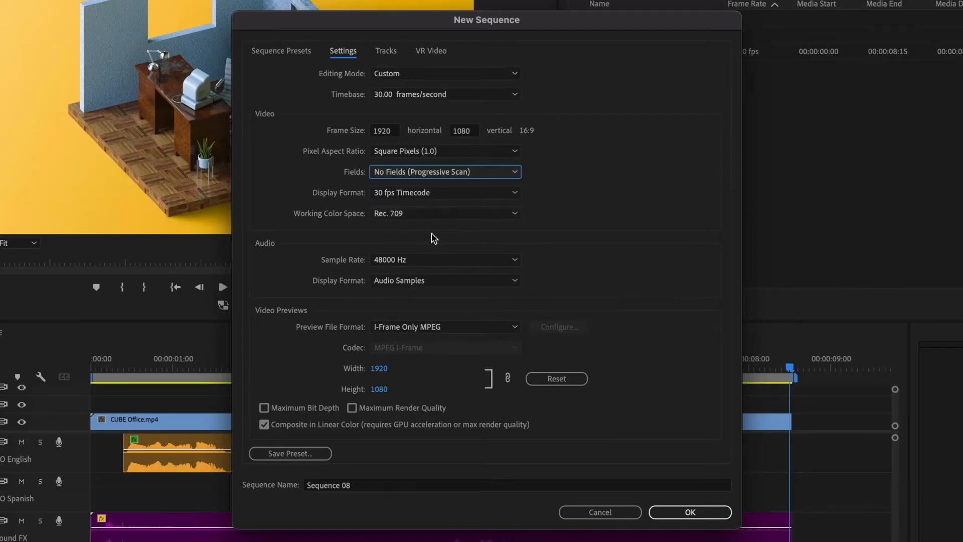
mouse_move(386, 57)
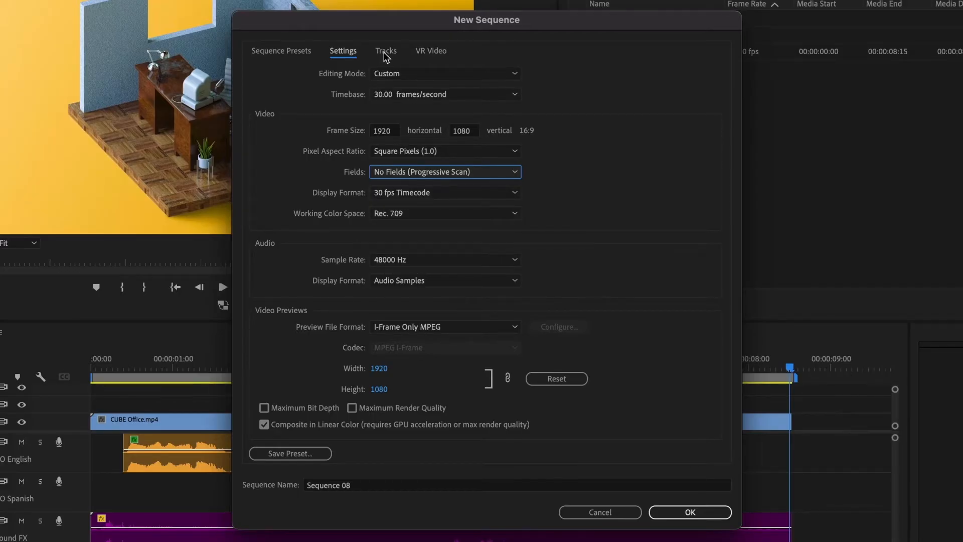
On the Tracks tab, set the audio Mix to Multichannel with 8 channels
click(386, 51)
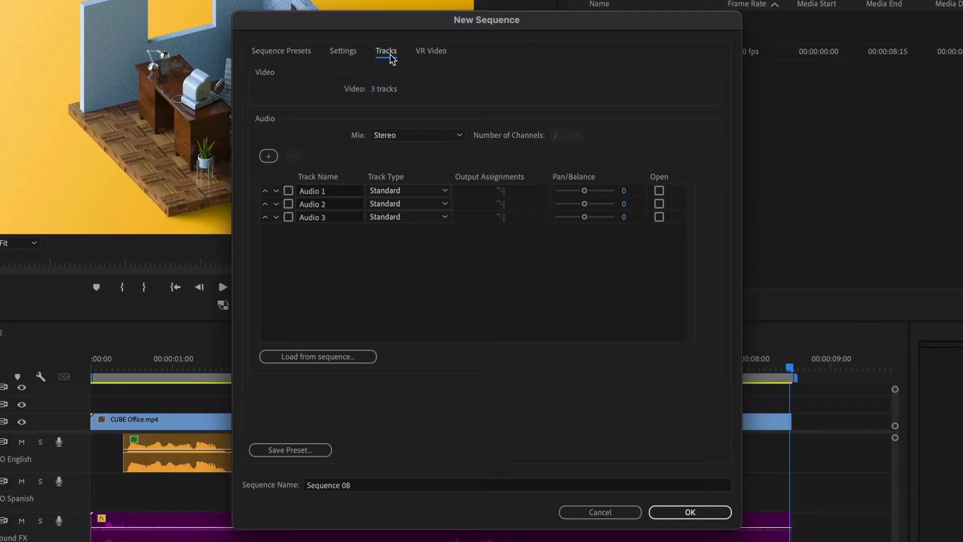
mouse_move(358, 96)
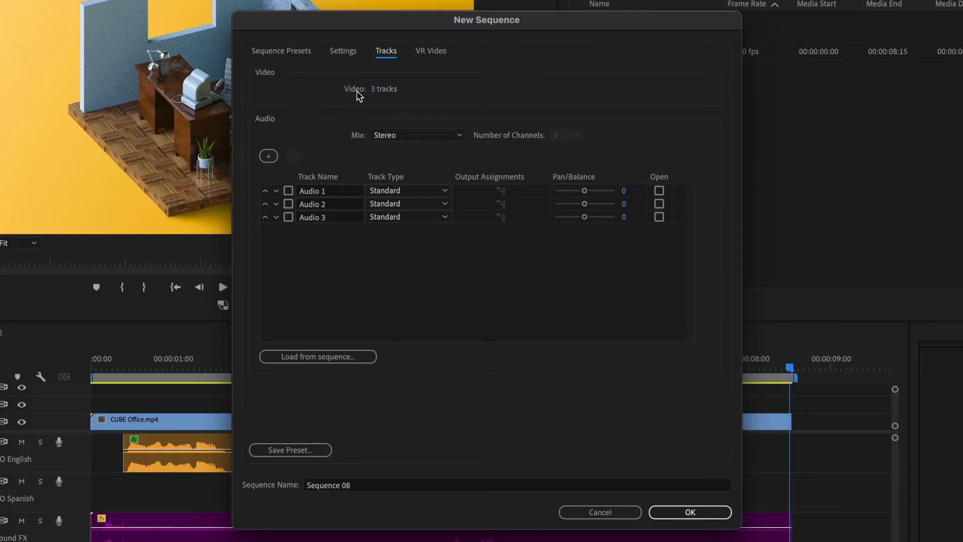
mouse_move(577, 151)
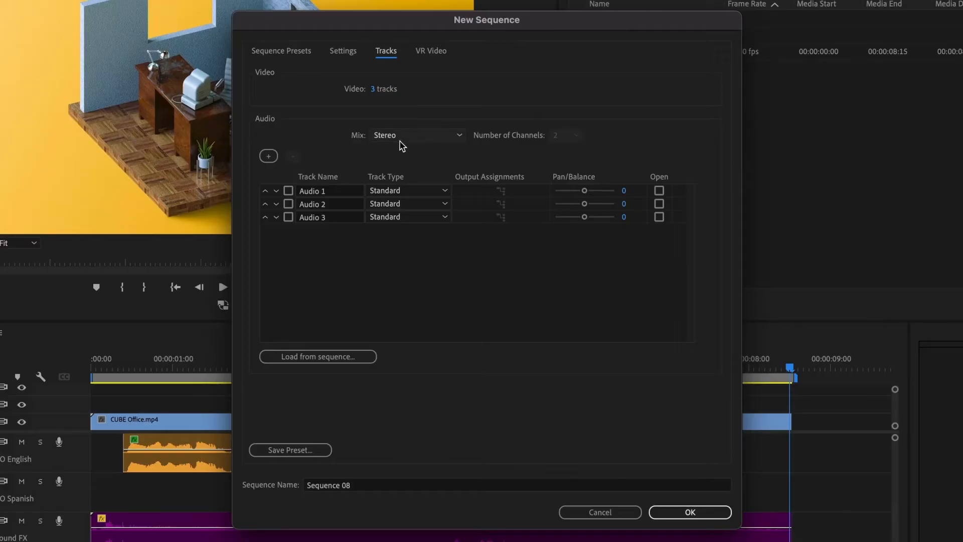
click(416, 134)
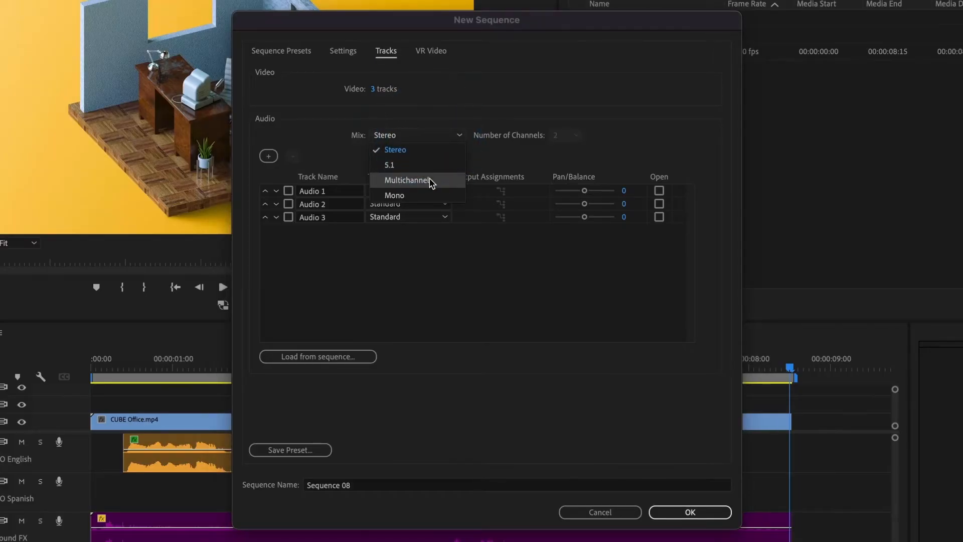
click(406, 180)
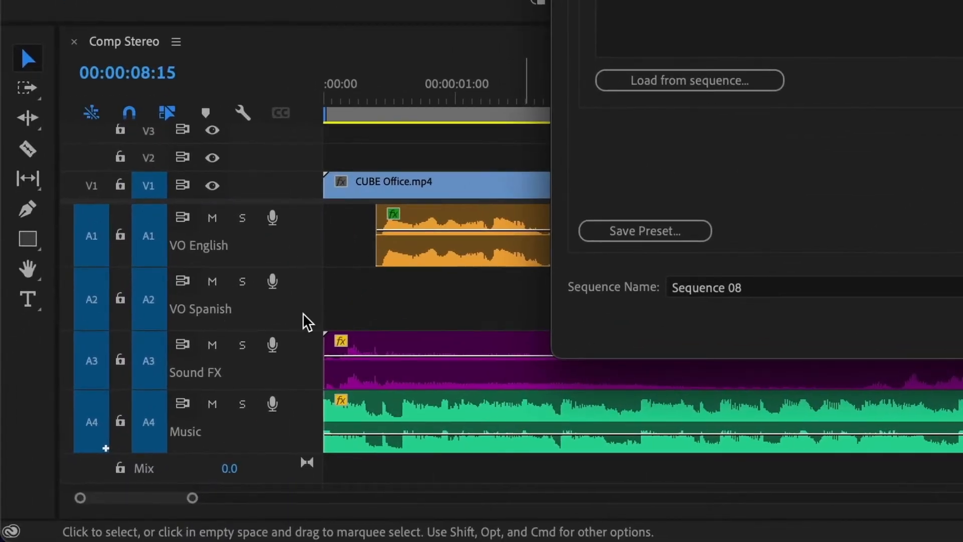
mouse_move(261, 301)
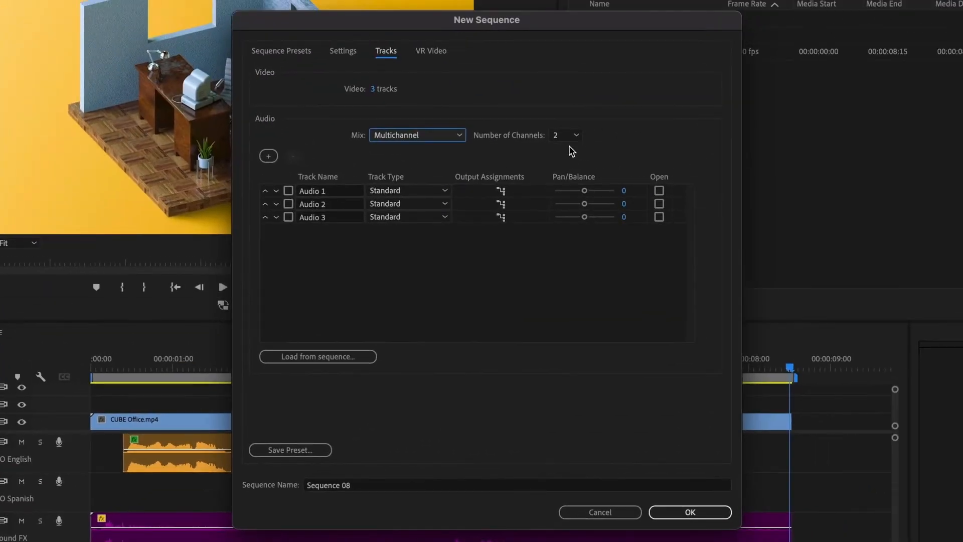
click(563, 135)
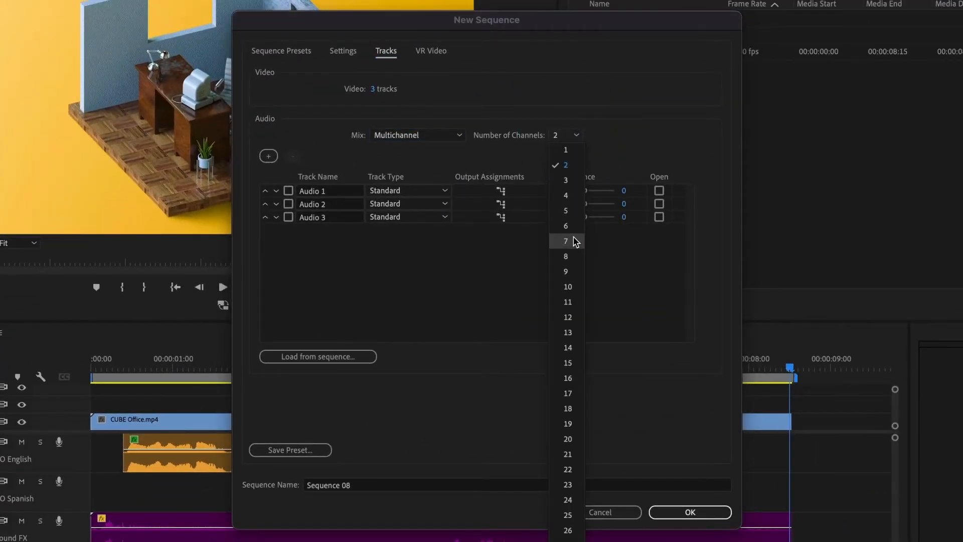
click(565, 255)
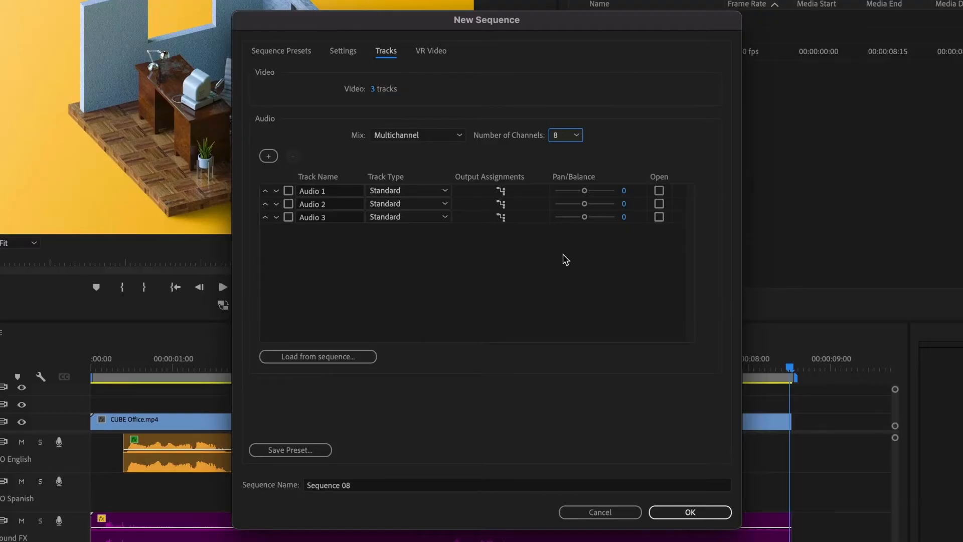
mouse_move(341, 224)
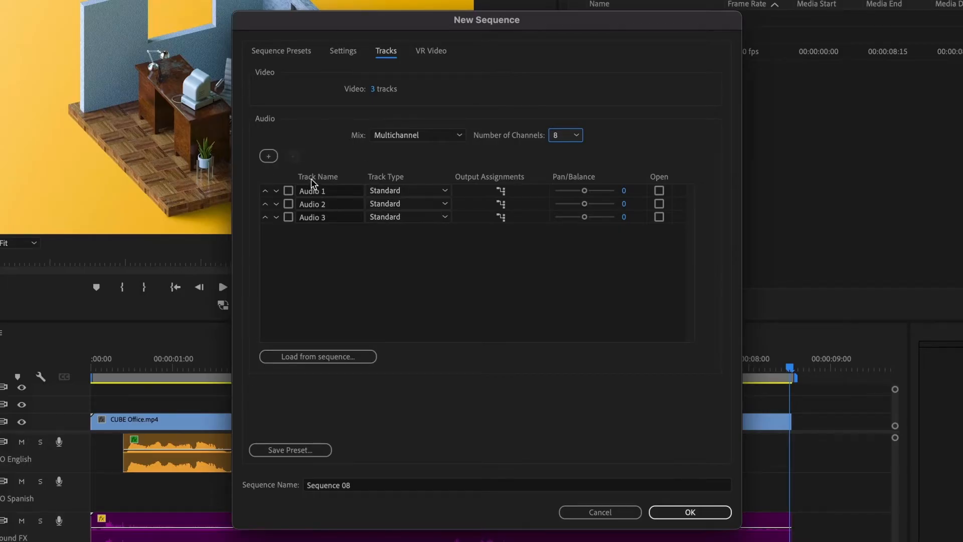
mouse_move(315, 231)
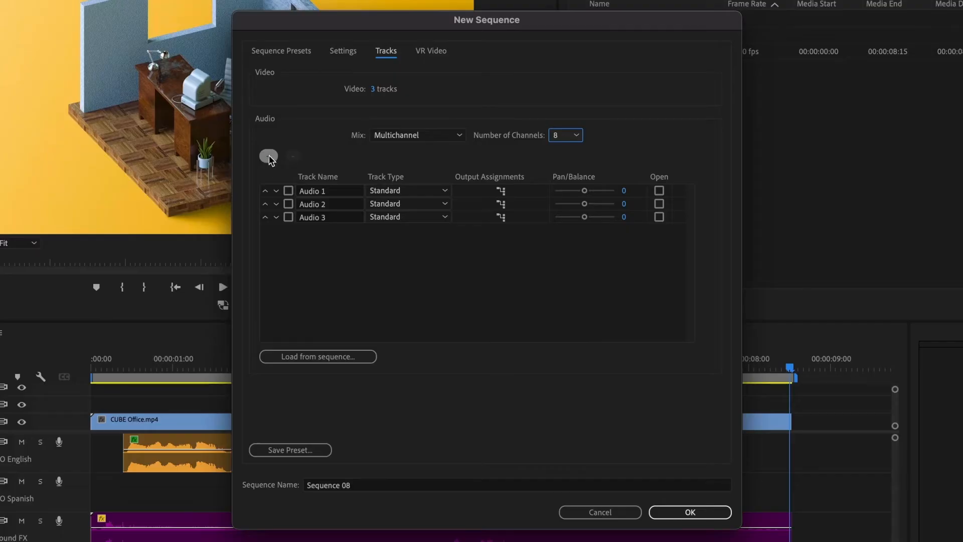
mouse_move(268, 156)
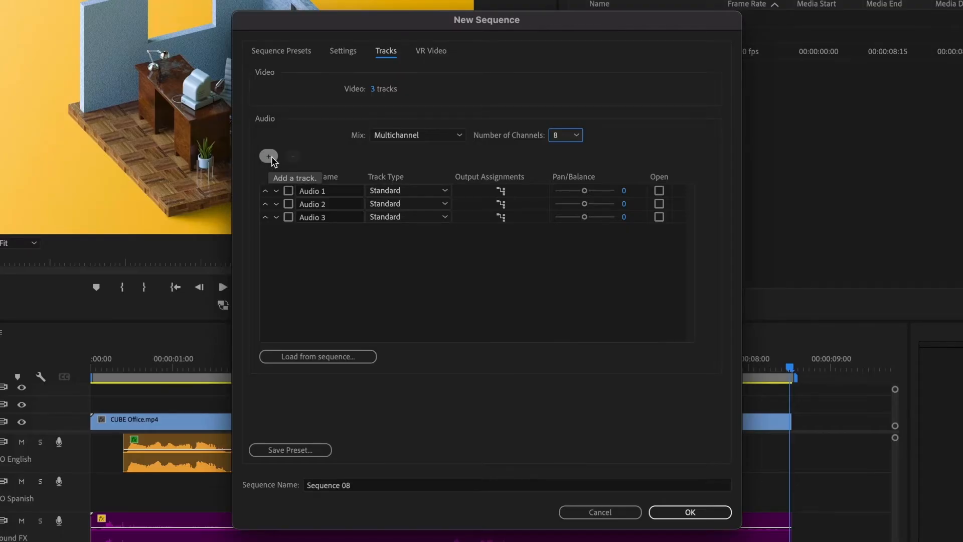
Add Audio 4 named VO, then set Audio 1 to Mono and test its pan
click(268, 156)
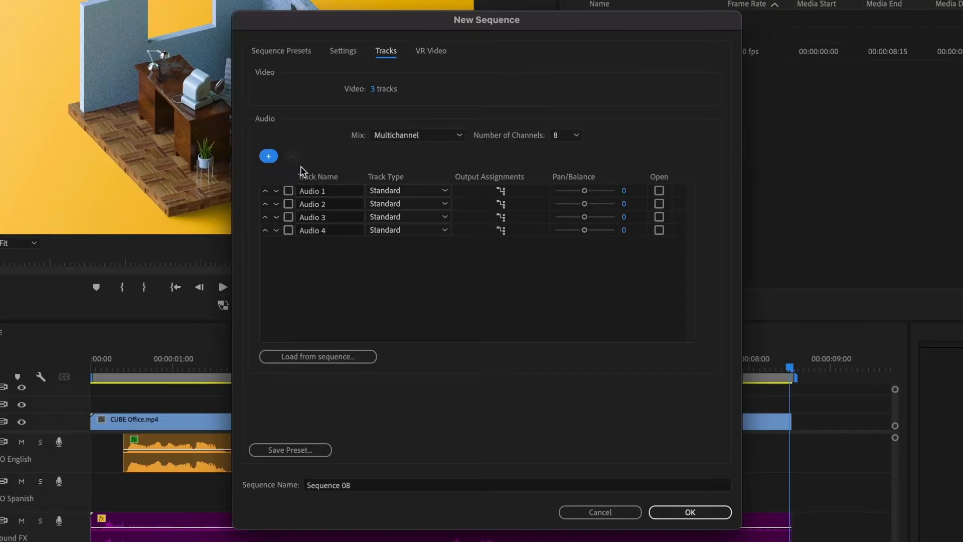
mouse_move(314, 218)
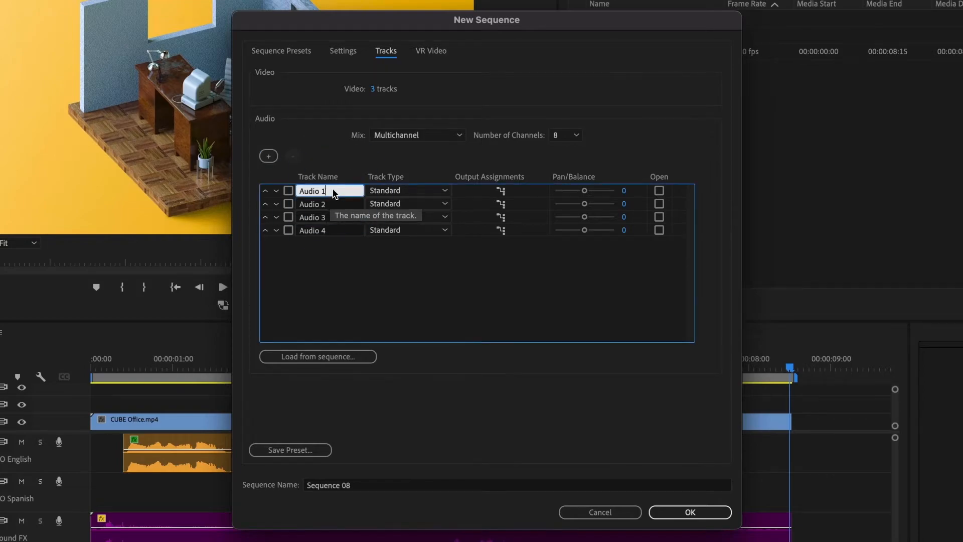
text(VO English)
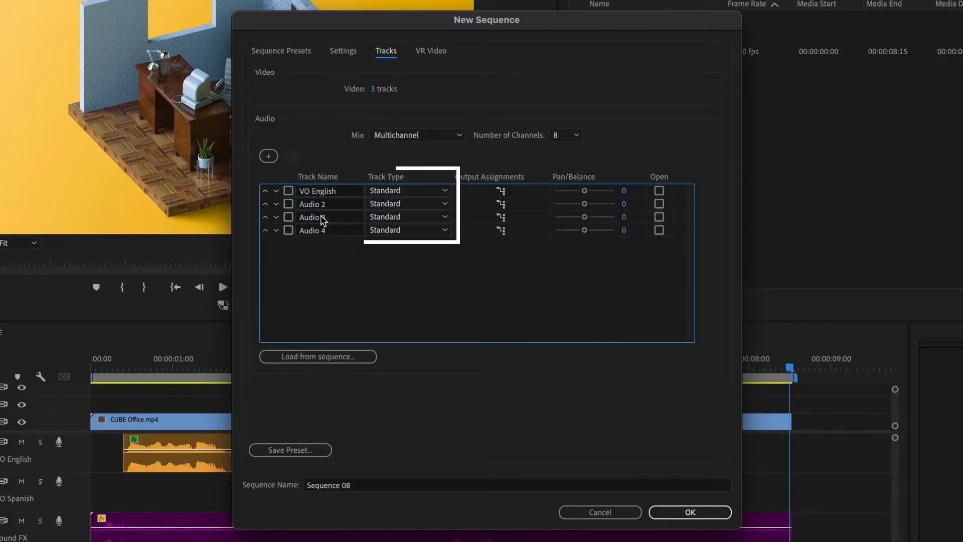
mouse_move(399, 218)
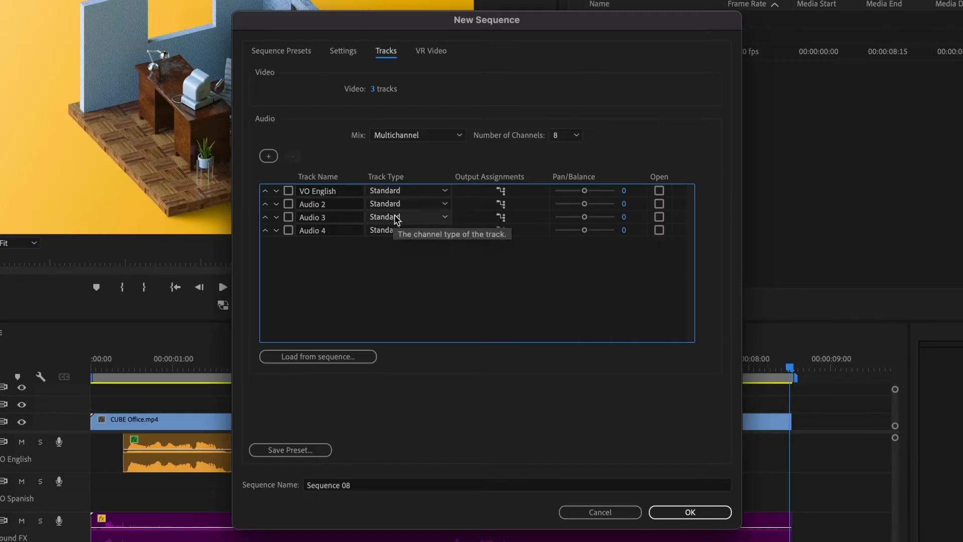
click(408, 190)
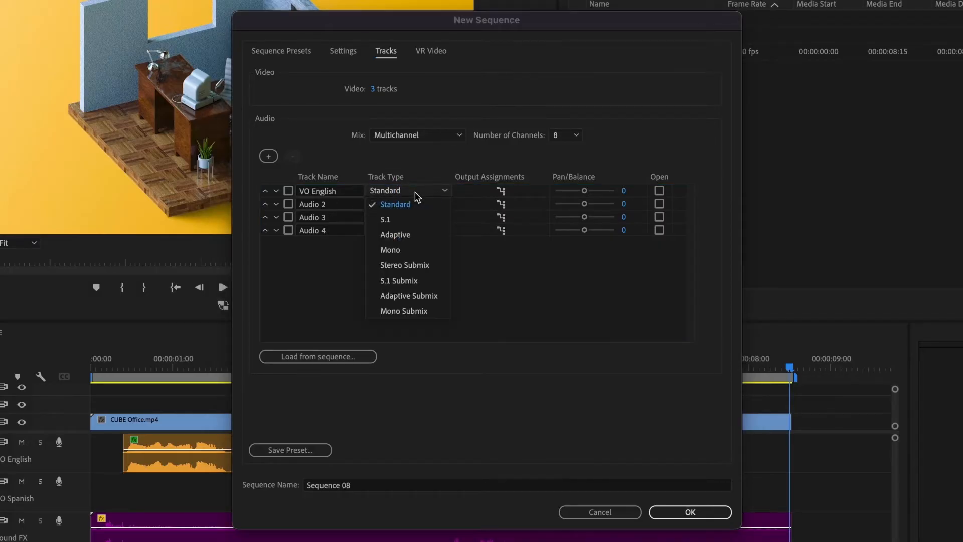
mouse_move(413, 326)
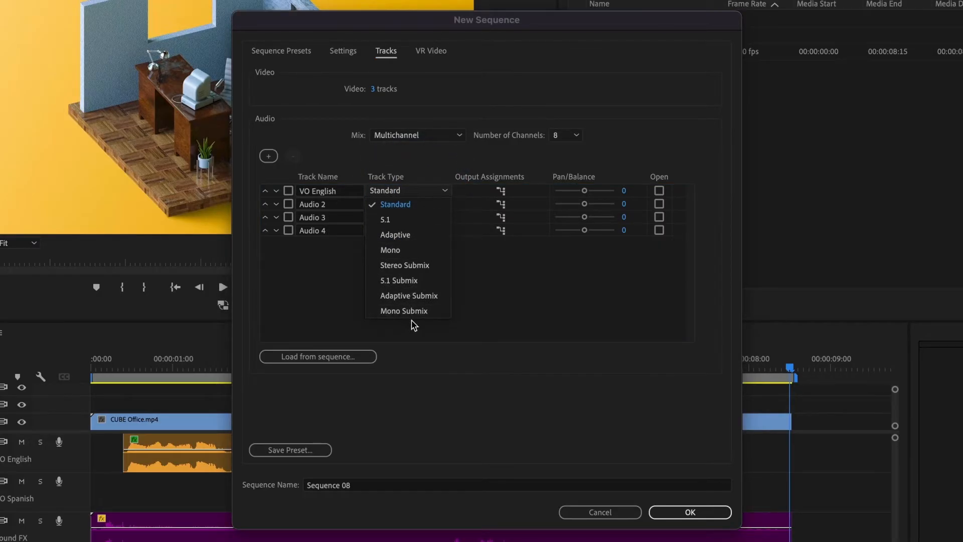
mouse_move(420, 235)
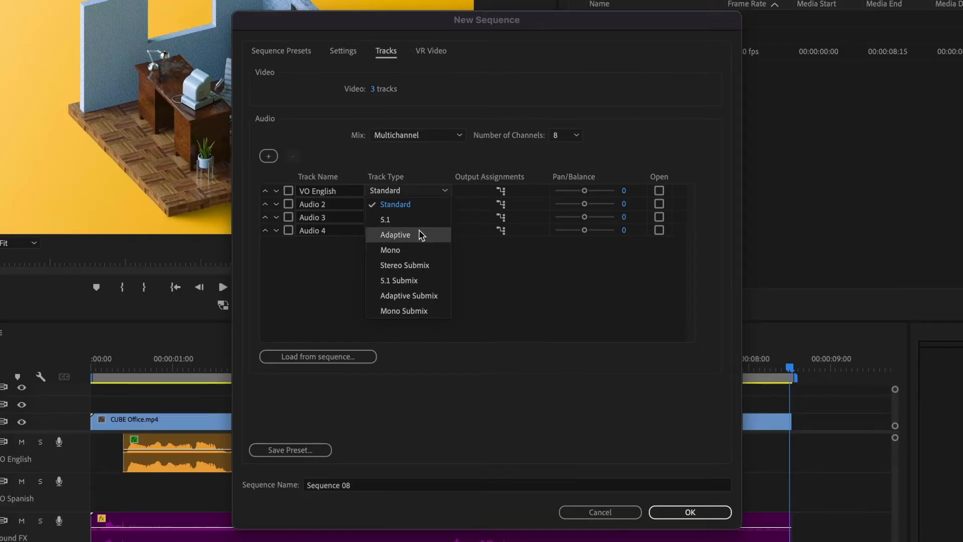
mouse_move(398, 254)
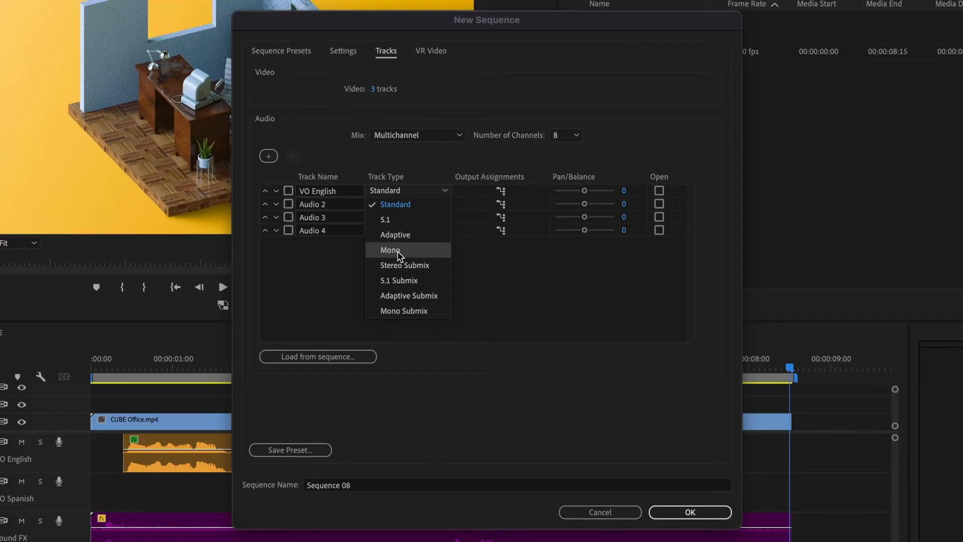
click(390, 250)
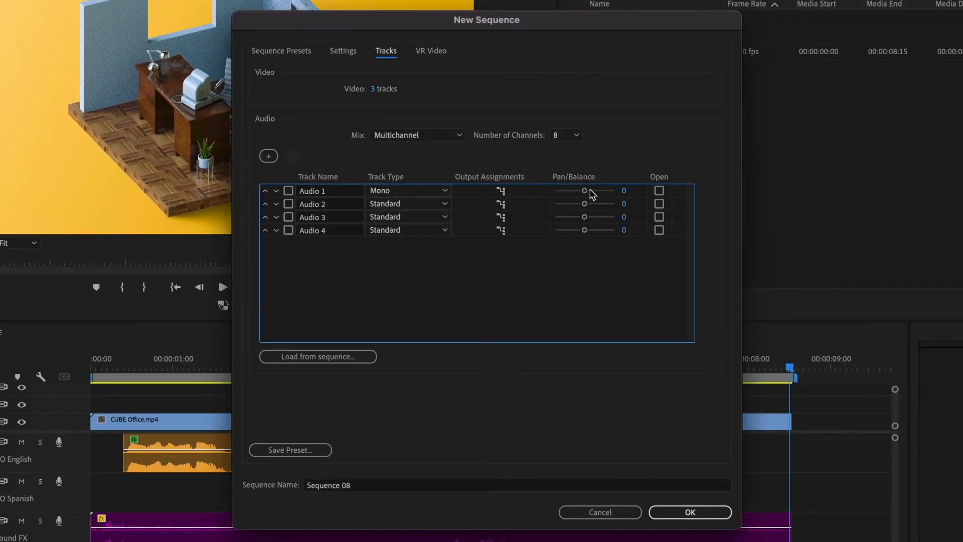
drag(583, 190, 553, 191)
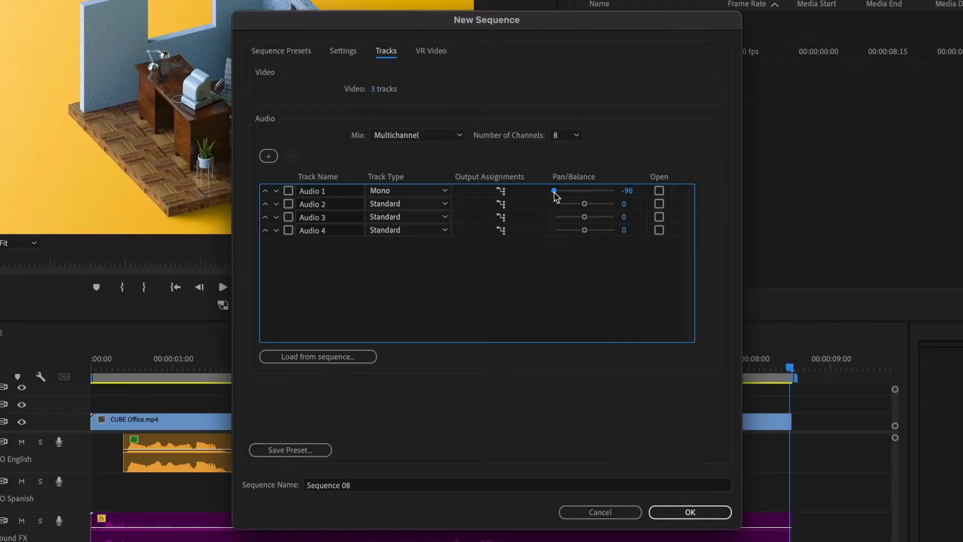
drag(554, 190, 552, 190)
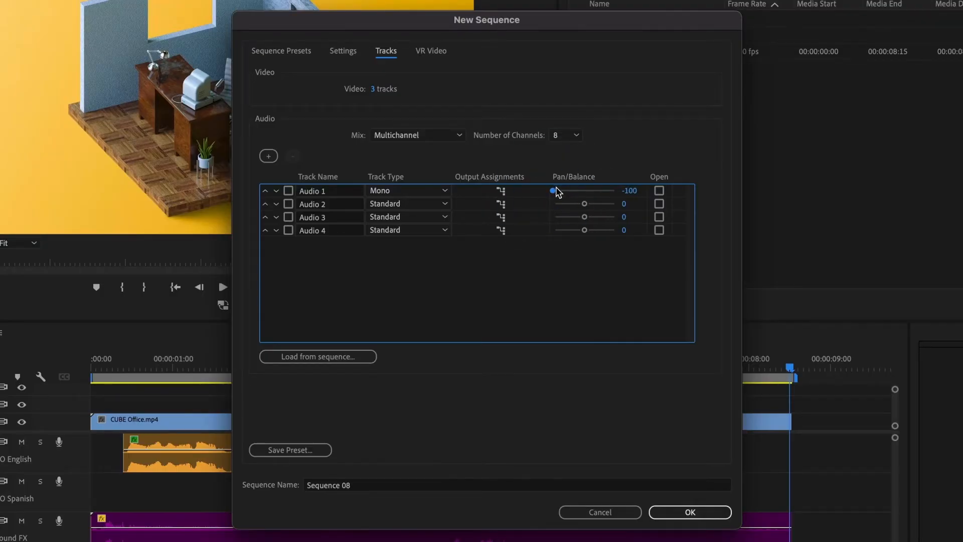
mouse_move(445, 194)
text(0)
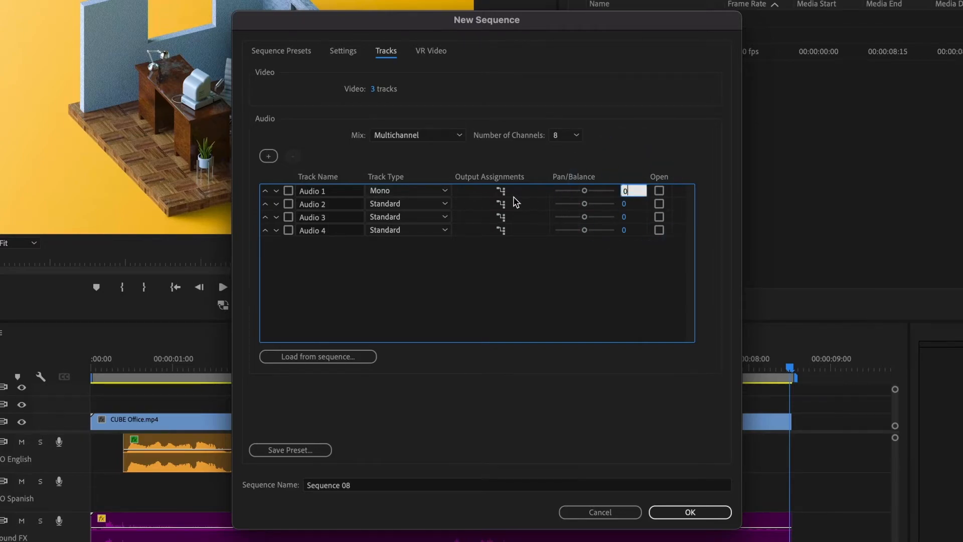
click(408, 189)
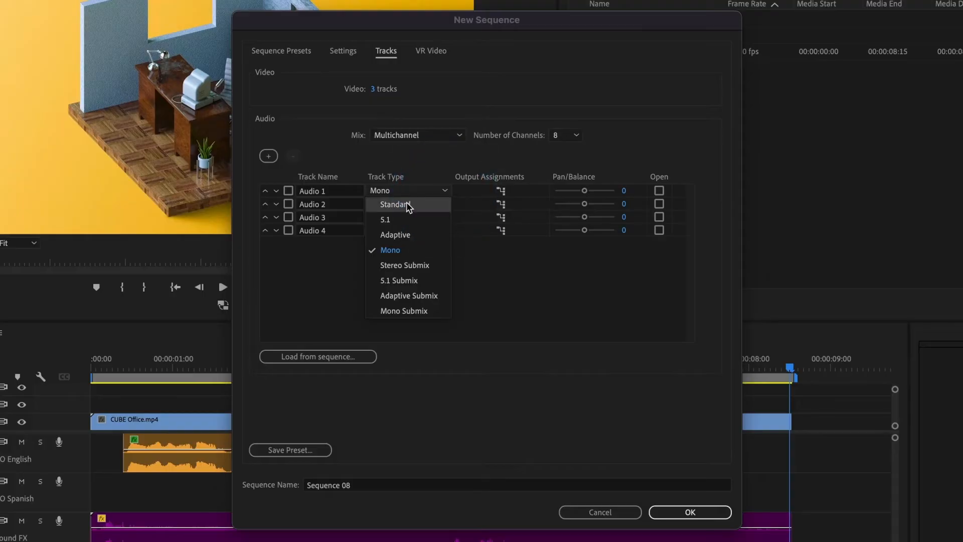
Set Audio 1 back to Standard and review its output assignment to channels 1-2
click(393, 204)
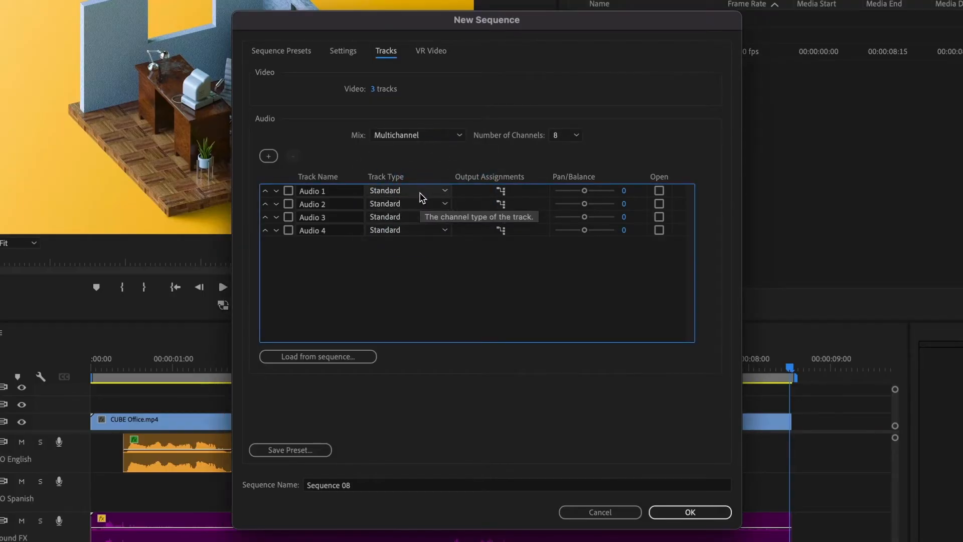
mouse_move(429, 198)
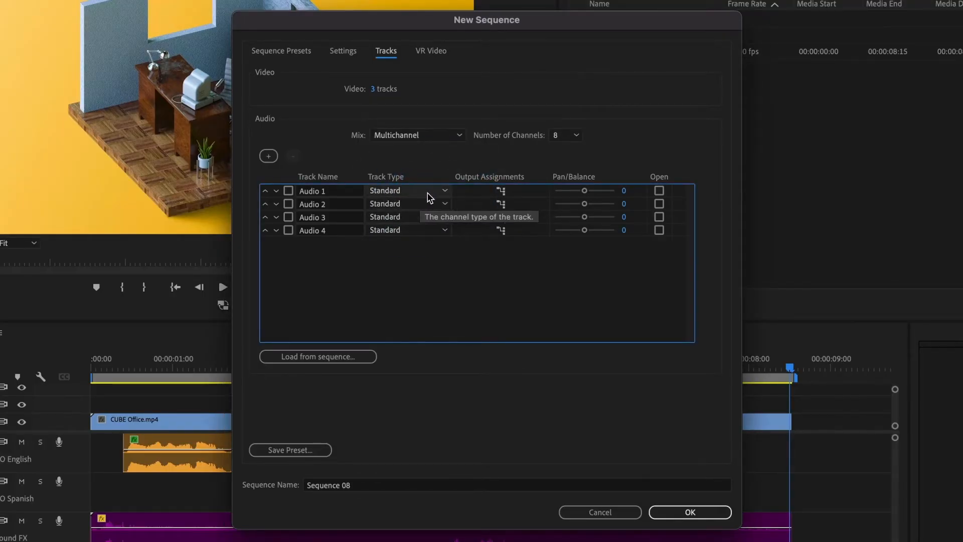
mouse_move(323, 192)
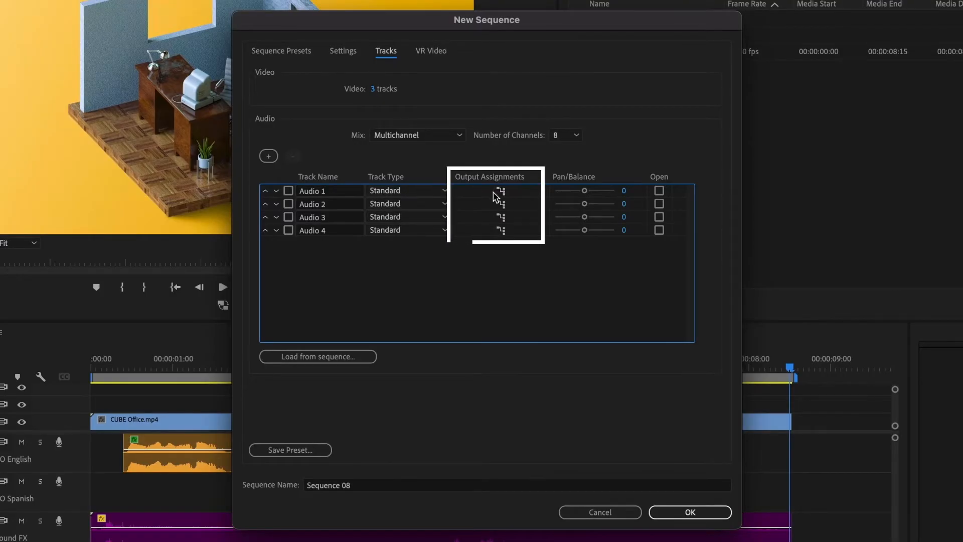
click(501, 191)
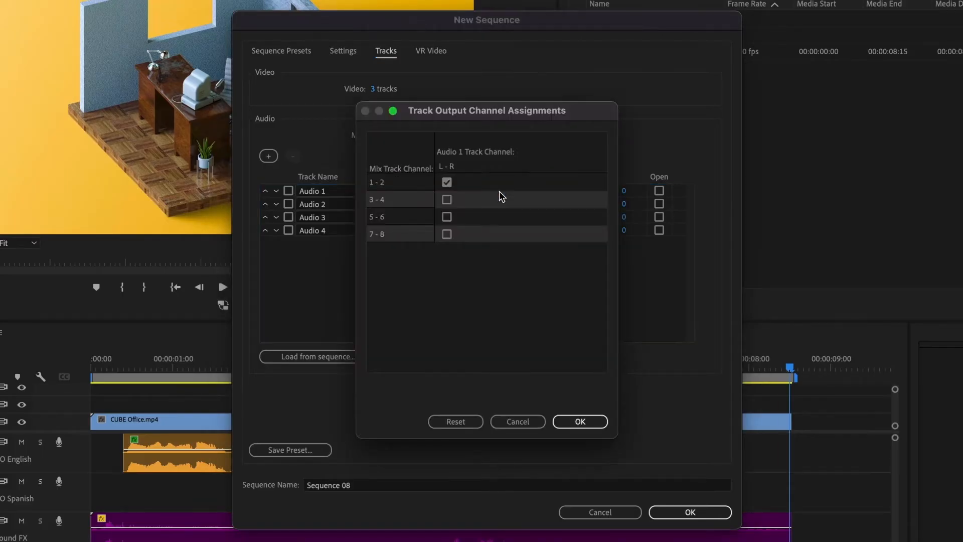
mouse_move(448, 195)
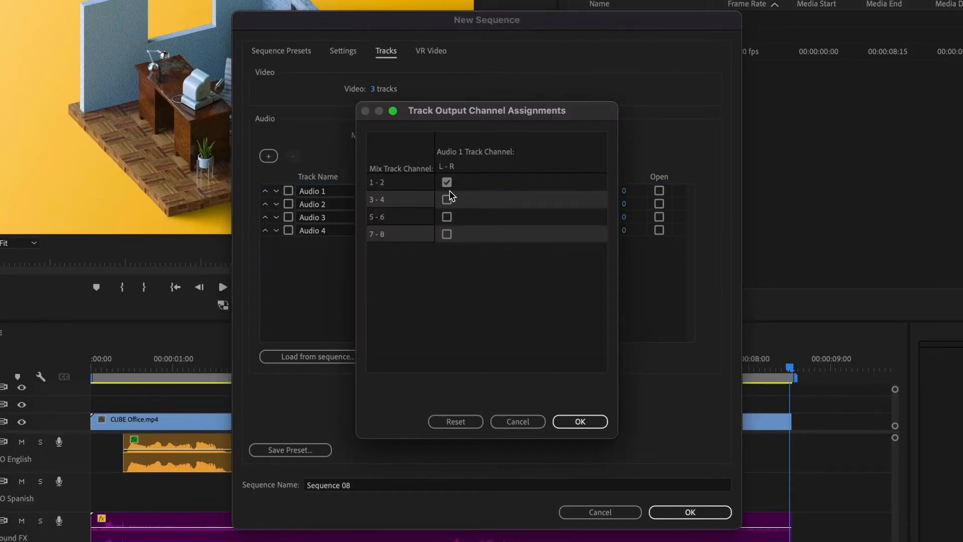
click(578, 421)
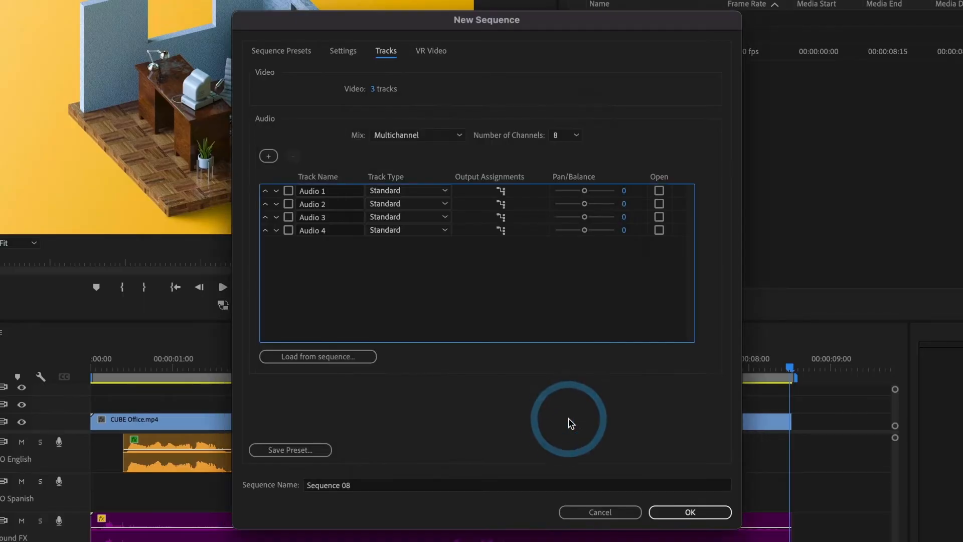
mouse_move(422, 214)
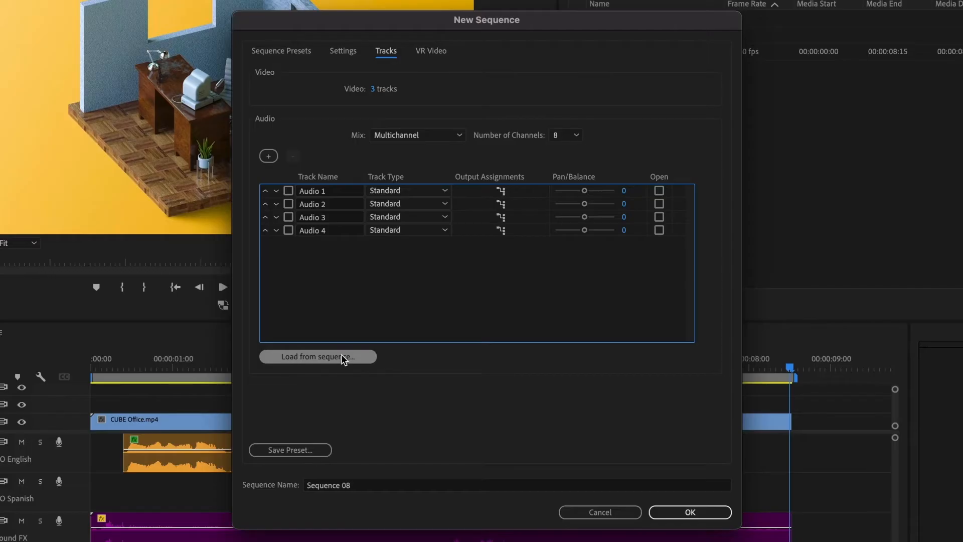
Load the track layout from Comp Stereo: VO English, VO Spanish, Sound FX, Music
click(318, 356)
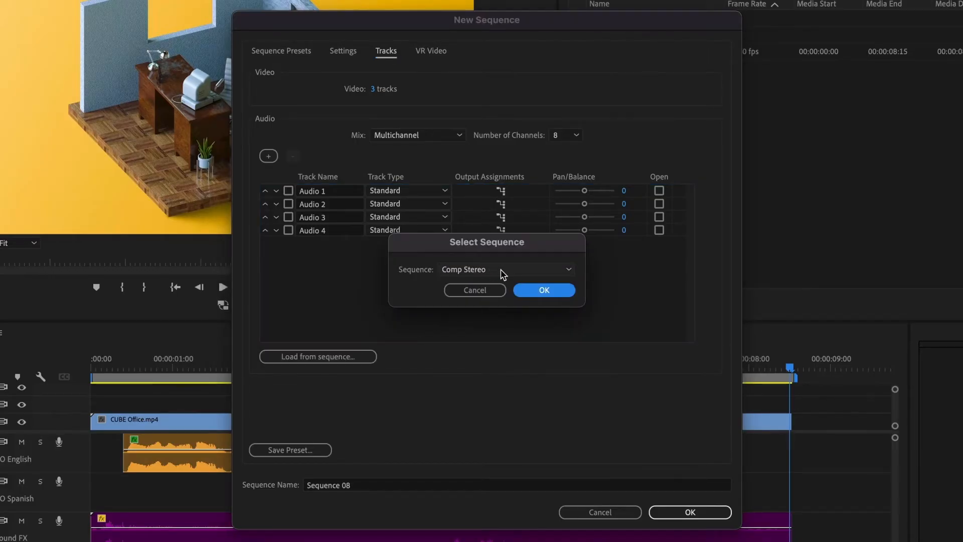
click(566, 268)
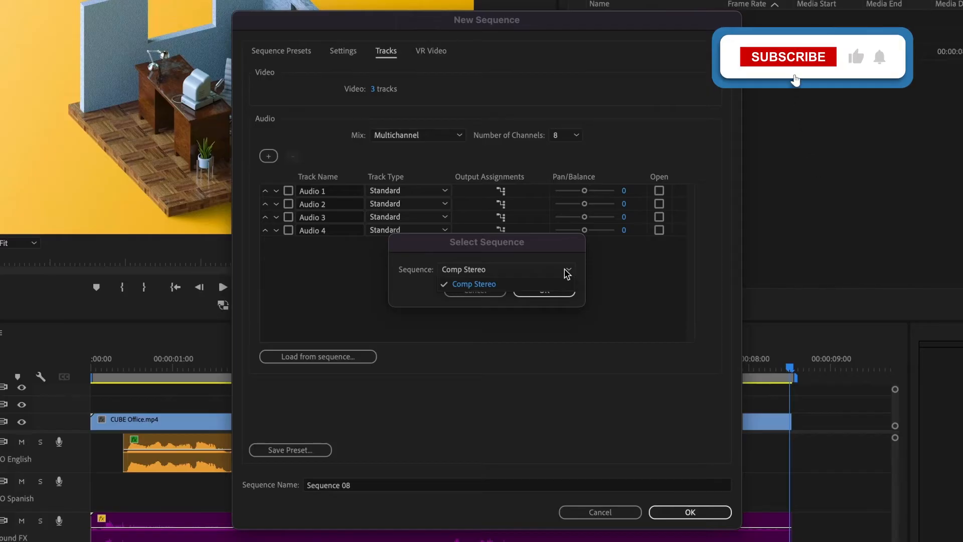
click(788, 57)
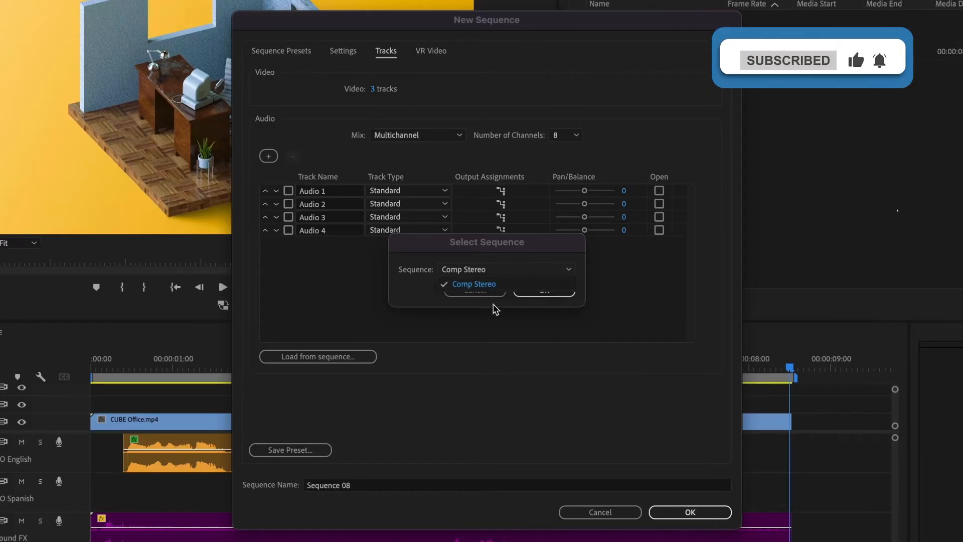
click(473, 284)
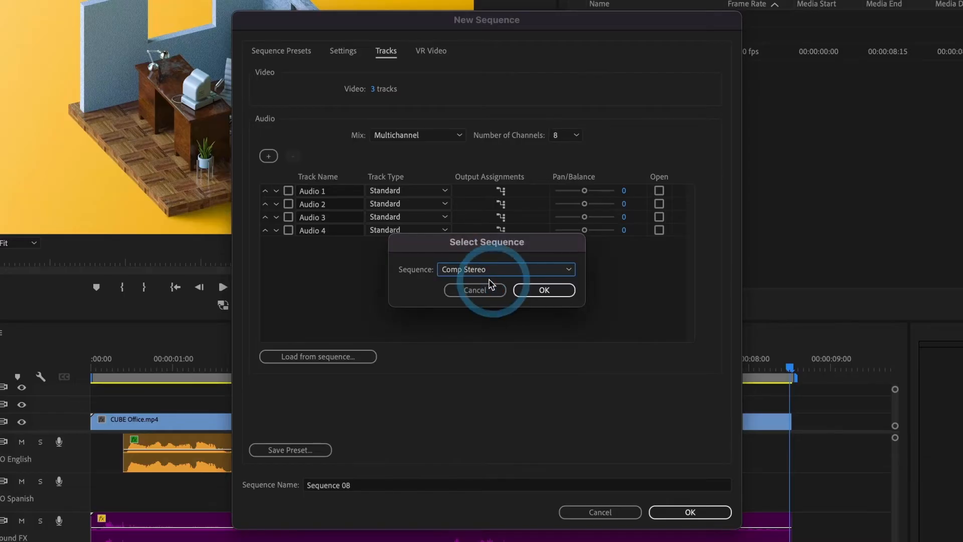
click(543, 289)
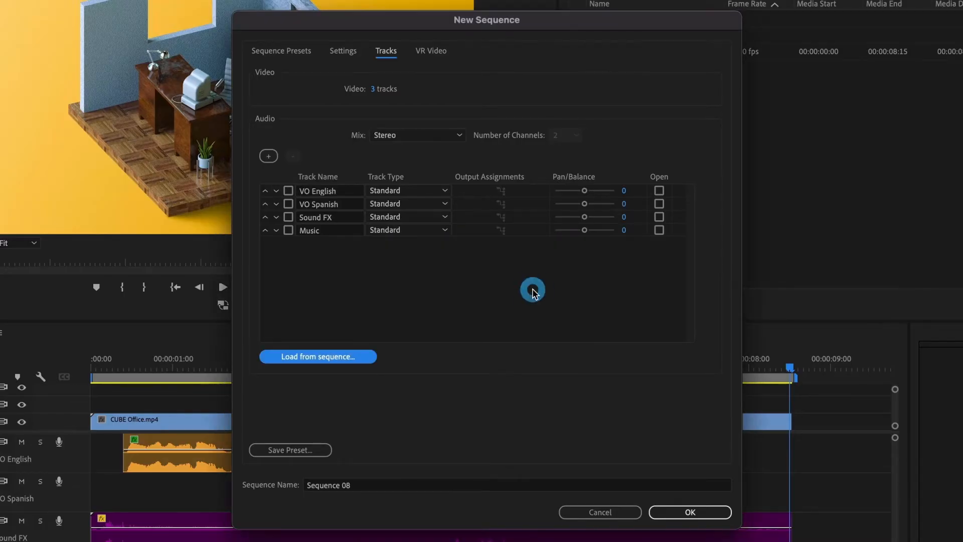
mouse_move(349, 243)
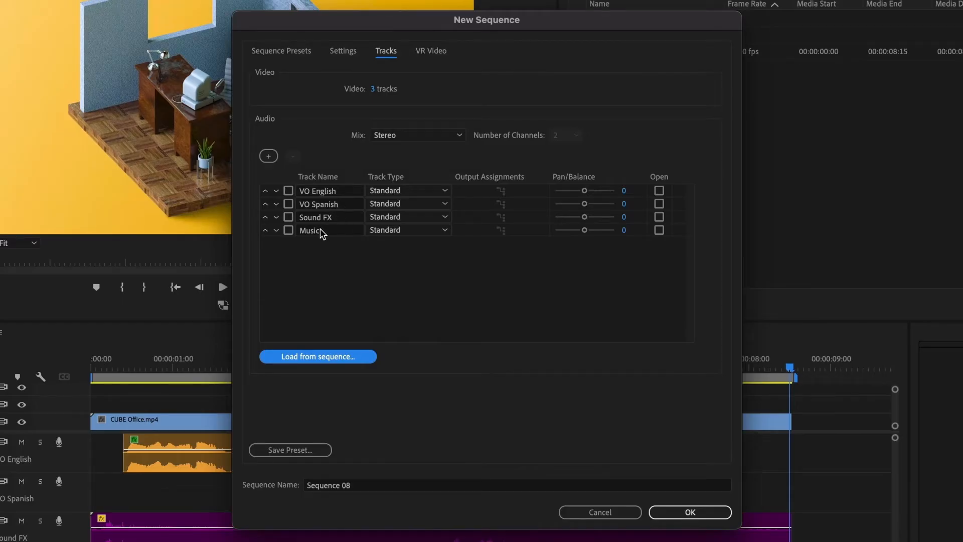
mouse_move(319, 230)
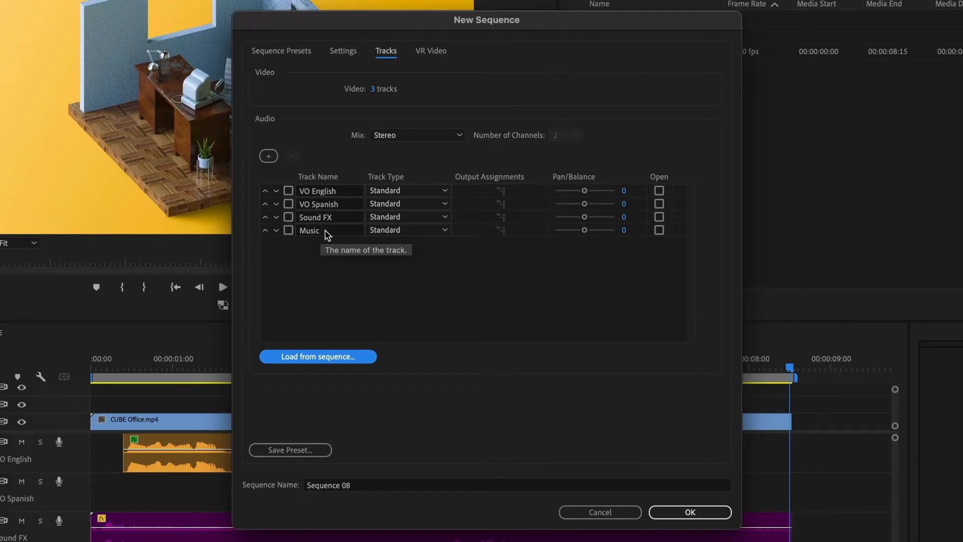
mouse_move(340, 205)
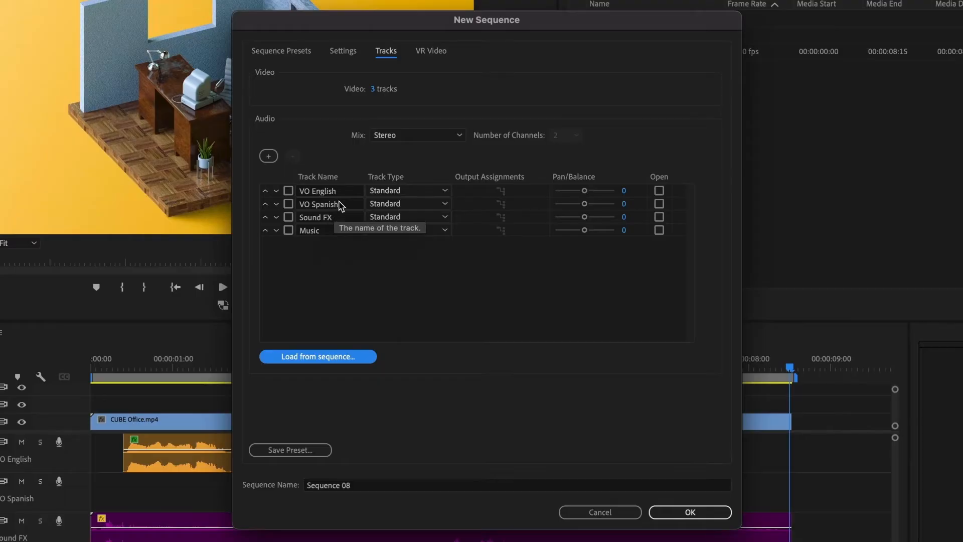
mouse_move(499, 223)
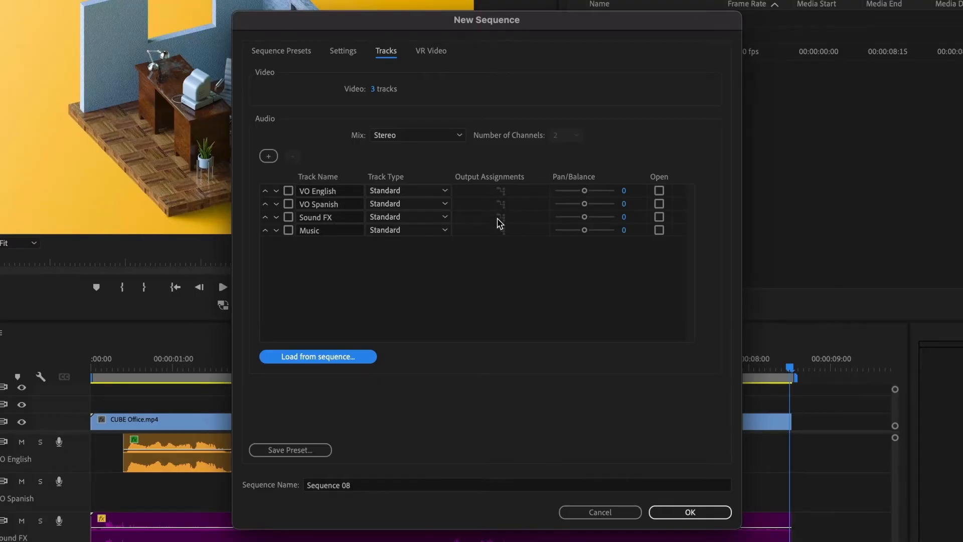
mouse_move(358, 143)
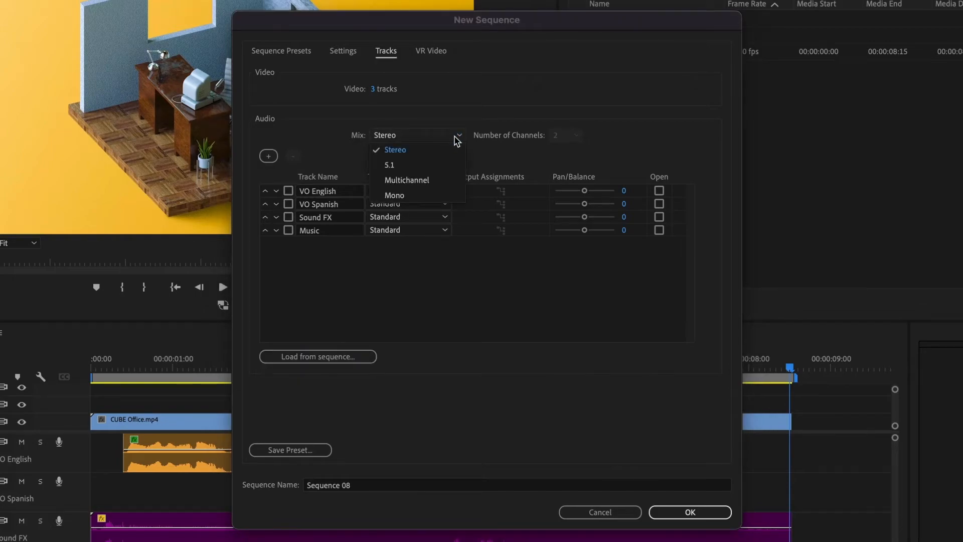
mouse_move(436, 180)
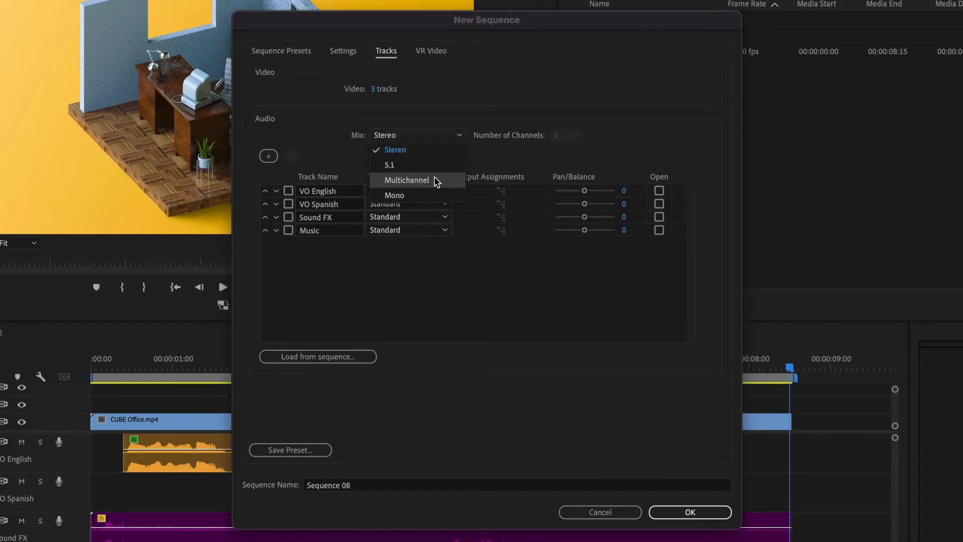
Change the Mix dropdown to Multichannel and Number of Channels to 8
click(406, 180)
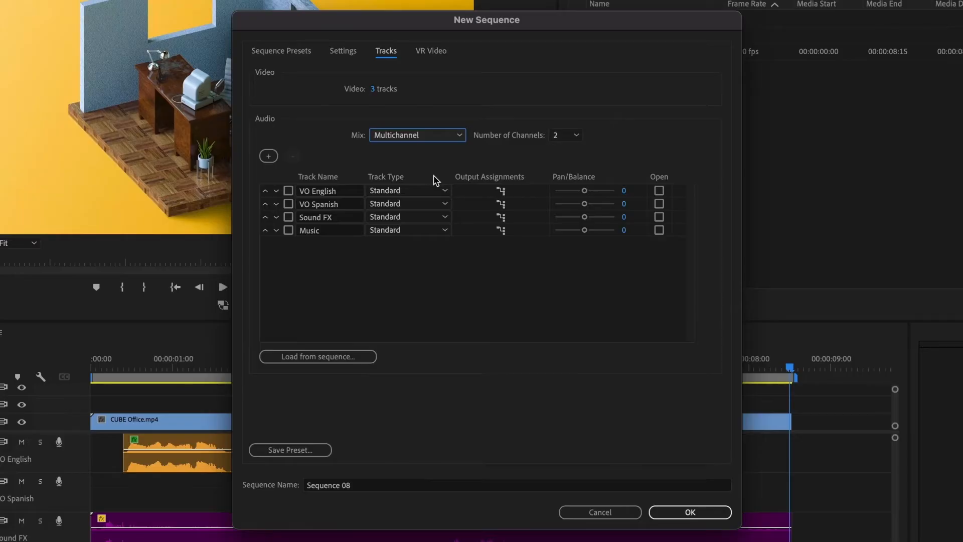
click(574, 134)
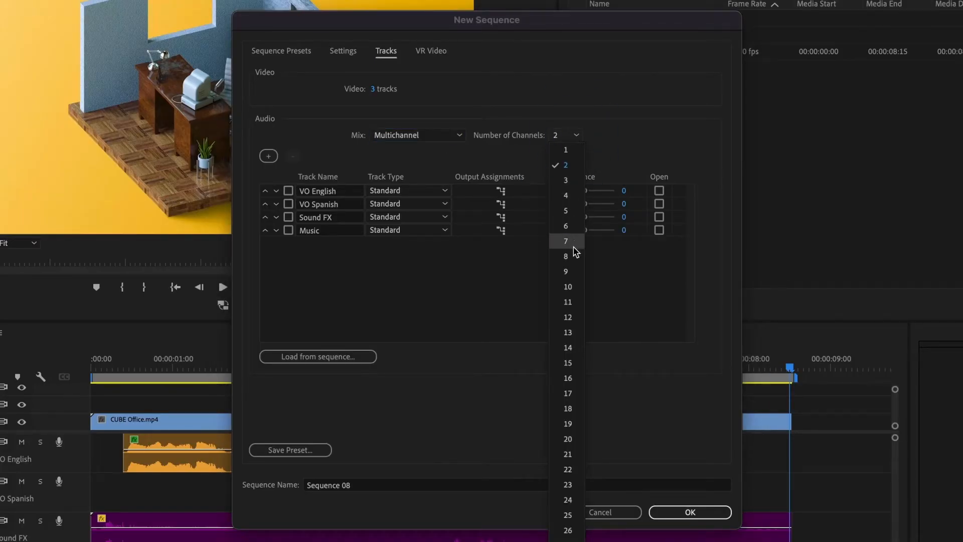
click(565, 255)
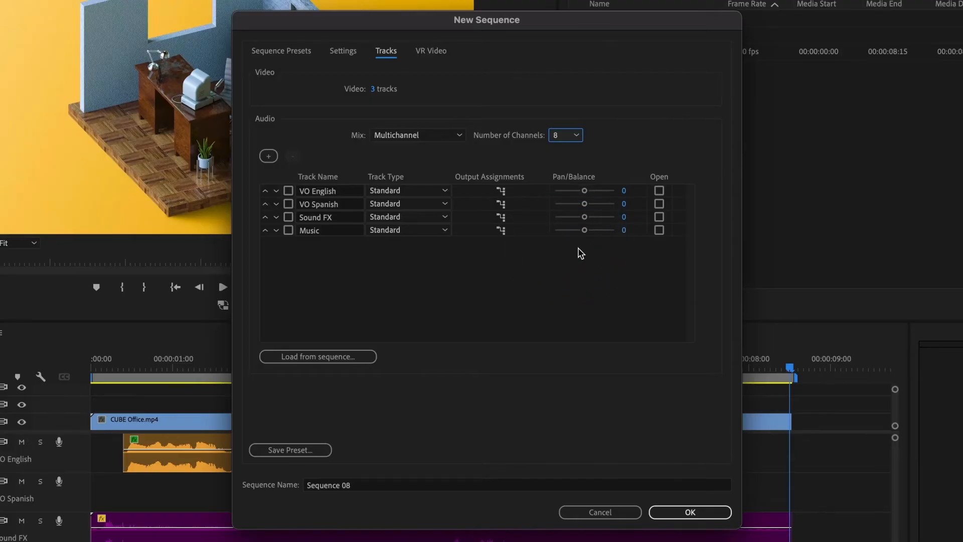
mouse_move(501, 191)
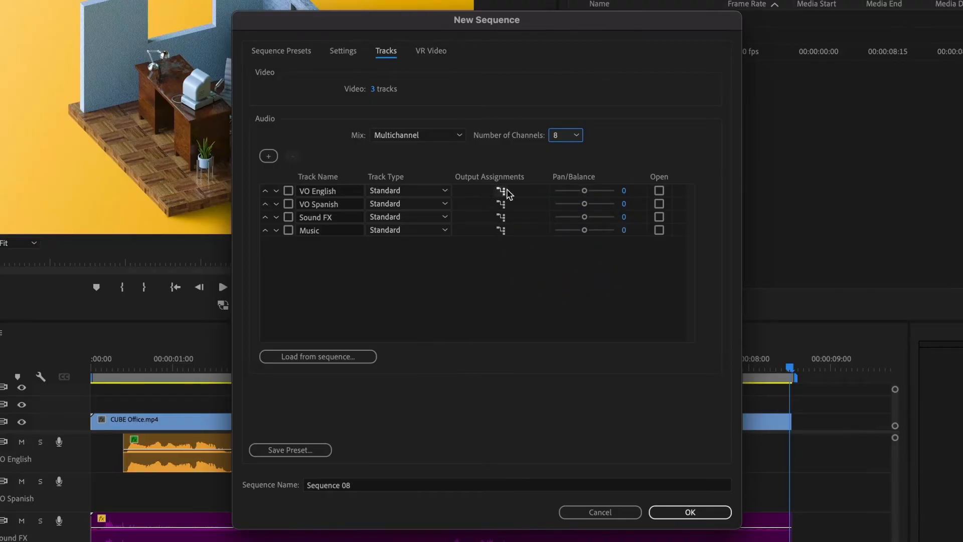
Route VO English to channels 1-2 and VO Spanish to channels 3-4
click(501, 190)
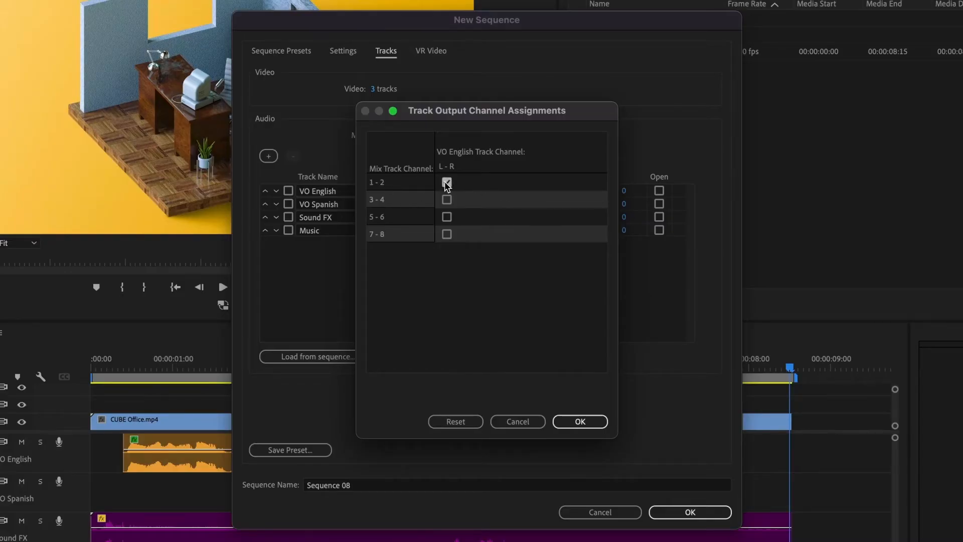
click(446, 182)
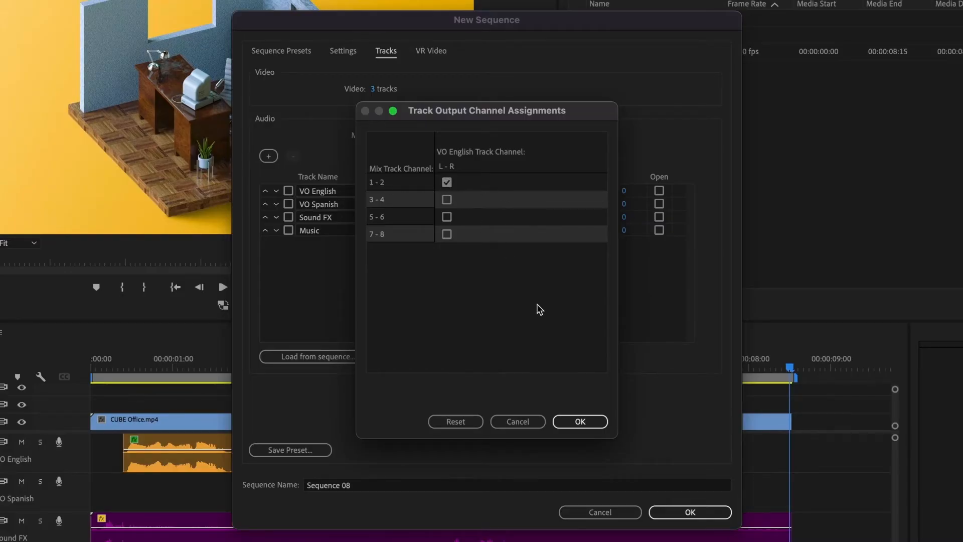
click(578, 421)
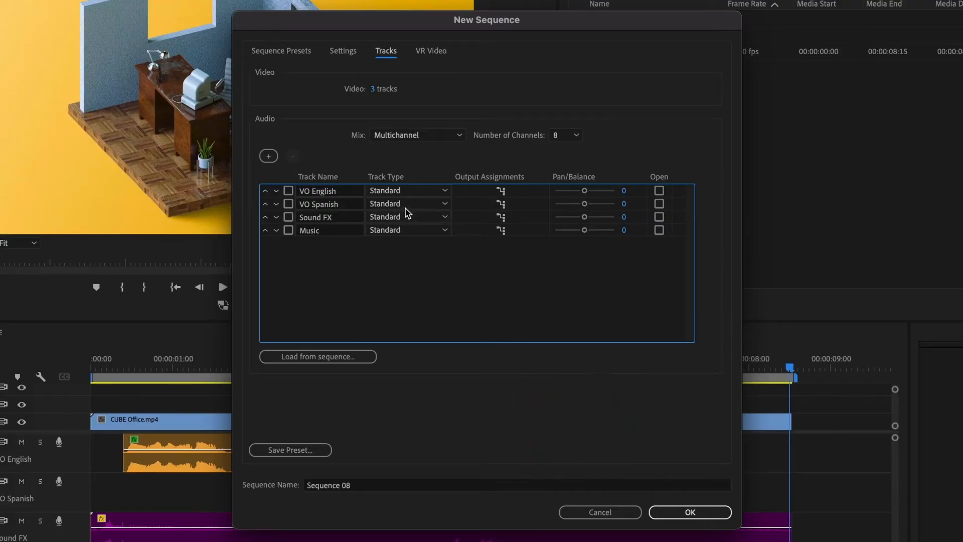
click(501, 203)
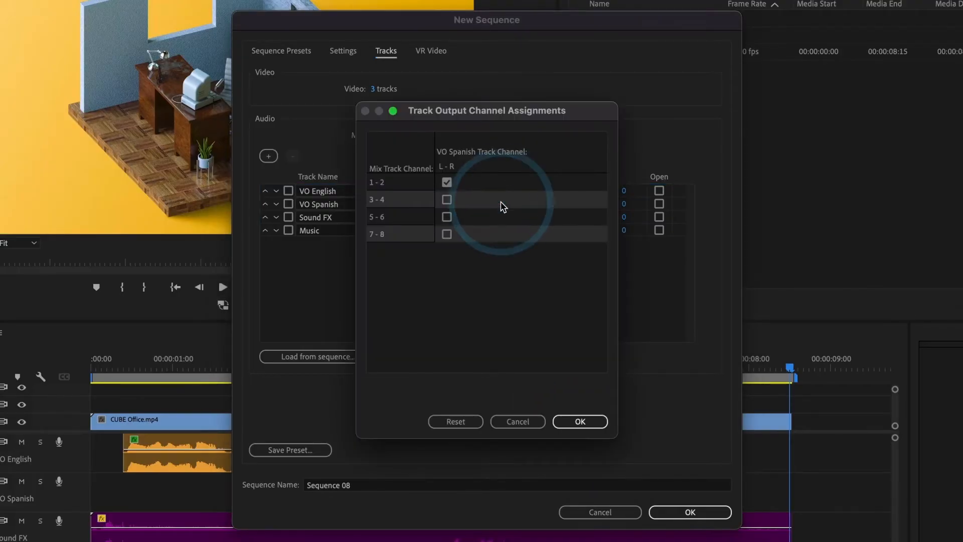
click(446, 199)
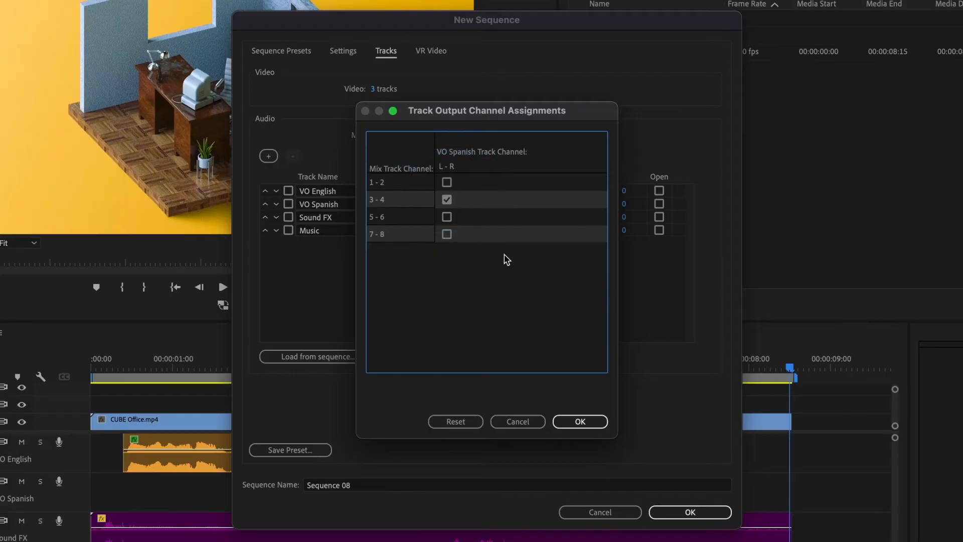
click(578, 421)
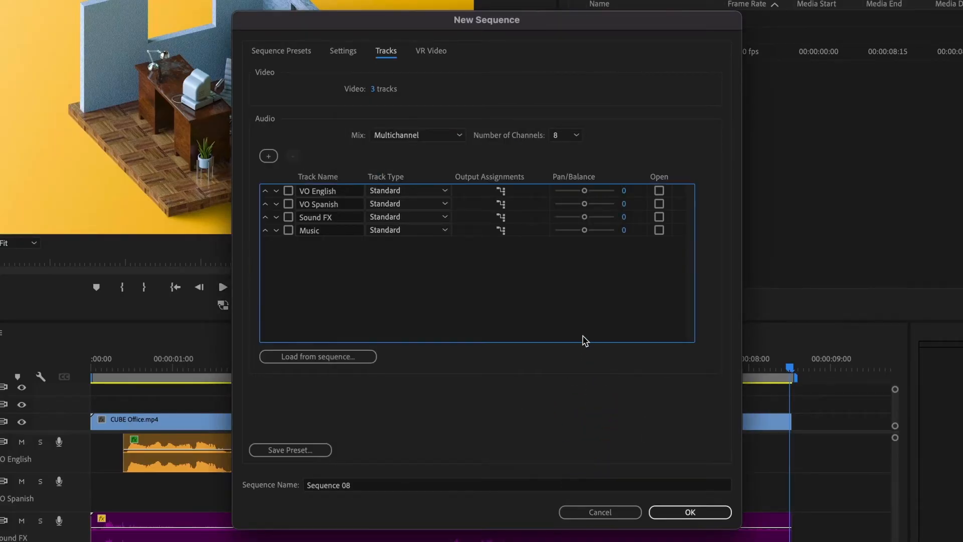
Route Sound FX to channels 5-6 and Music to channels 7-8
click(500, 216)
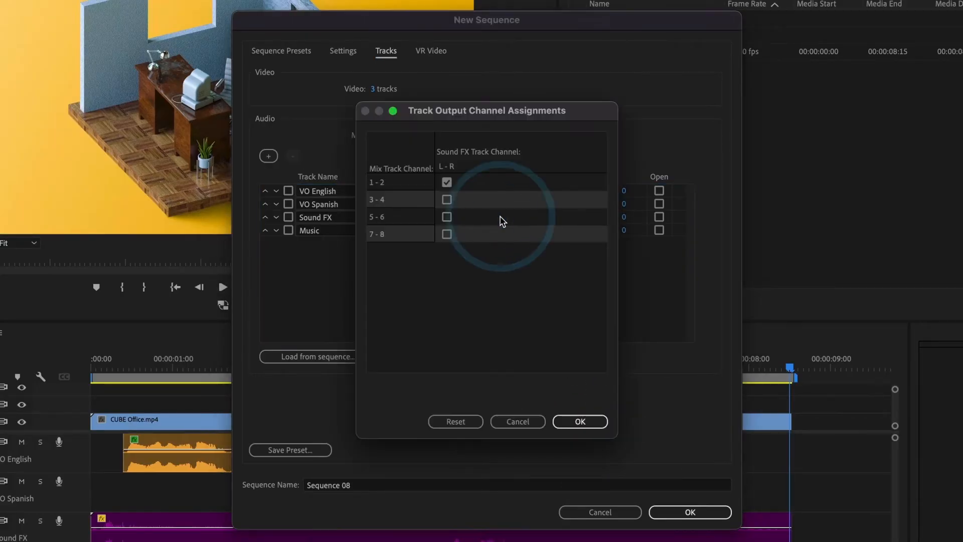
click(447, 216)
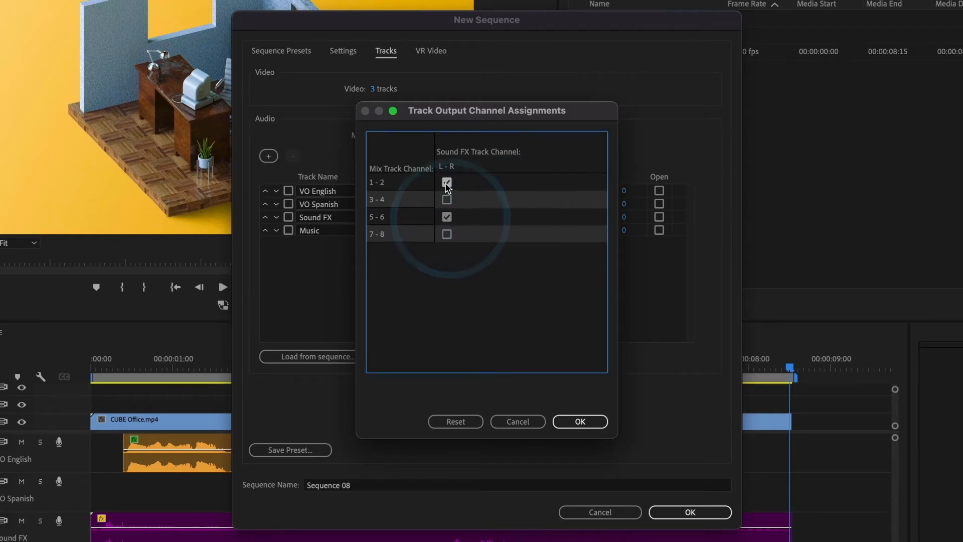
click(578, 421)
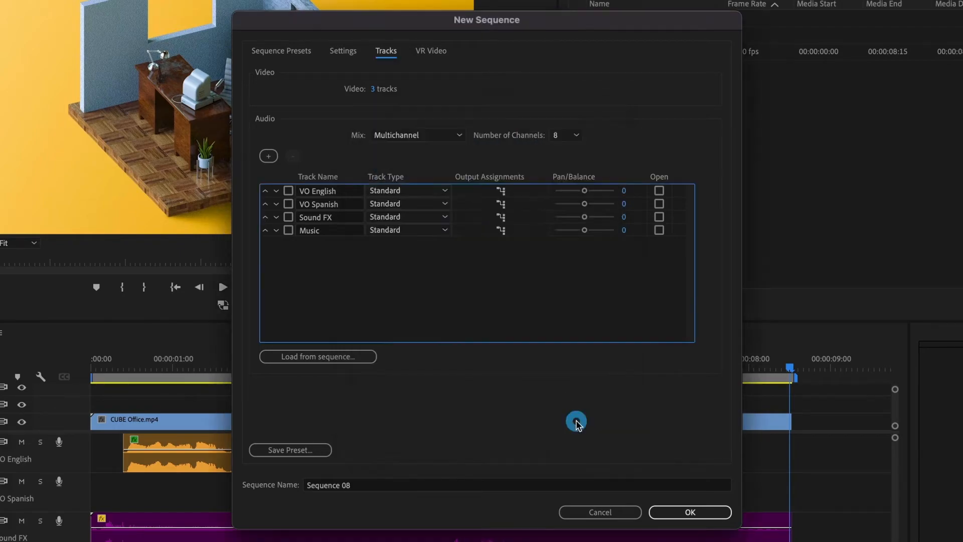
click(501, 230)
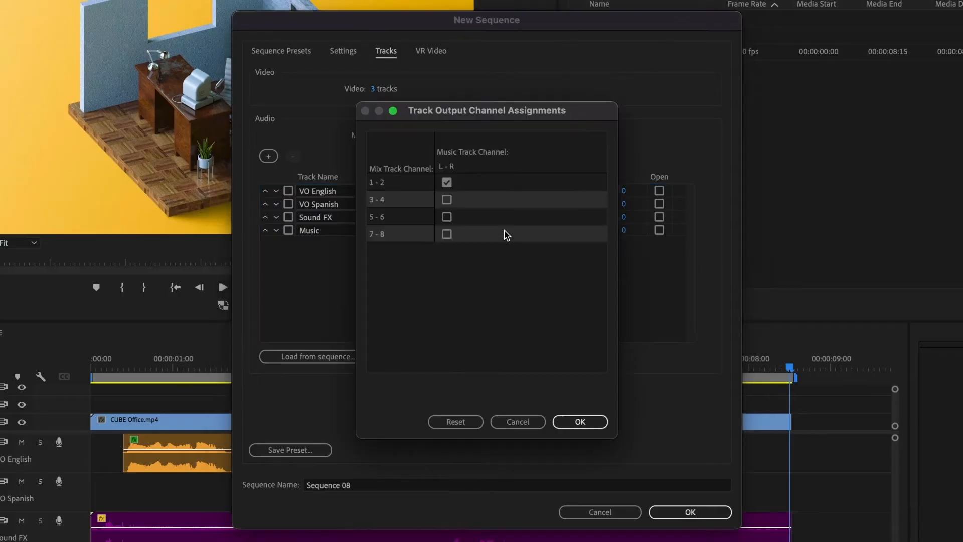
click(446, 234)
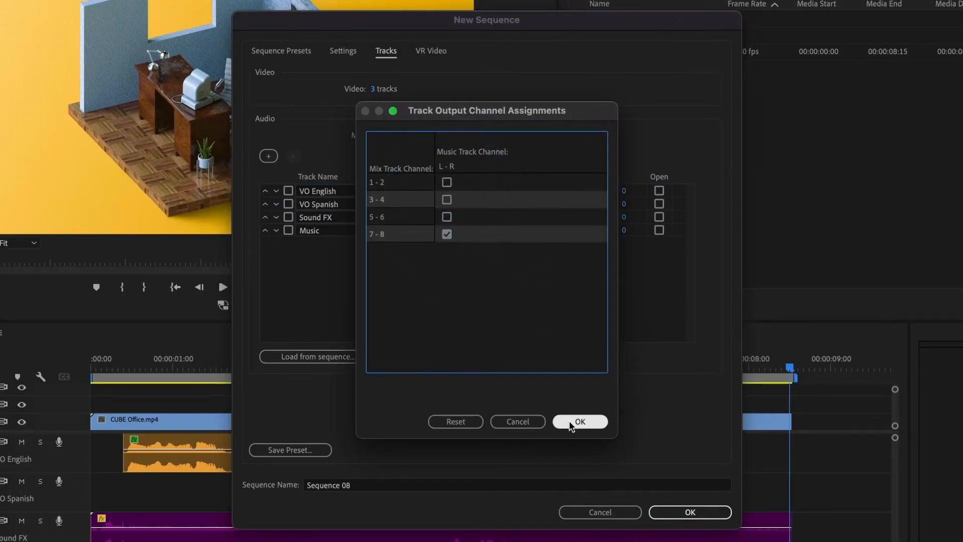
click(578, 421)
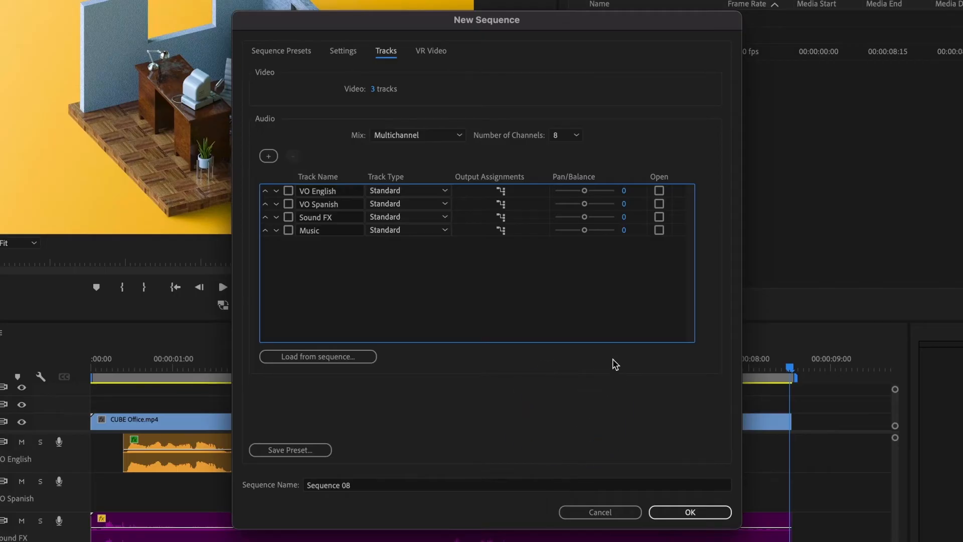
mouse_move(478, 232)
text(4 Audio Tracks)
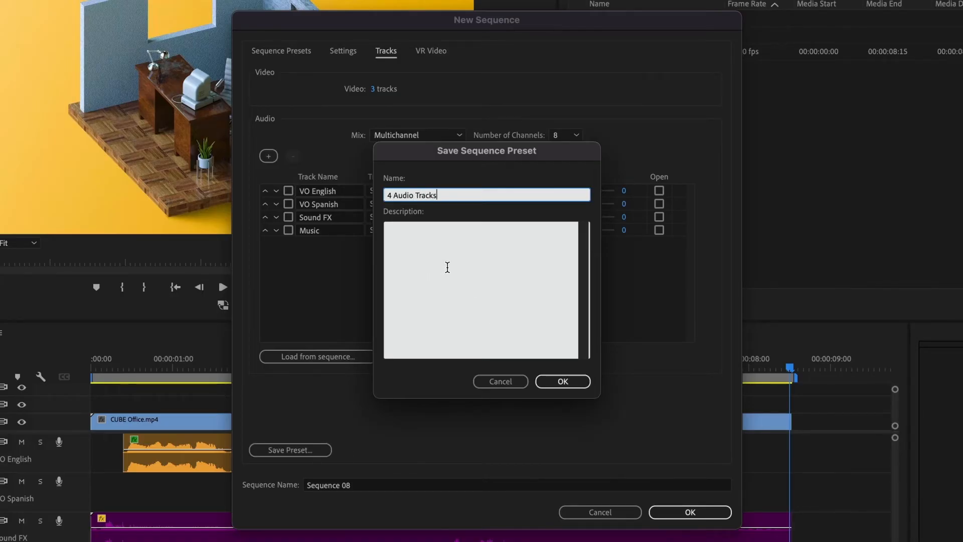
Save the '4 Audio Tracks' preset and create a '4 Audio Tracks' sequence from it
click(561, 381)
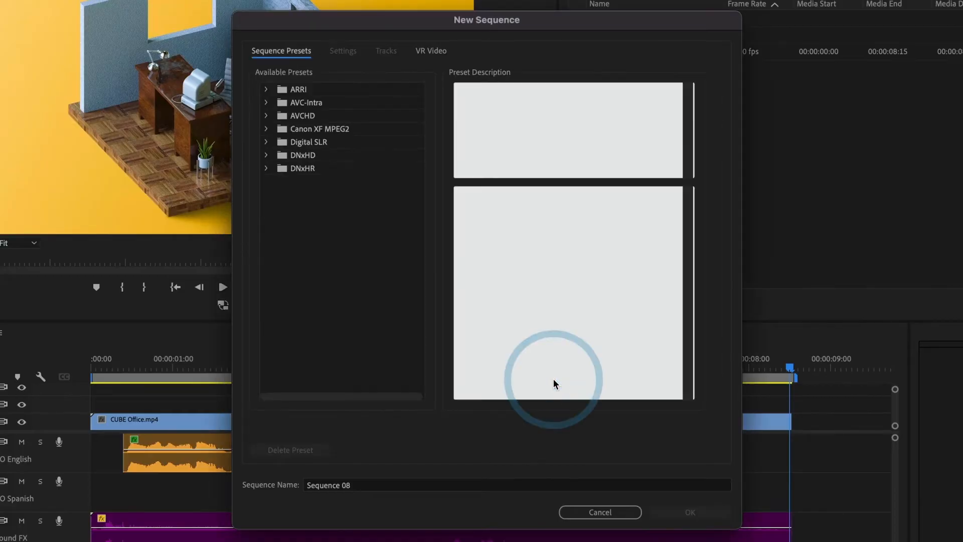
click(330, 352)
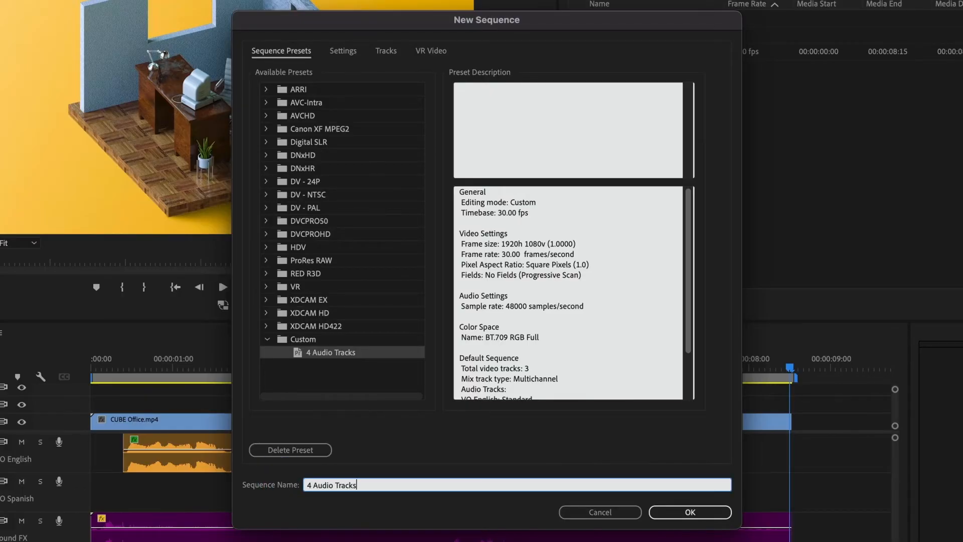
click(689, 511)
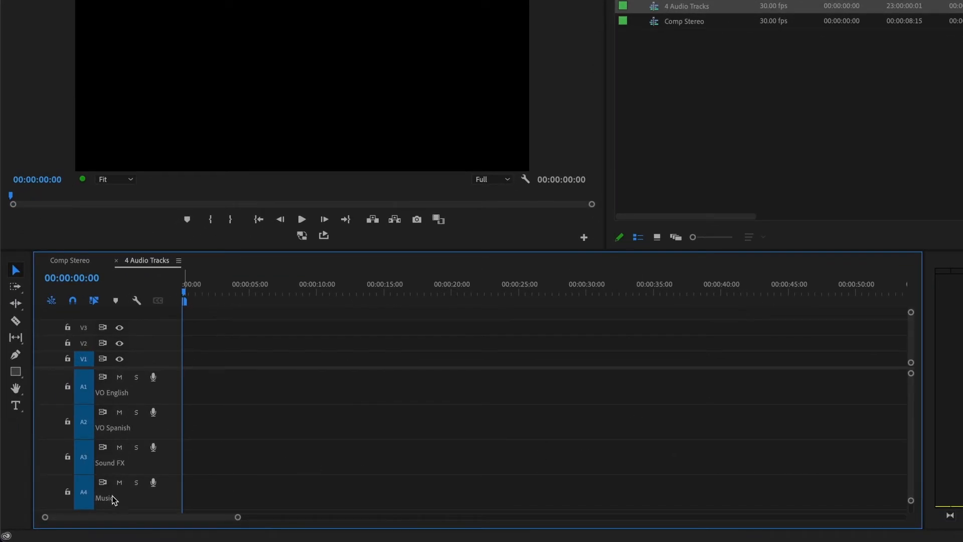
mouse_move(119, 482)
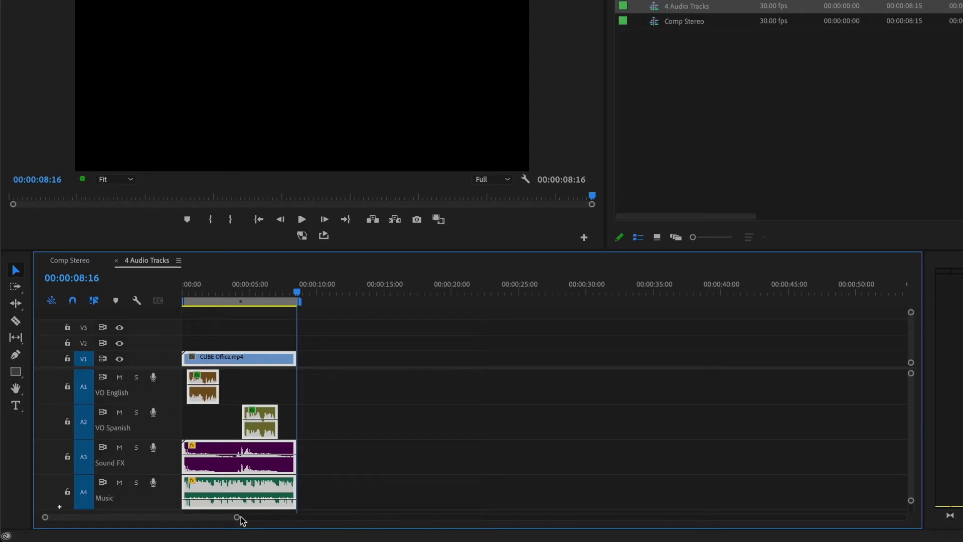
Drag the zoom bar's end handle to zoom in on the 4 Audio Tracks timeline
drag(236, 516, 142, 516)
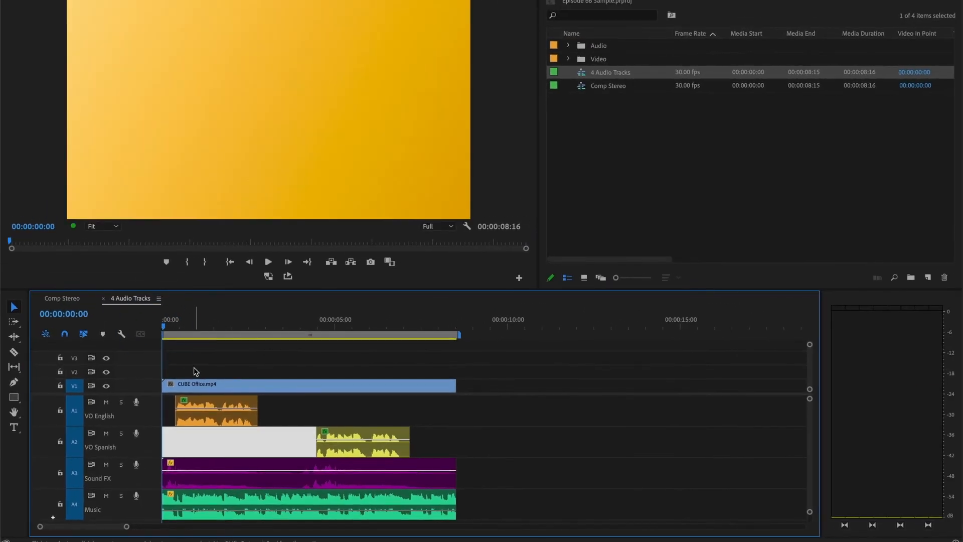
Turn on audio meter monitoring for channel pairs 7-8 and 5-6
click(267, 261)
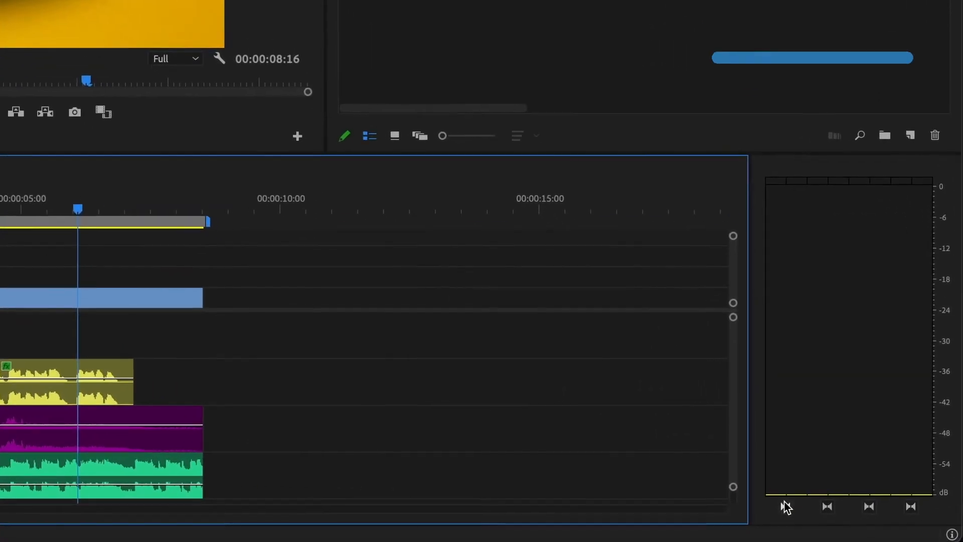
mouse_move(786, 506)
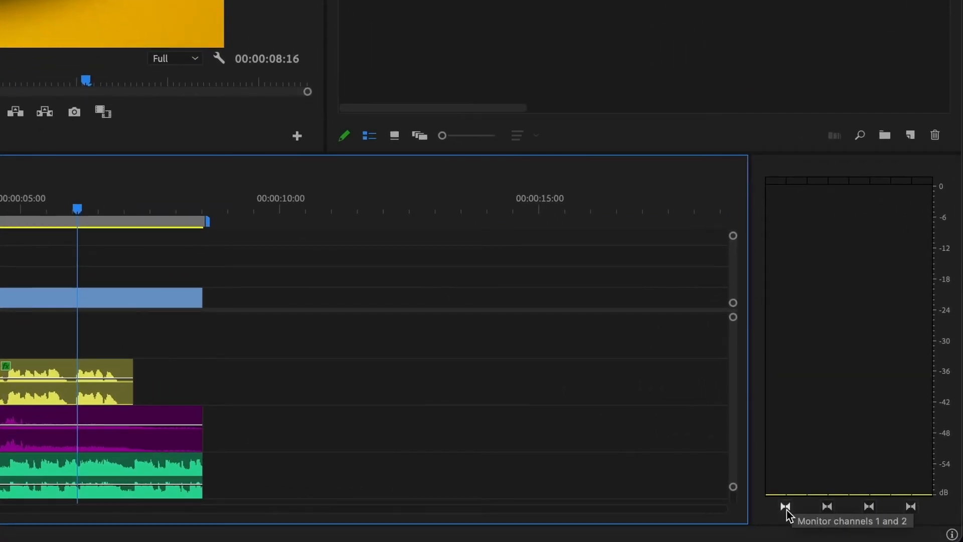
mouse_move(826, 510)
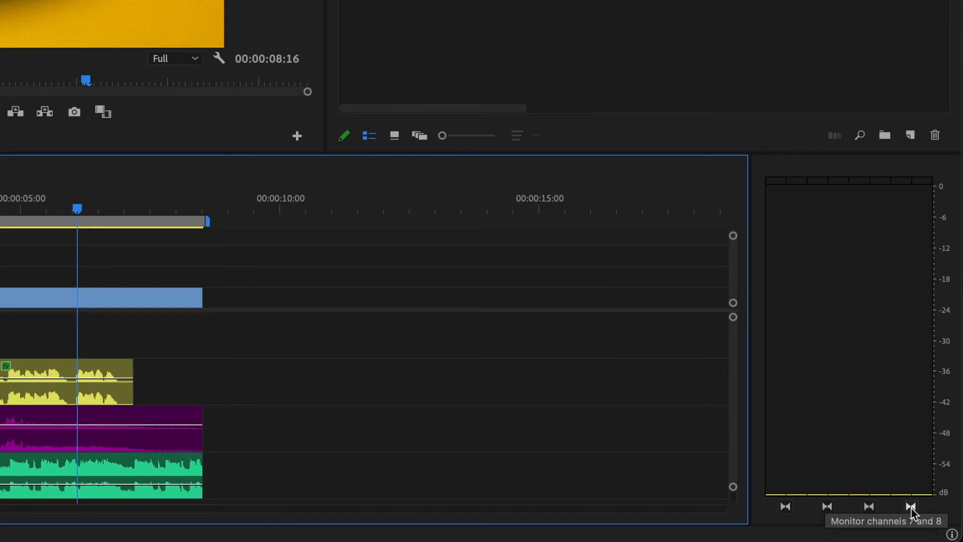
click(911, 506)
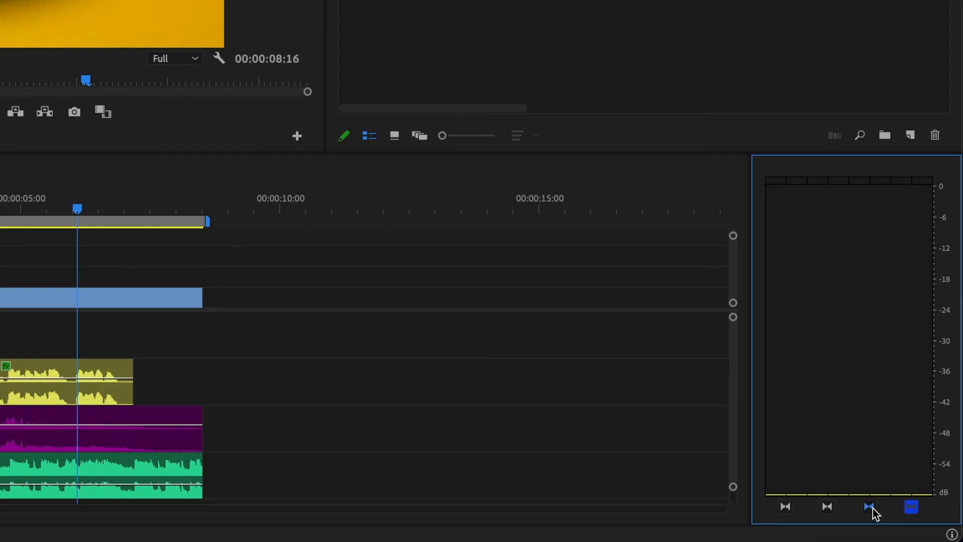
click(868, 506)
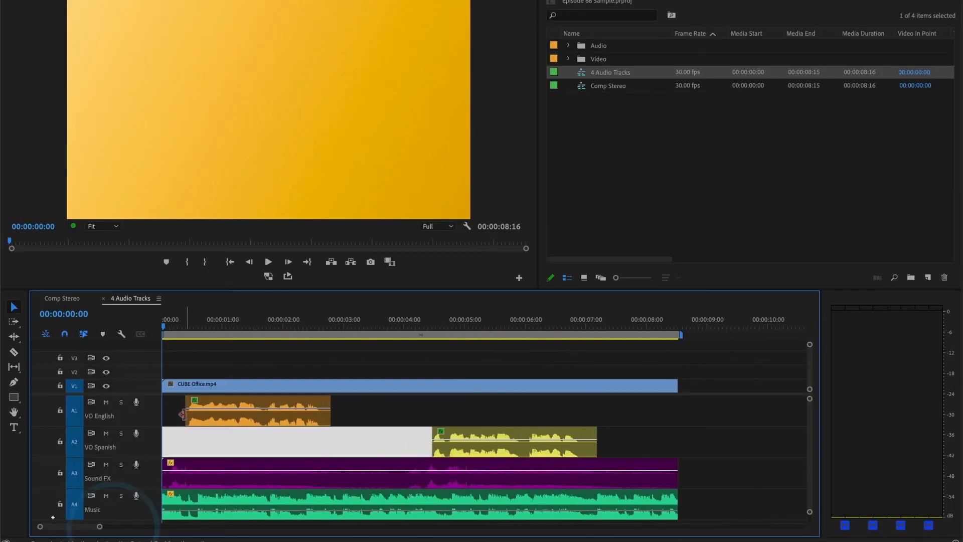
Play the 4 Audio Tracks sequence, watch the multichannel meters, then stop playback
click(267, 260)
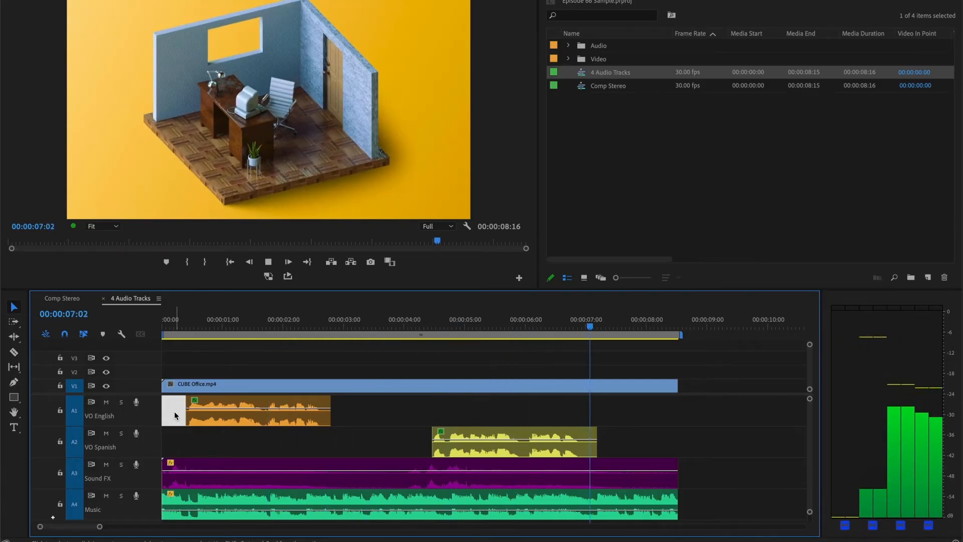
click(287, 261)
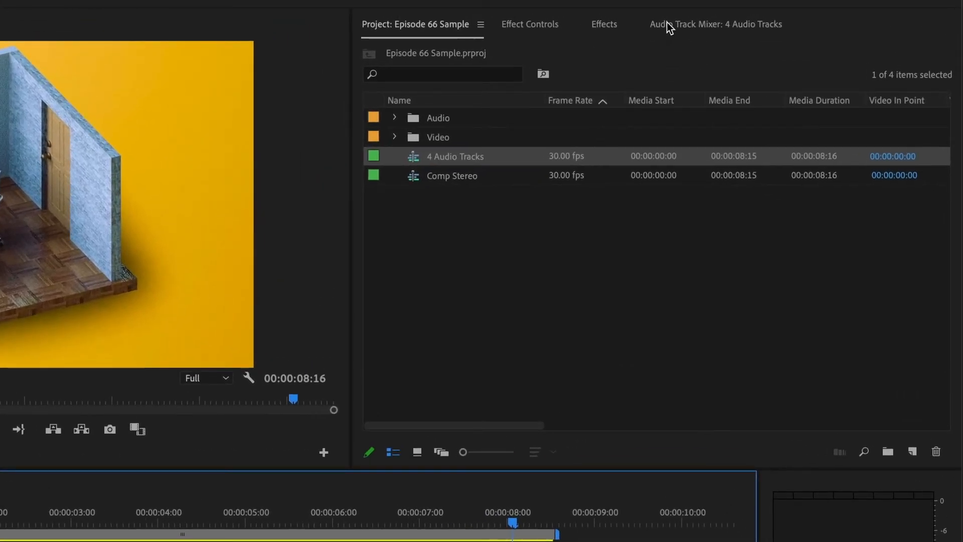
Open the Audio Track Mixer and confirm VO English outputs to channels 1-2
click(714, 24)
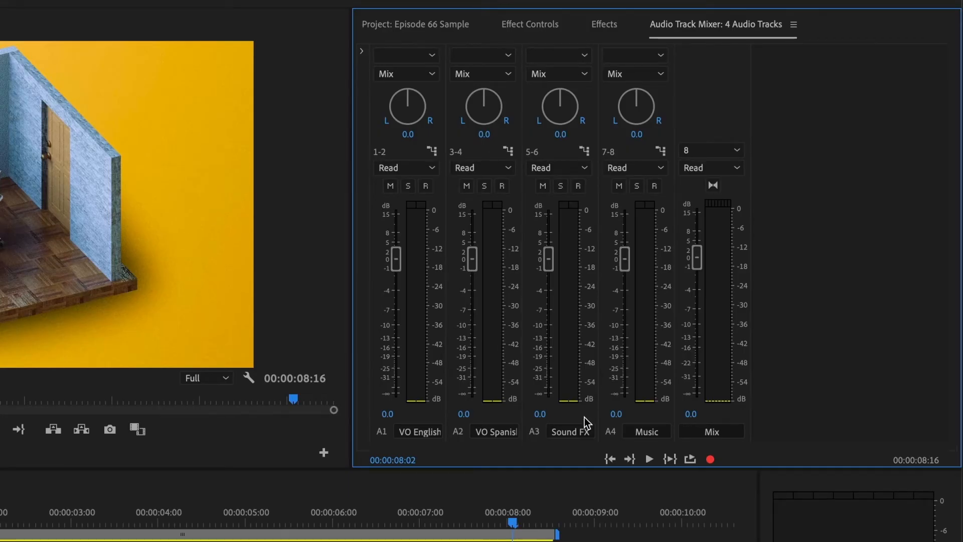
mouse_move(582, 435)
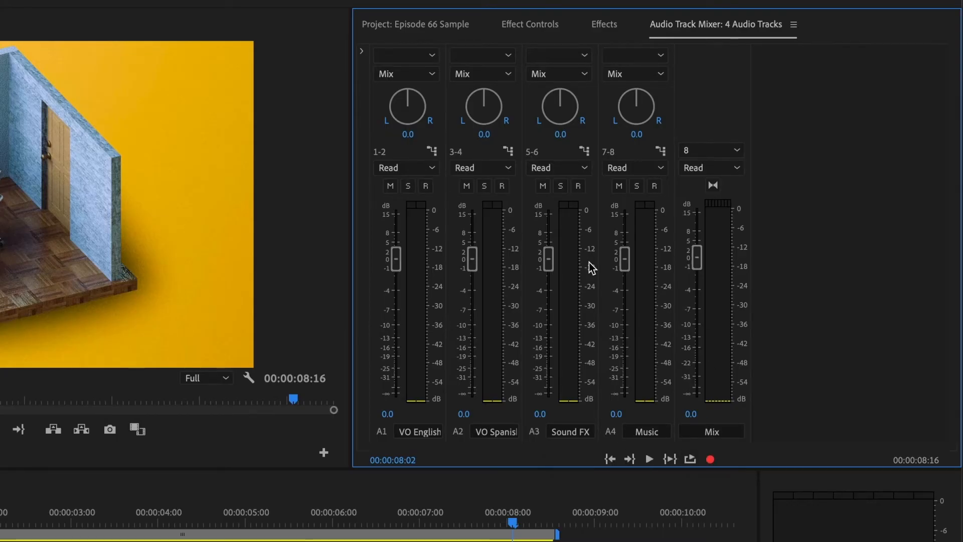
click(430, 151)
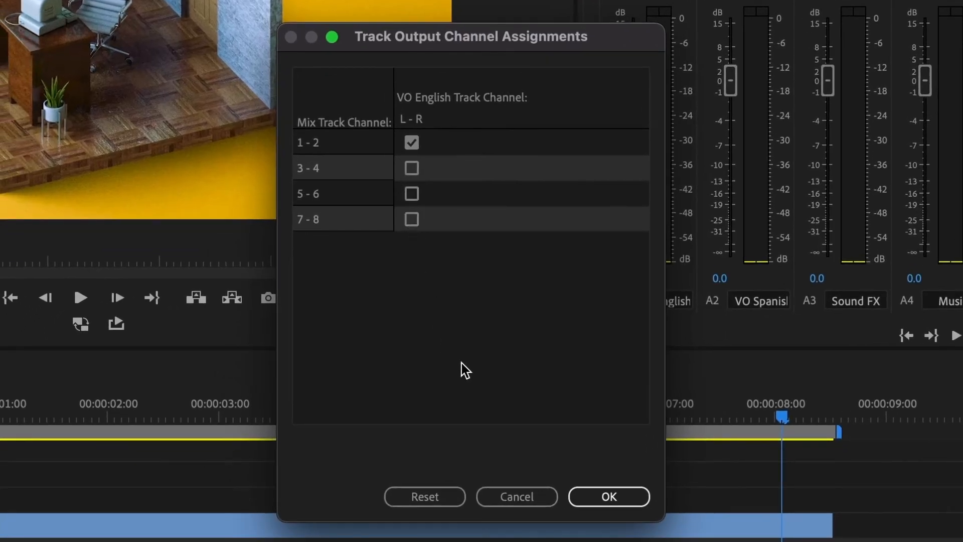
click(607, 496)
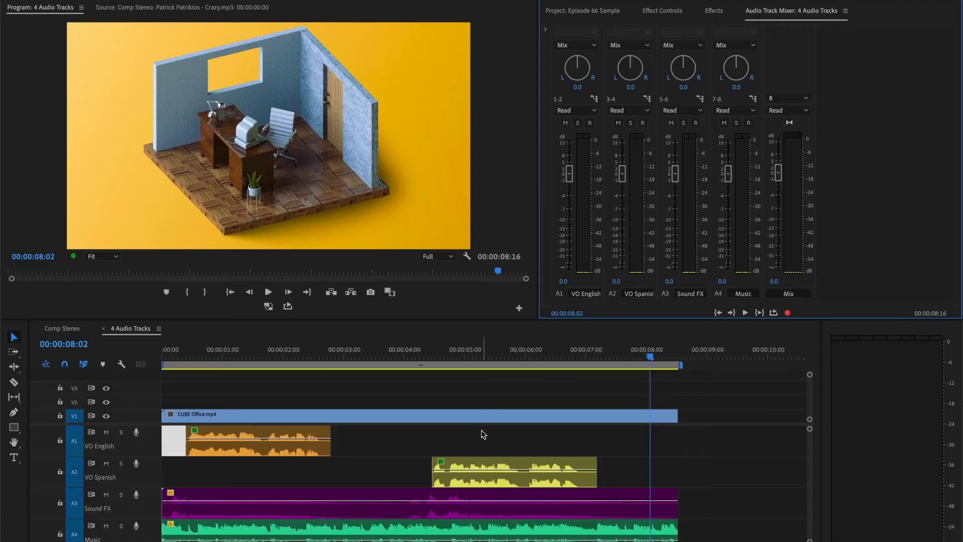
Open Export Media settings for 4 Audio Tracks and browse the Format list
click(142, 16)
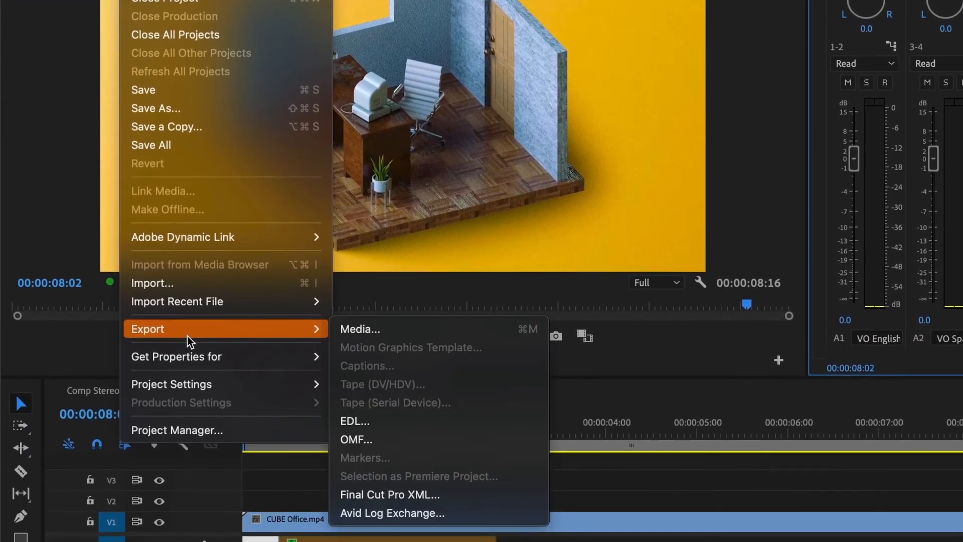
mouse_move(400, 337)
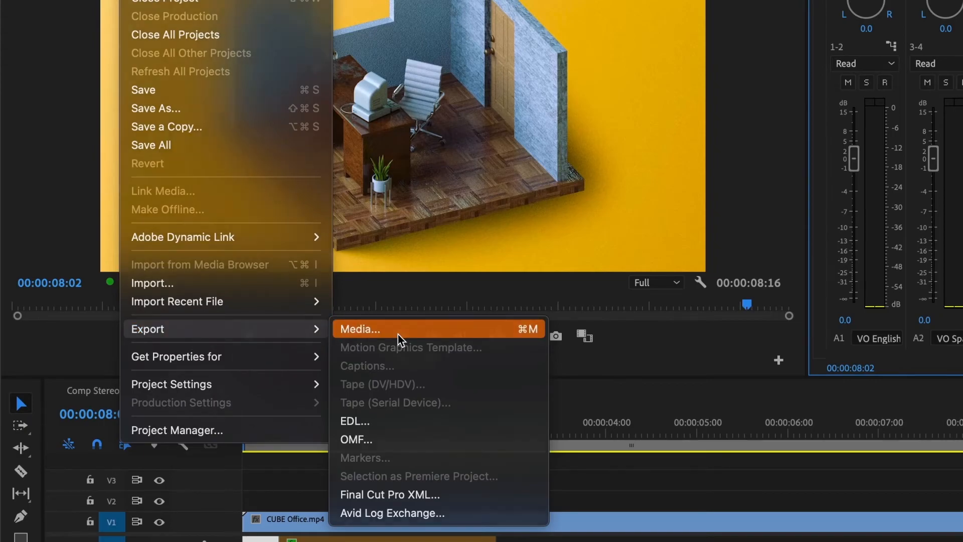
click(359, 329)
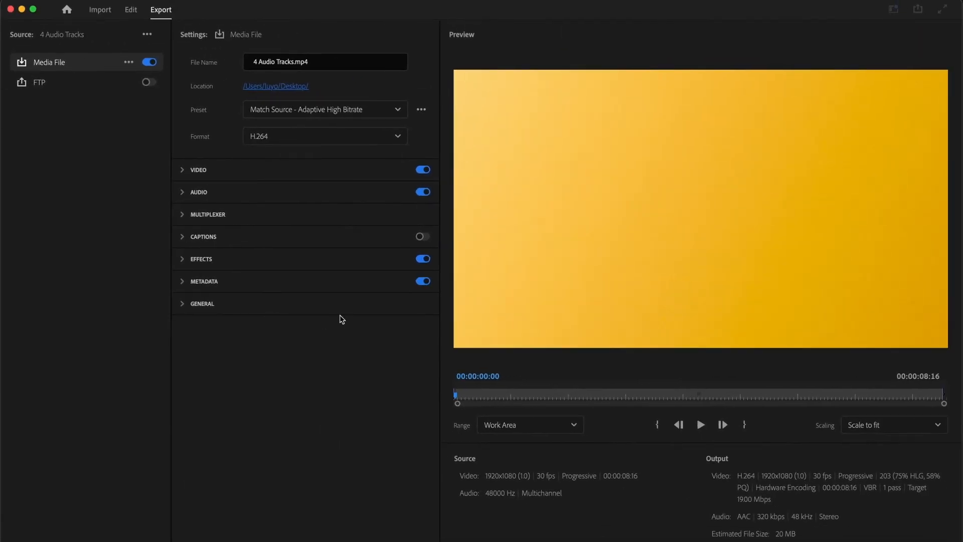
mouse_move(224, 71)
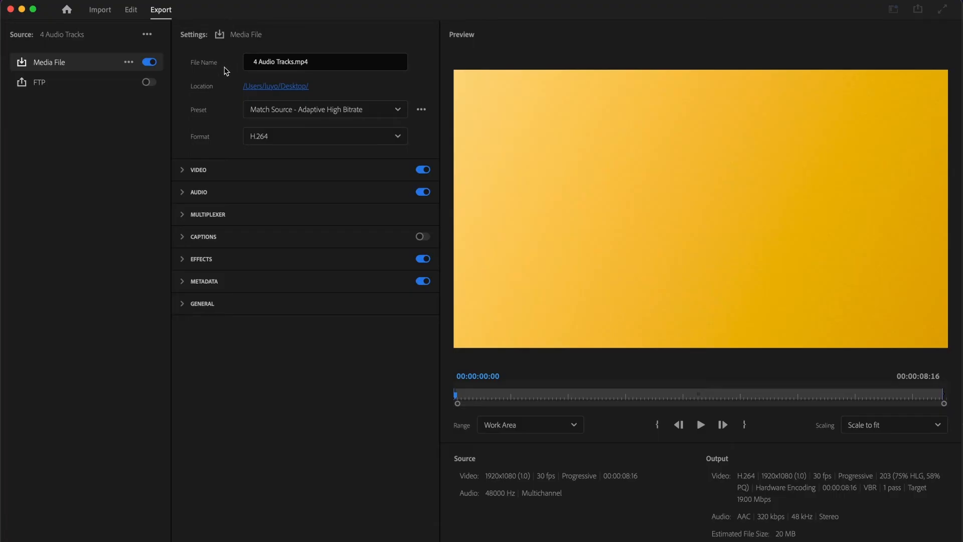
mouse_move(214, 112)
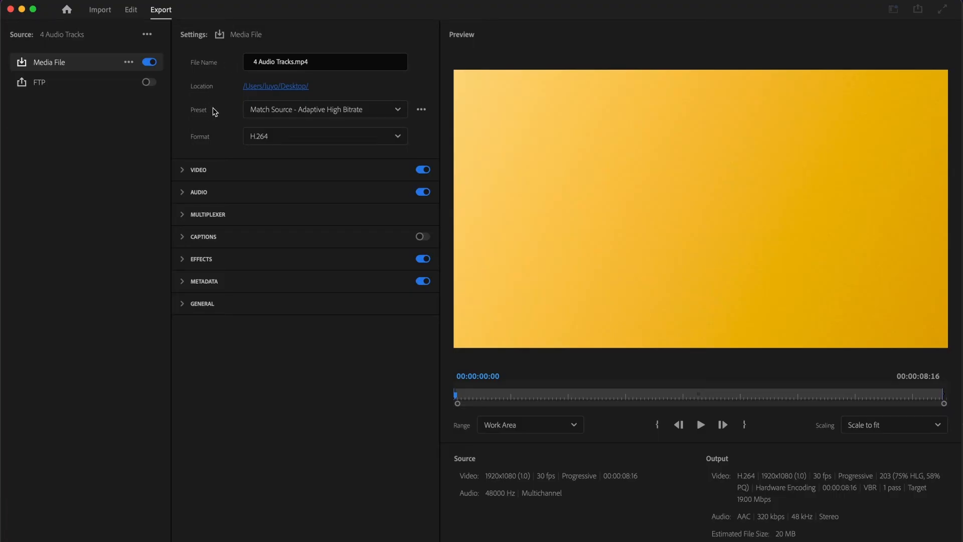
mouse_move(296, 143)
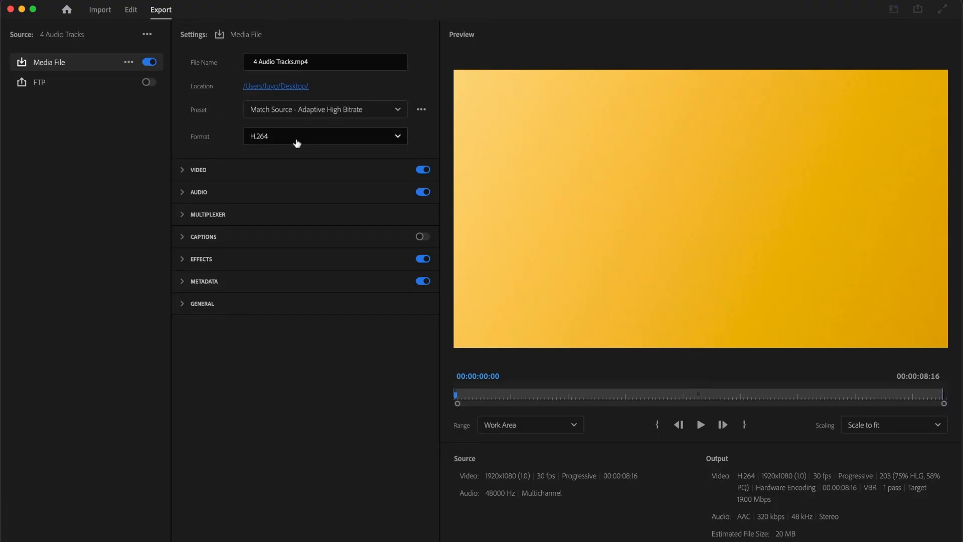
mouse_move(367, 139)
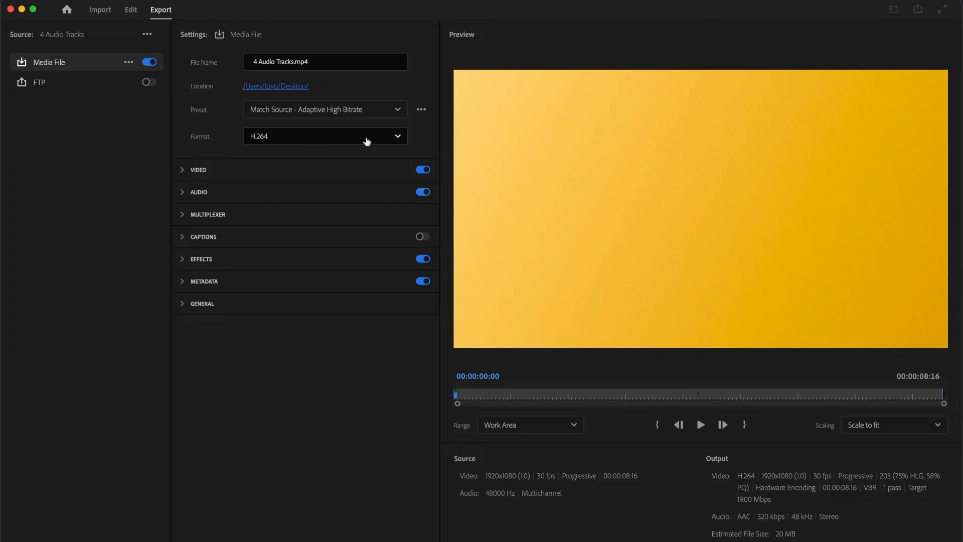
click(324, 136)
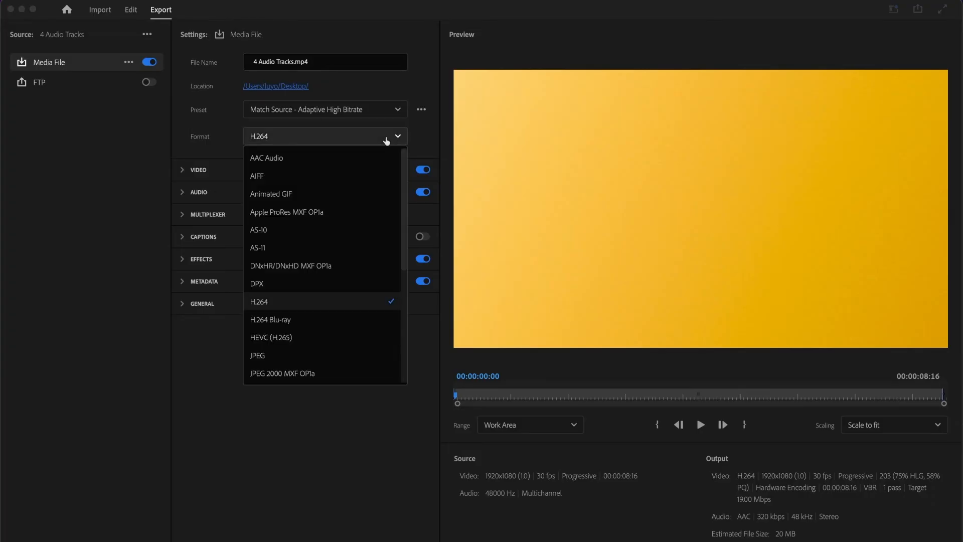
scroll(down, 3)
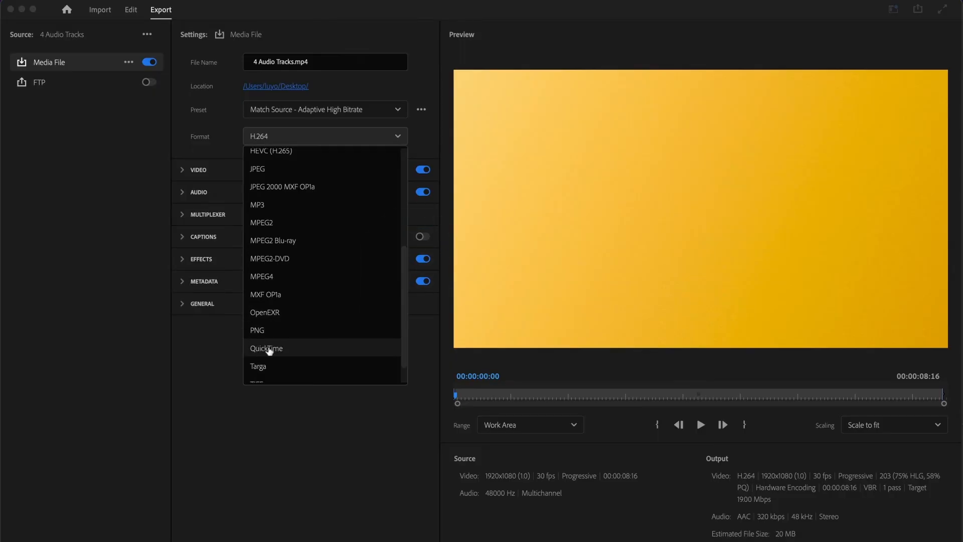
Set the export format to QuickTime with the Apple ProRes 422 video codec
click(266, 348)
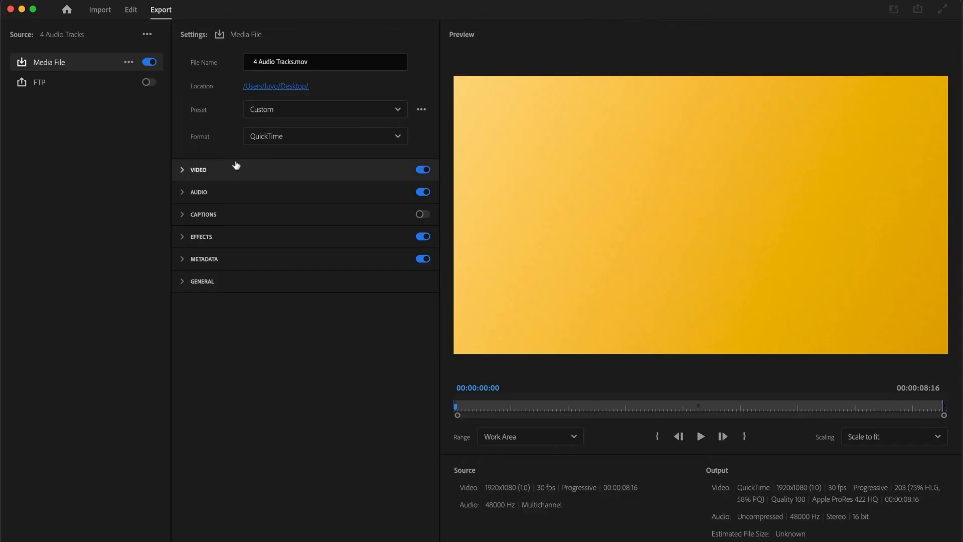
click(197, 169)
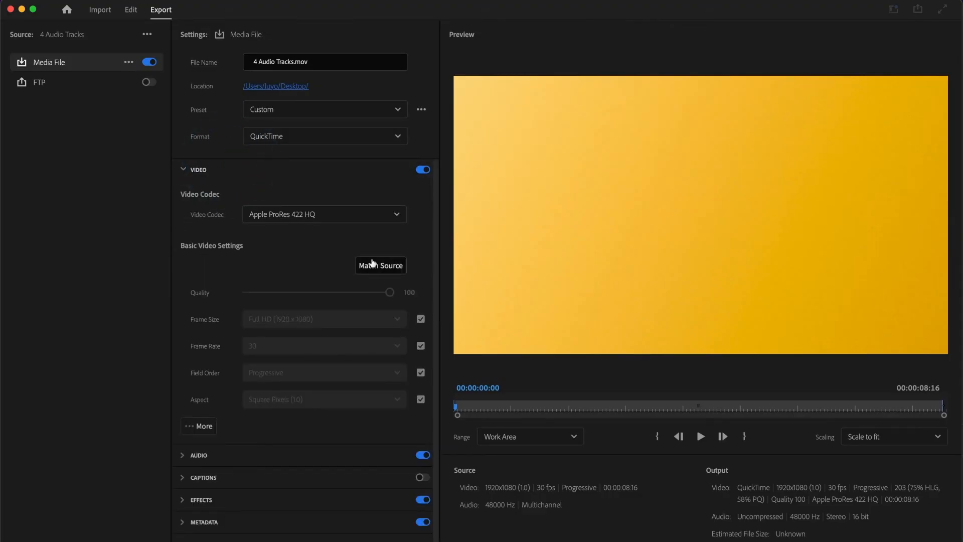
click(324, 214)
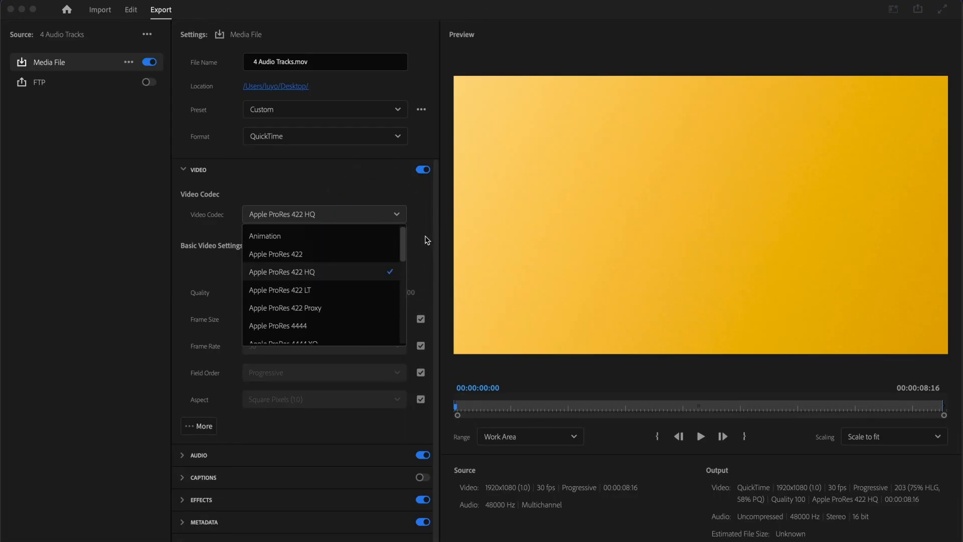
mouse_move(293, 253)
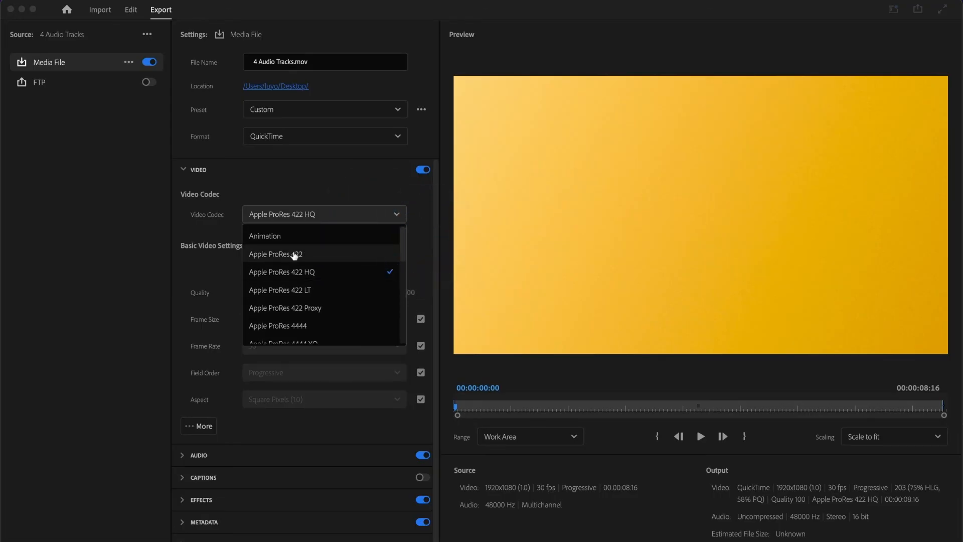
click(276, 254)
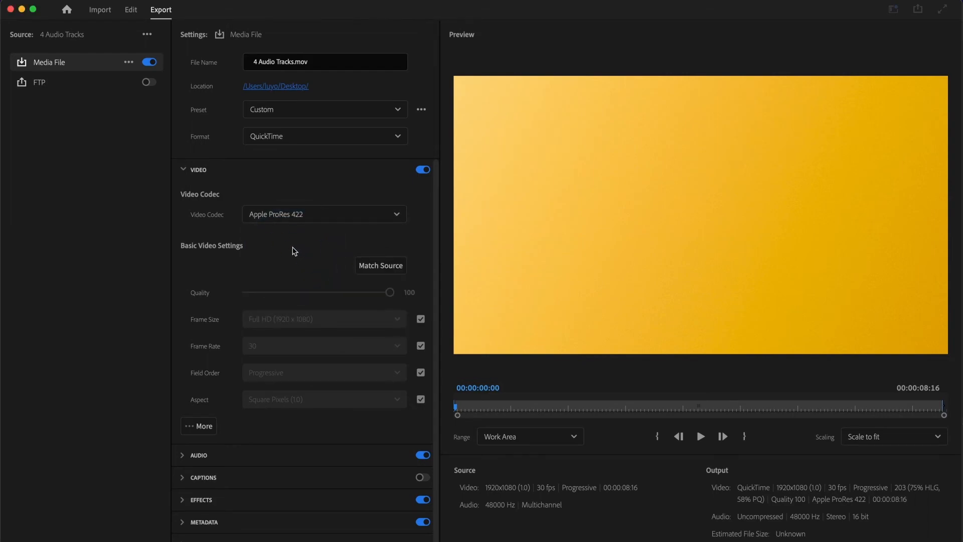
mouse_move(358, 308)
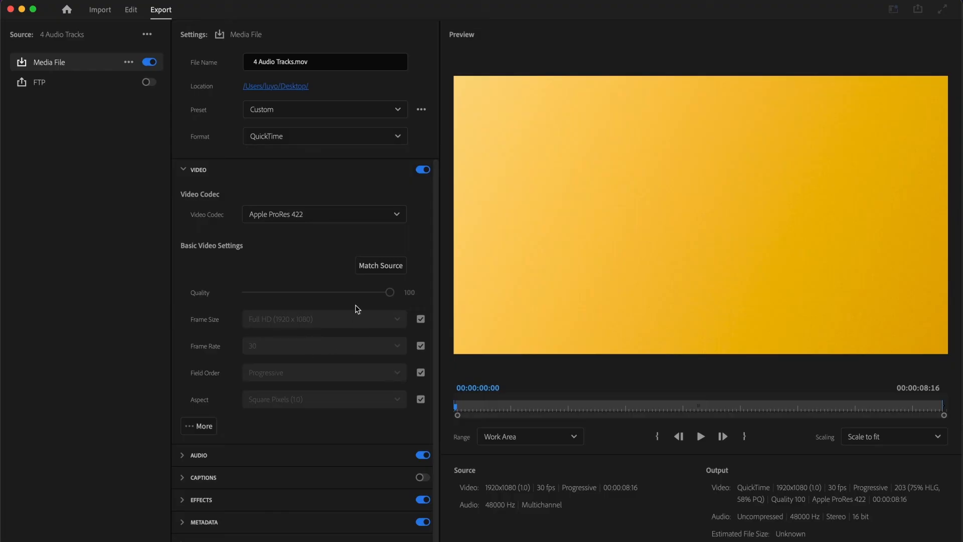
mouse_move(380, 265)
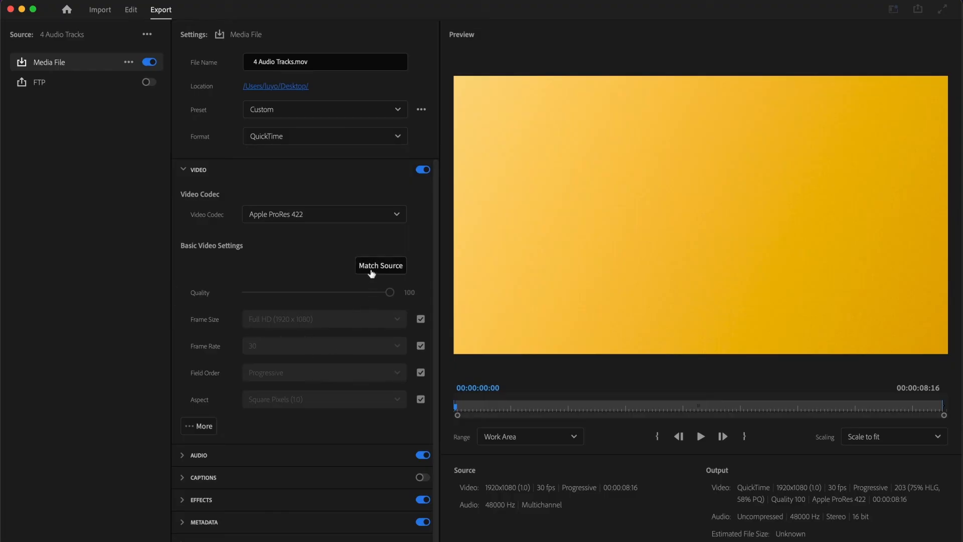
mouse_move(274, 240)
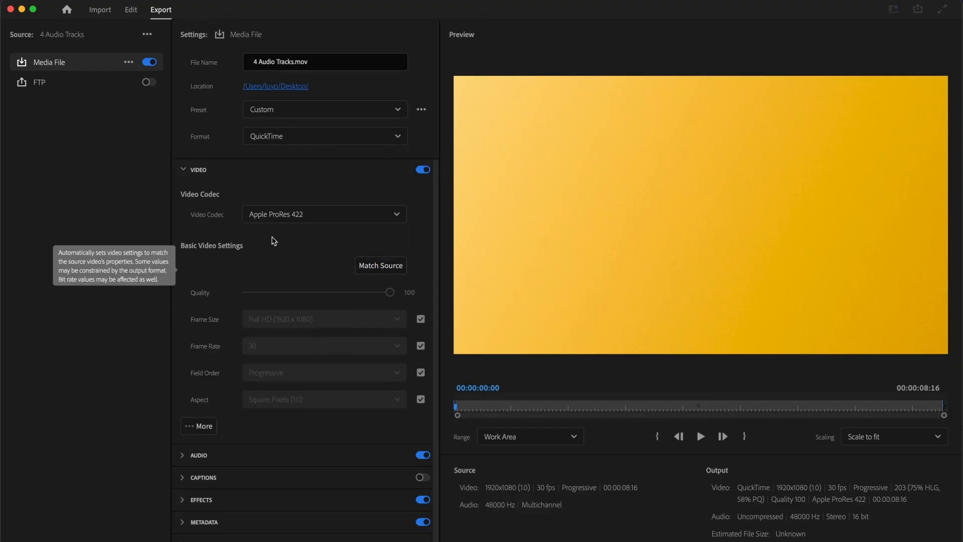
Add audio streams to the QuickTime export and set streams 2, 3 and 4 to Stereo
click(182, 170)
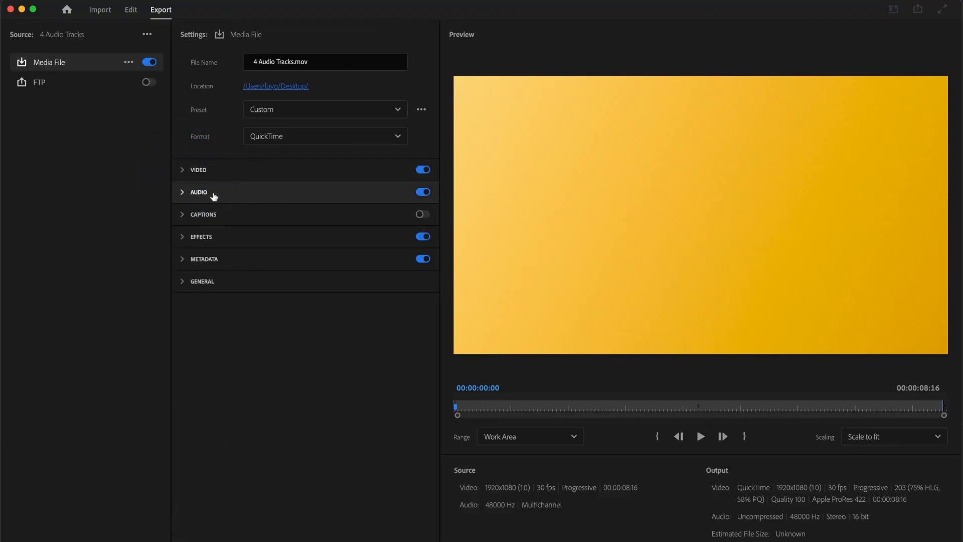
click(199, 192)
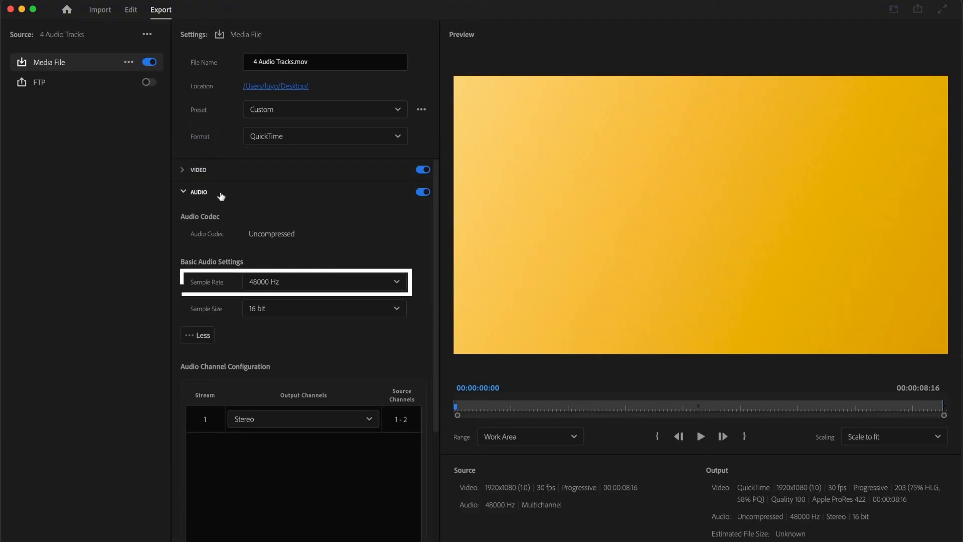
click(324, 308)
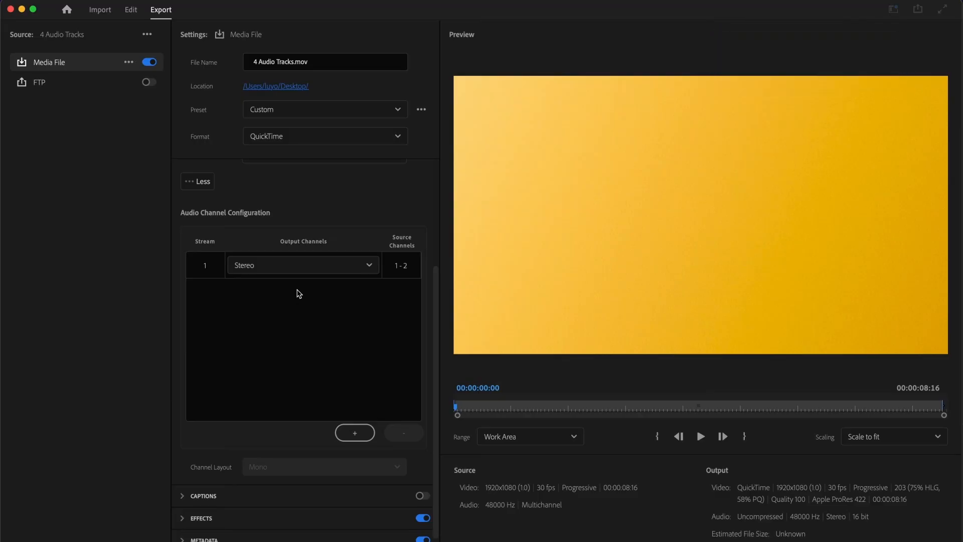
click(355, 432)
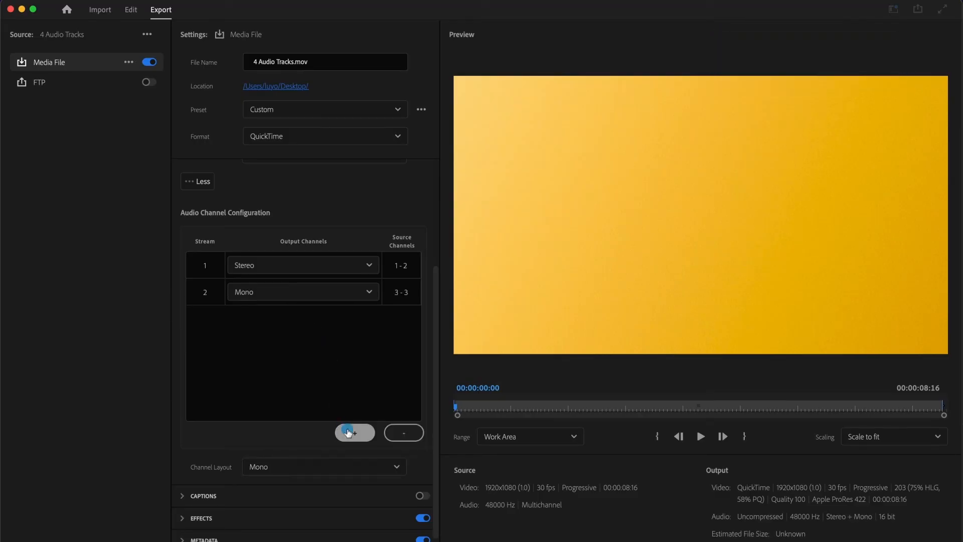
click(355, 432)
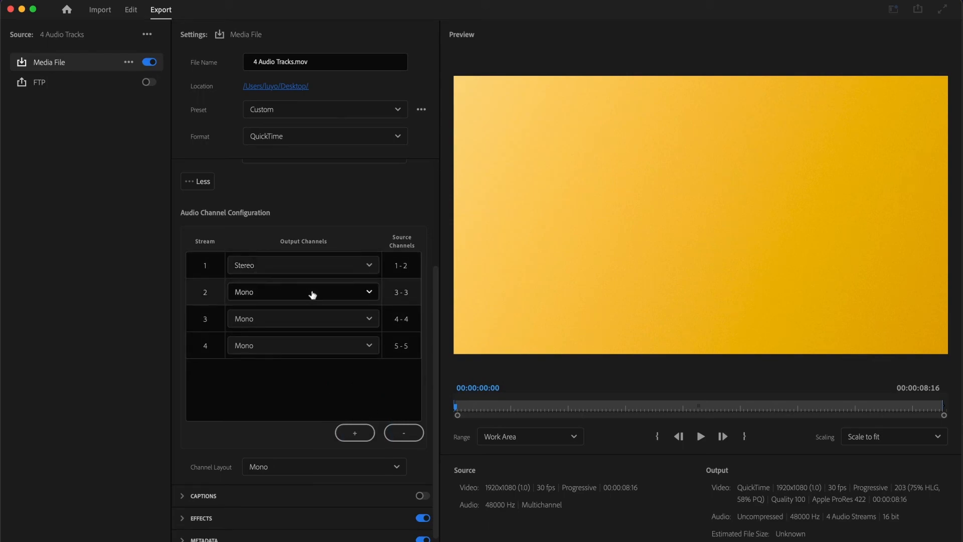
click(303, 291)
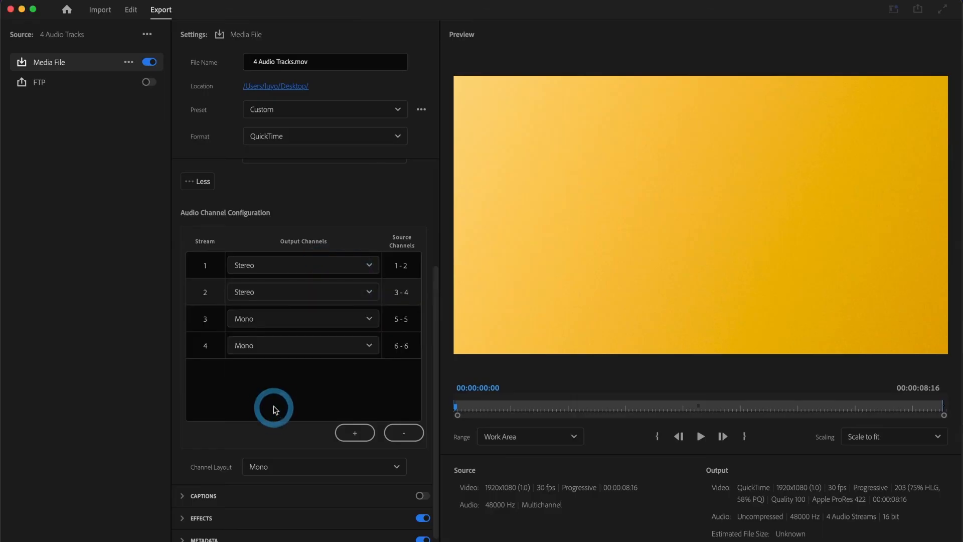
click(302, 318)
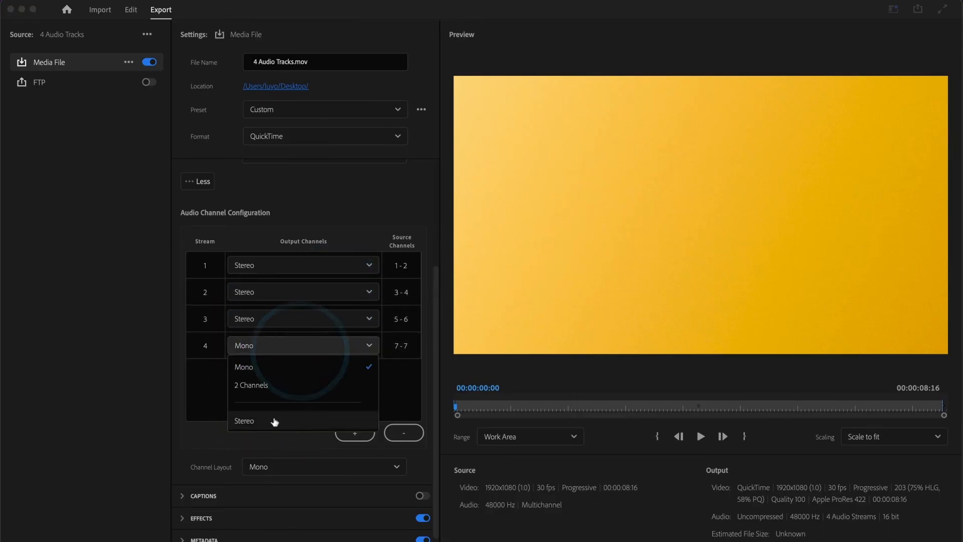
click(243, 420)
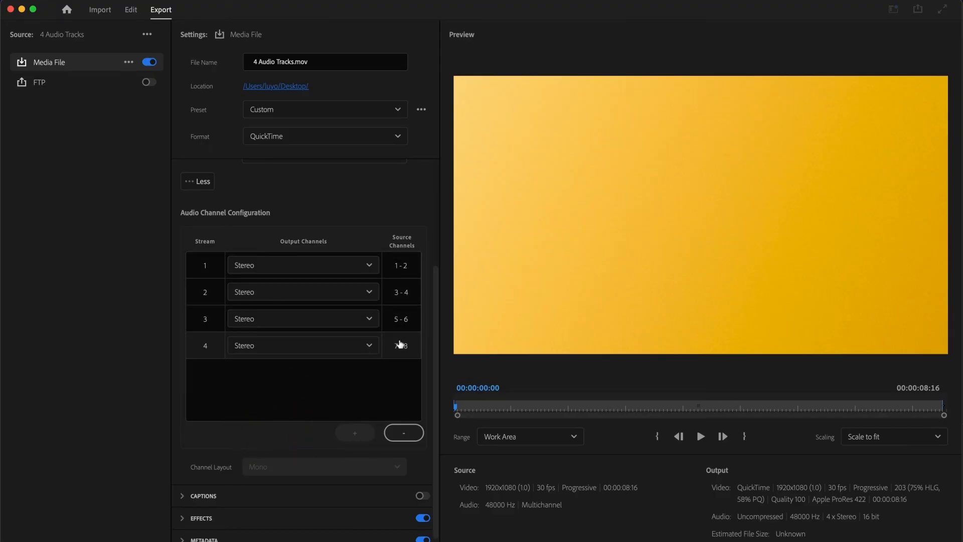
mouse_move(391, 339)
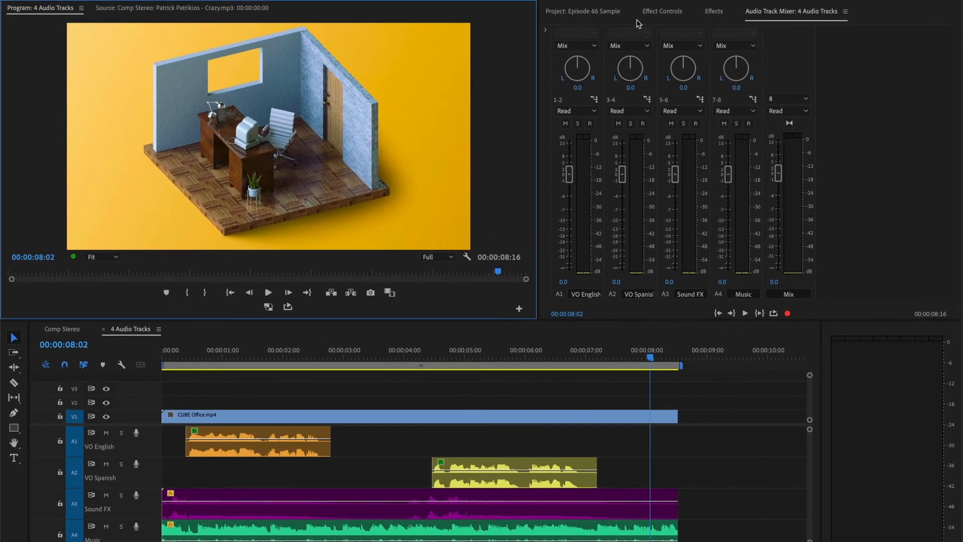
Import 4 Audio Tracks.mov from the Desktop into the Project panel
click(581, 11)
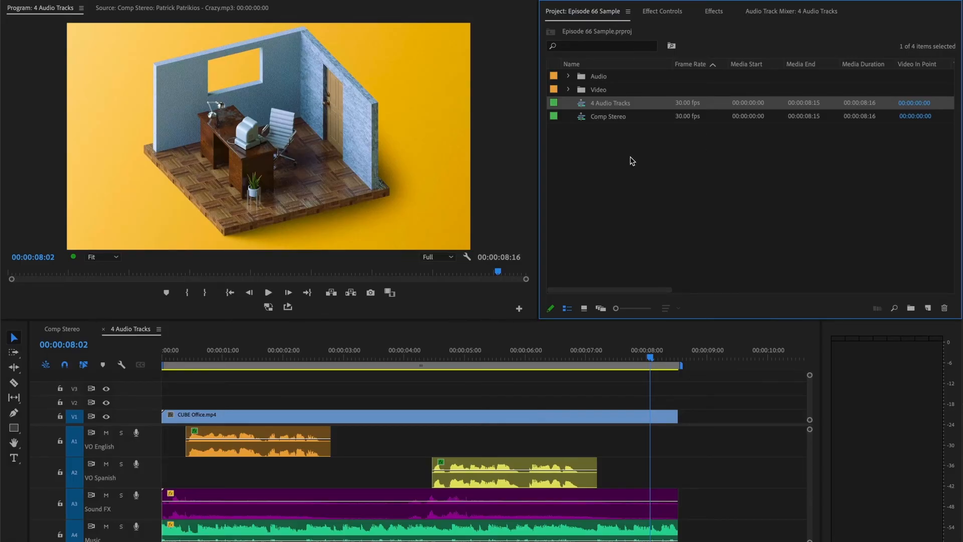
right_click(620, 166)
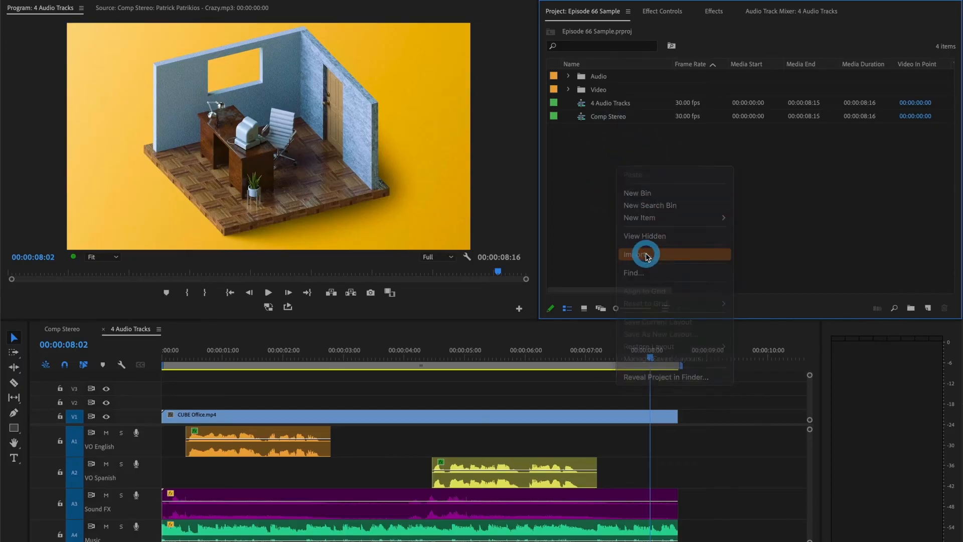
click(636, 254)
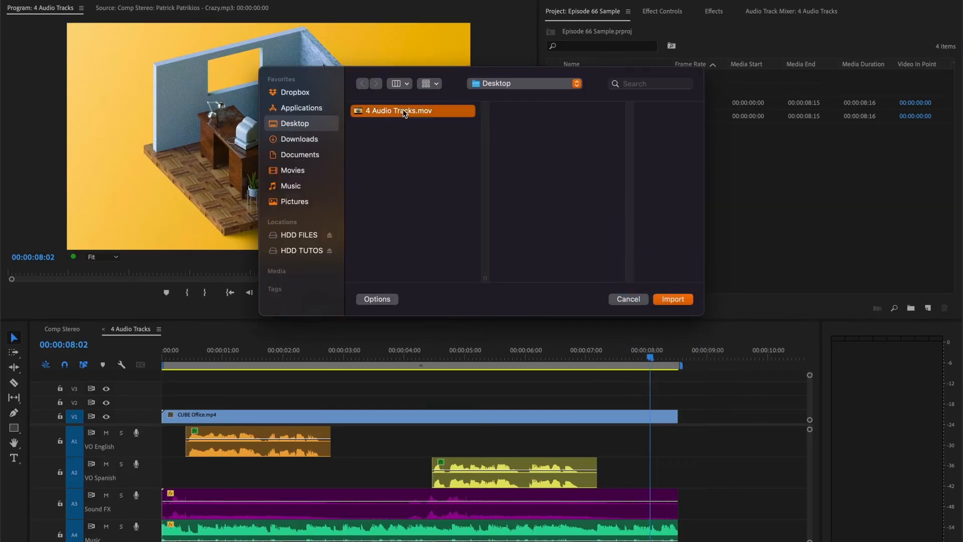
click(398, 110)
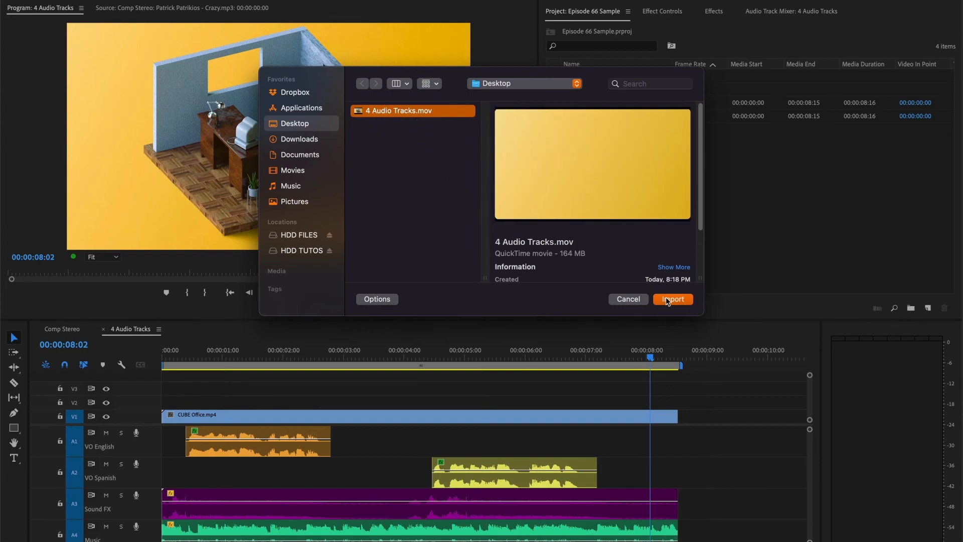
click(672, 299)
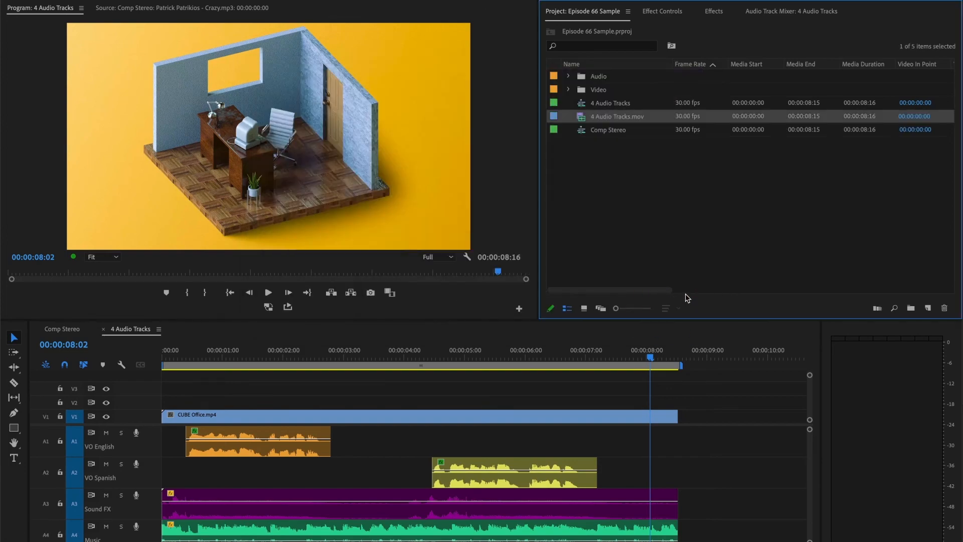
mouse_move(697, 199)
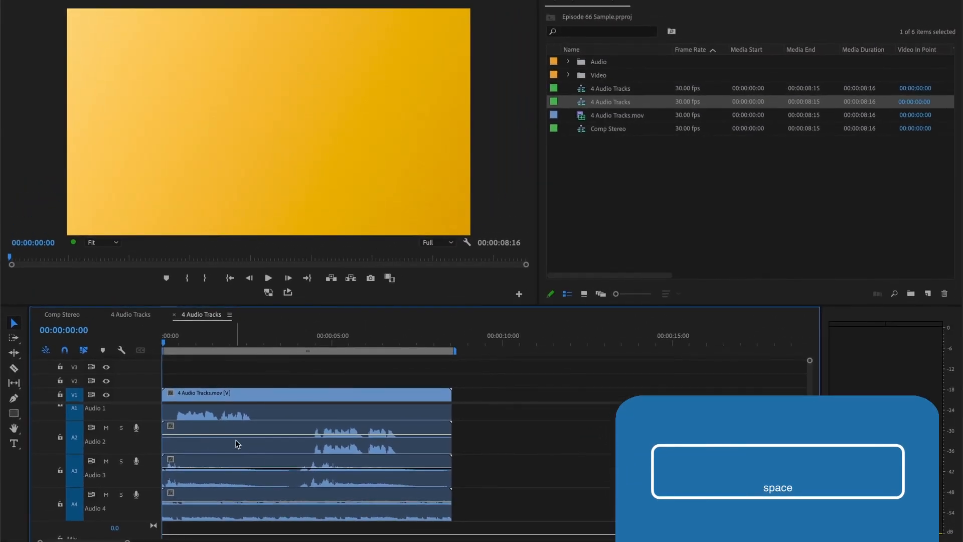
Play and stop the new 4 Audio Tracks sequence to check its four audio tracks
key(space)
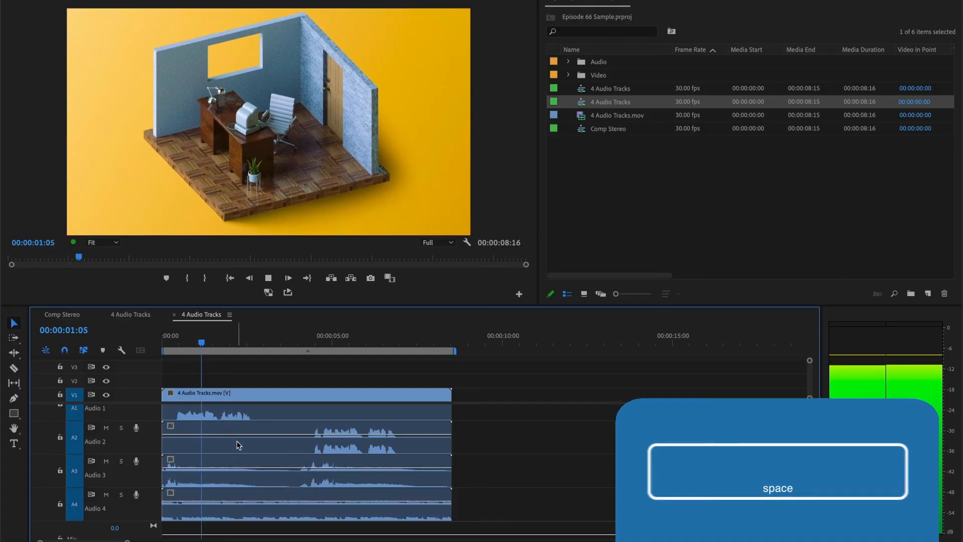
key(space)
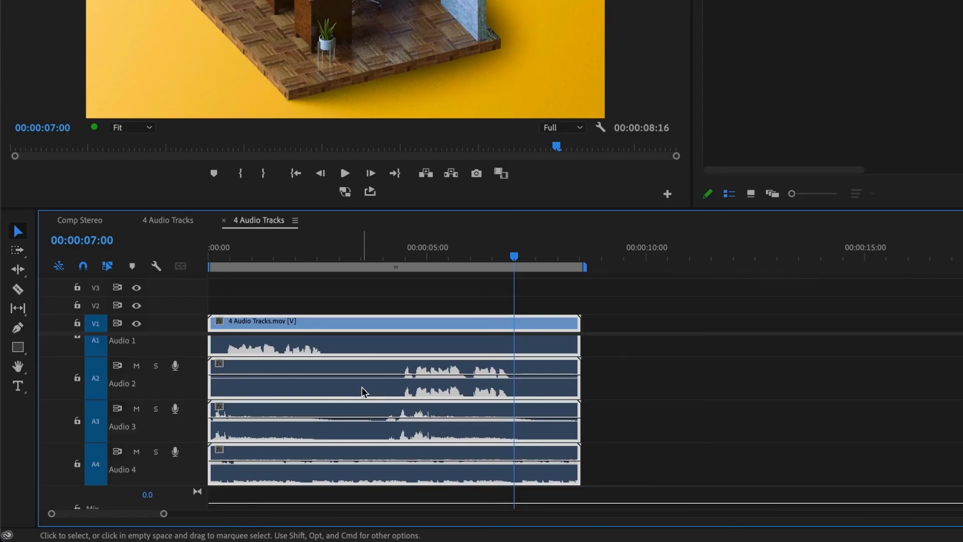
Unlink the clip's video and audio, then lower Audio 4's volume to about -21 dB
right_click(364, 392)
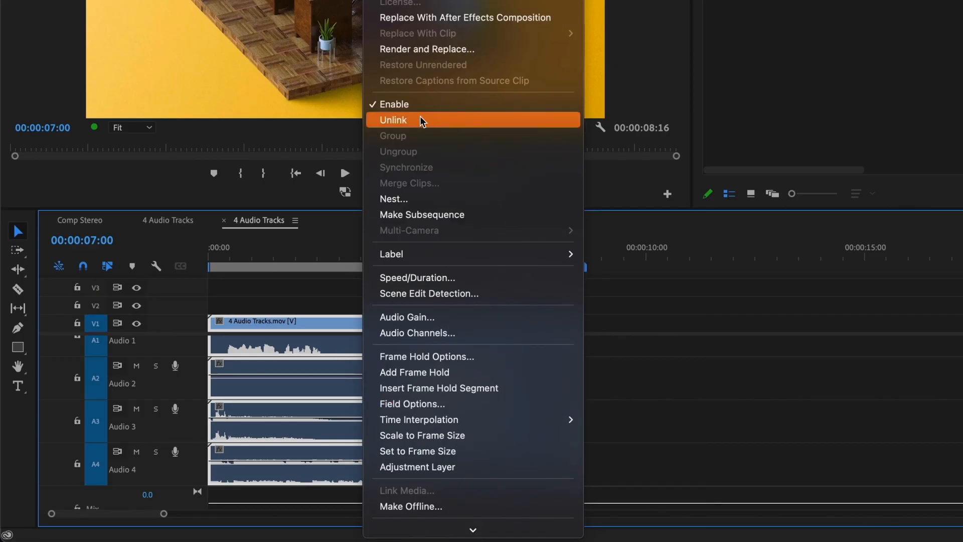
click(392, 120)
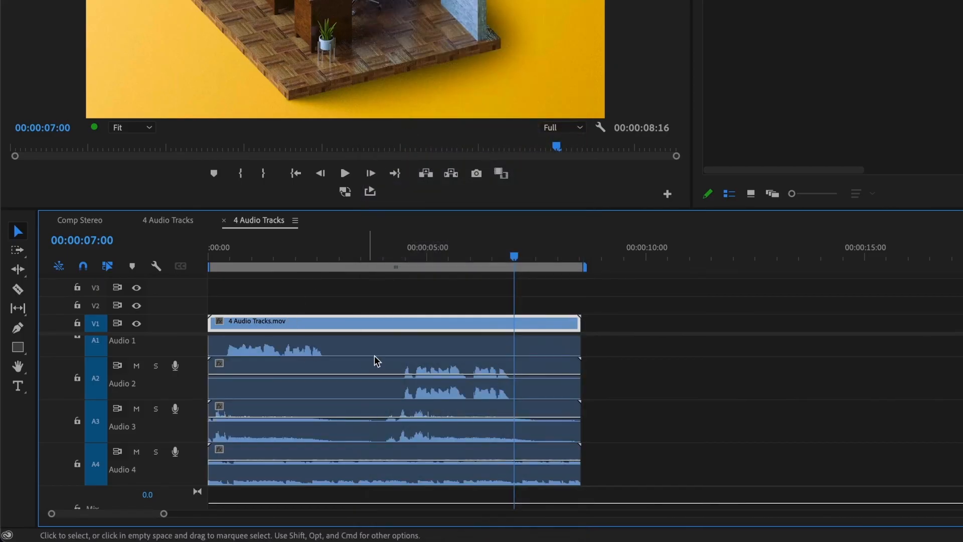
mouse_move(384, 391)
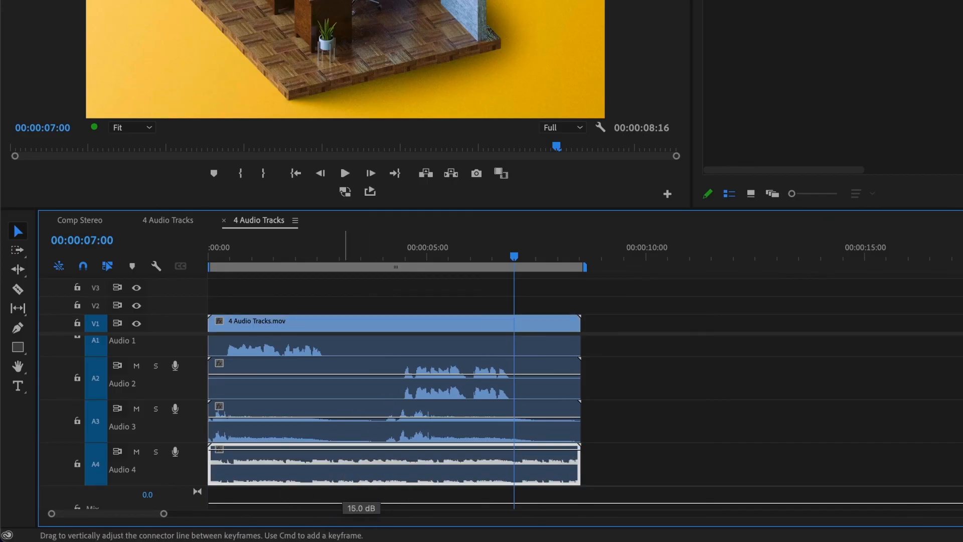
click(260, 257)
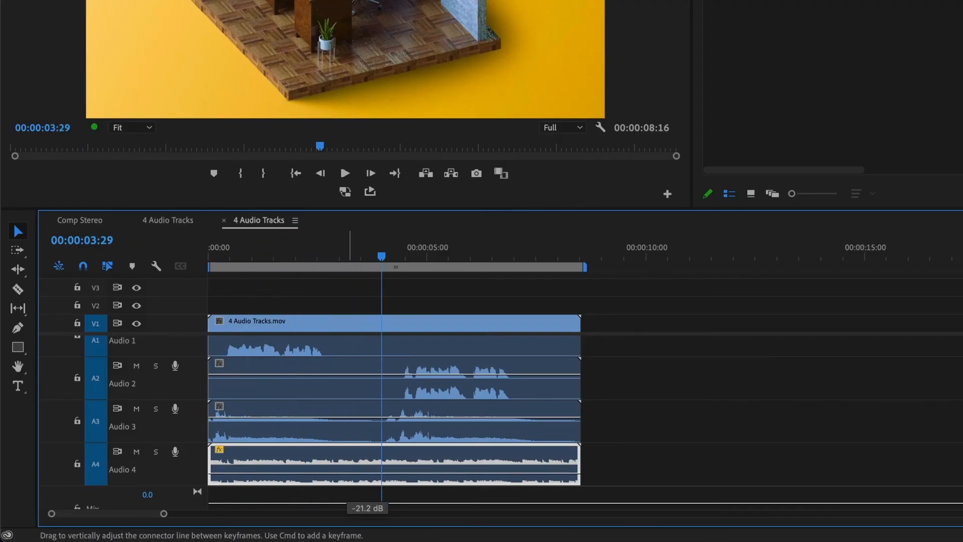
click(341, 428)
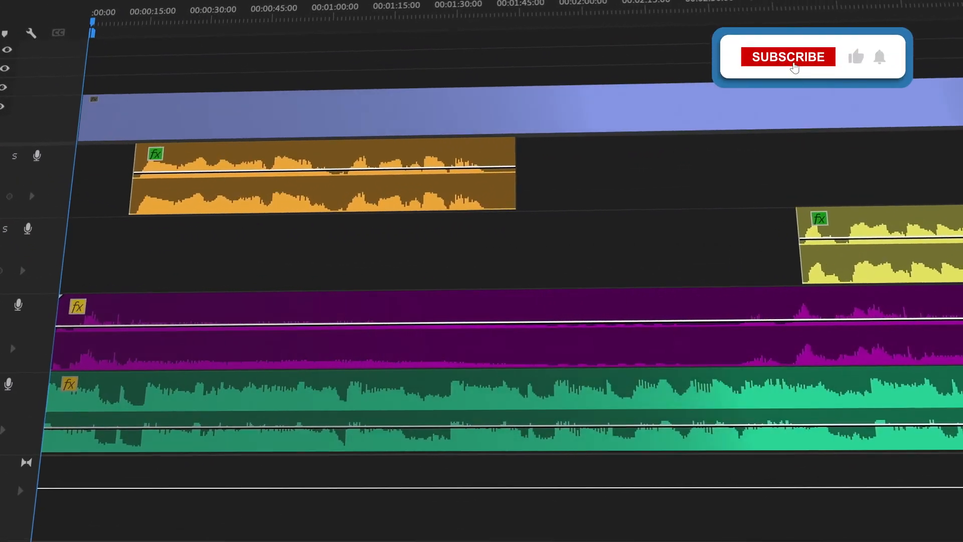
click(788, 57)
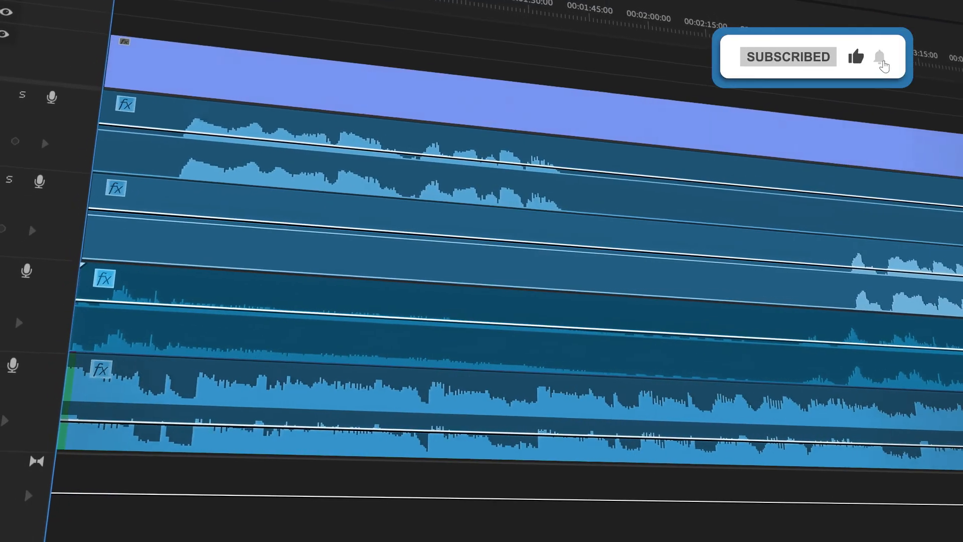